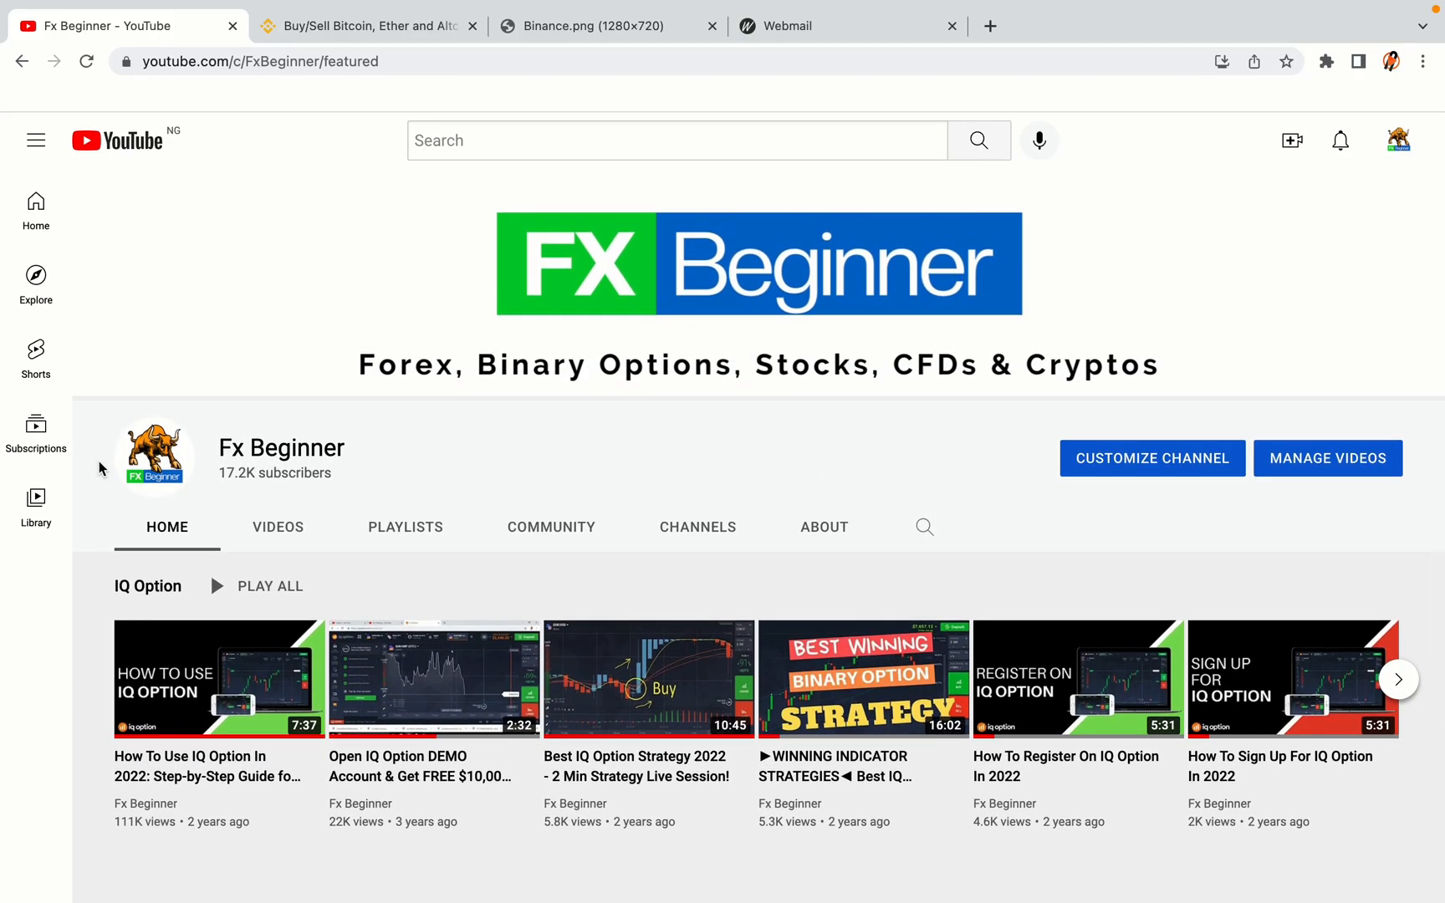
pyautogui.moveTo(592, 464)
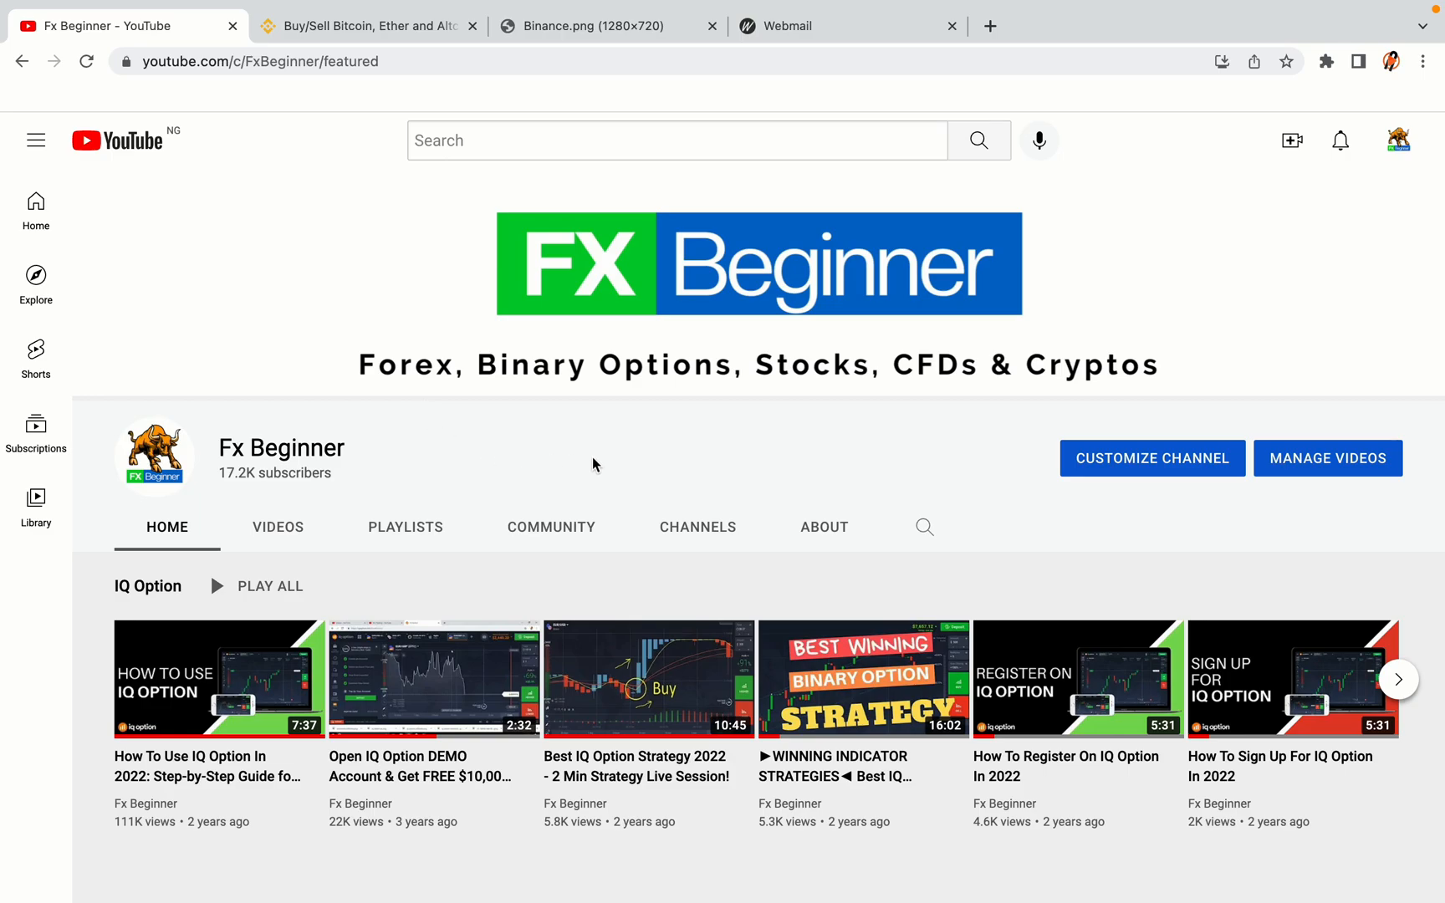
pyautogui.moveTo(927, 427)
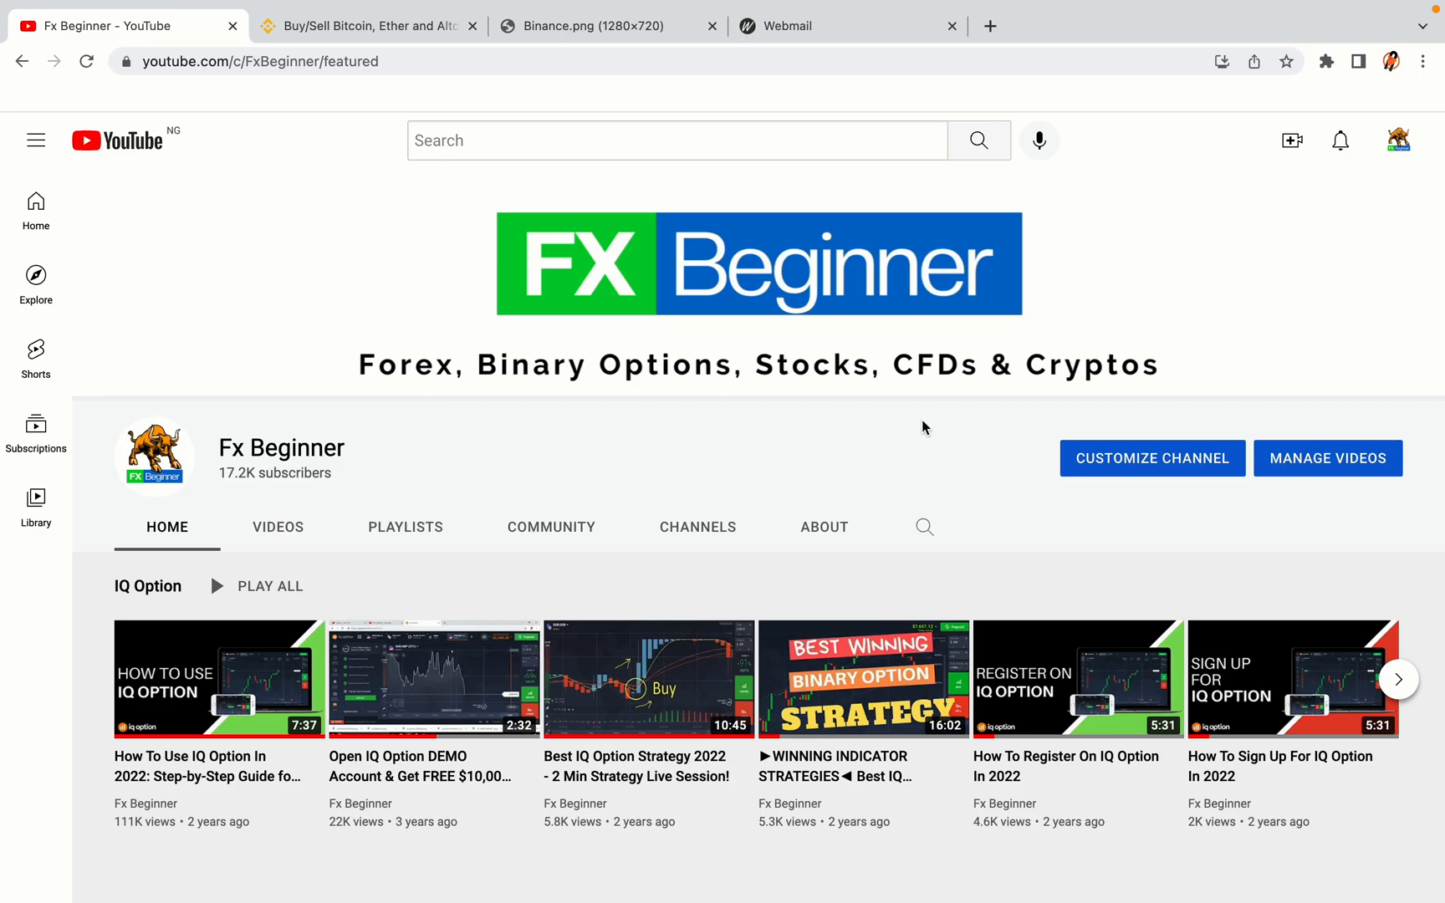
# Step: Browse the Binance homepage's market, portfolio, app download and security sections, returning near the top
pyautogui.click(366, 25)
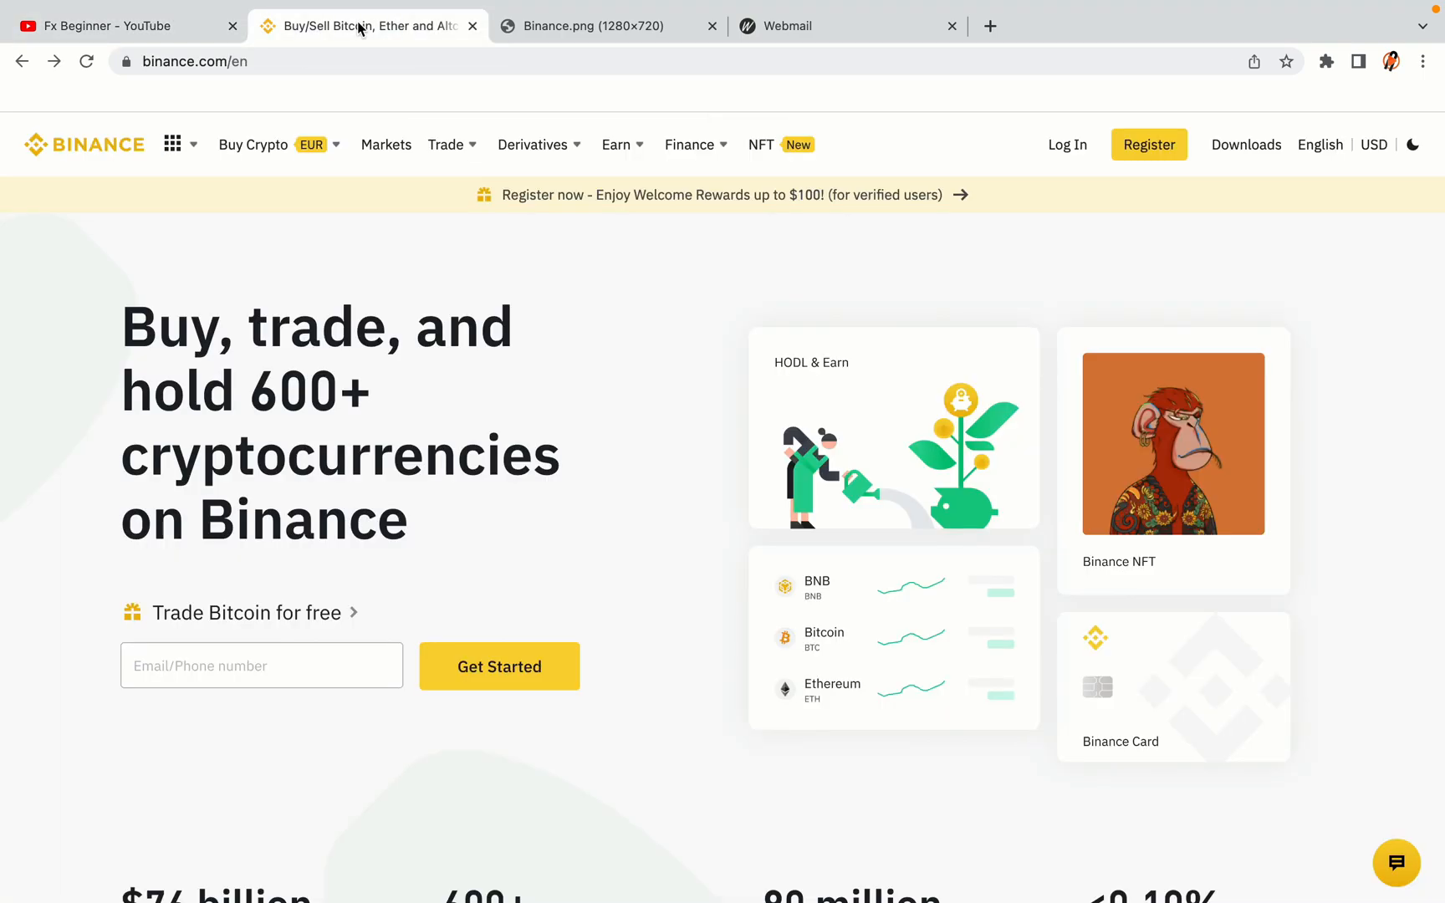
pyautogui.moveTo(96, 349)
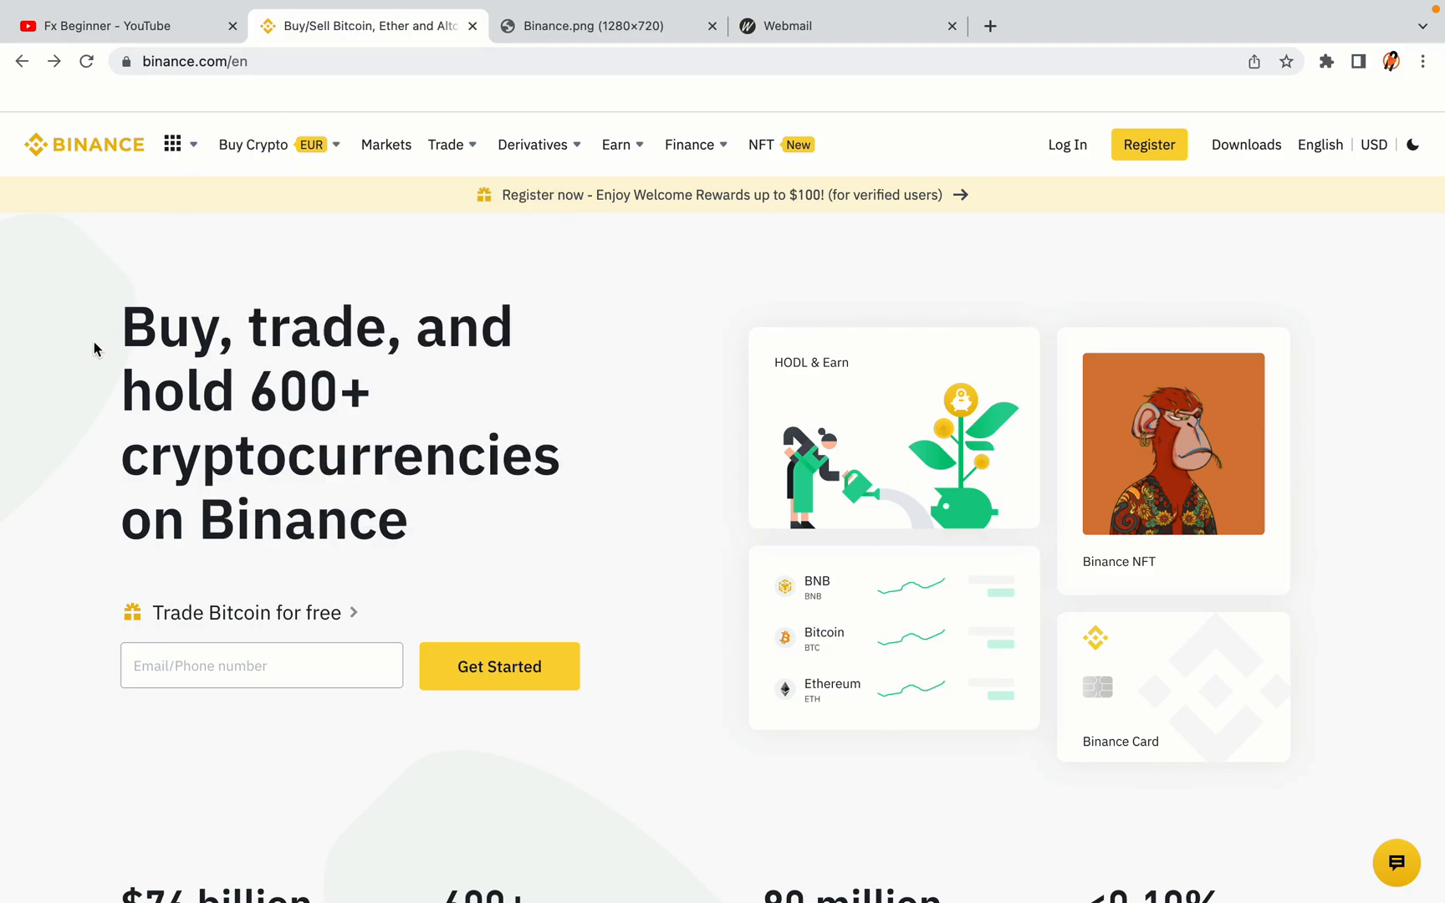
pyautogui.moveTo(694, 443)
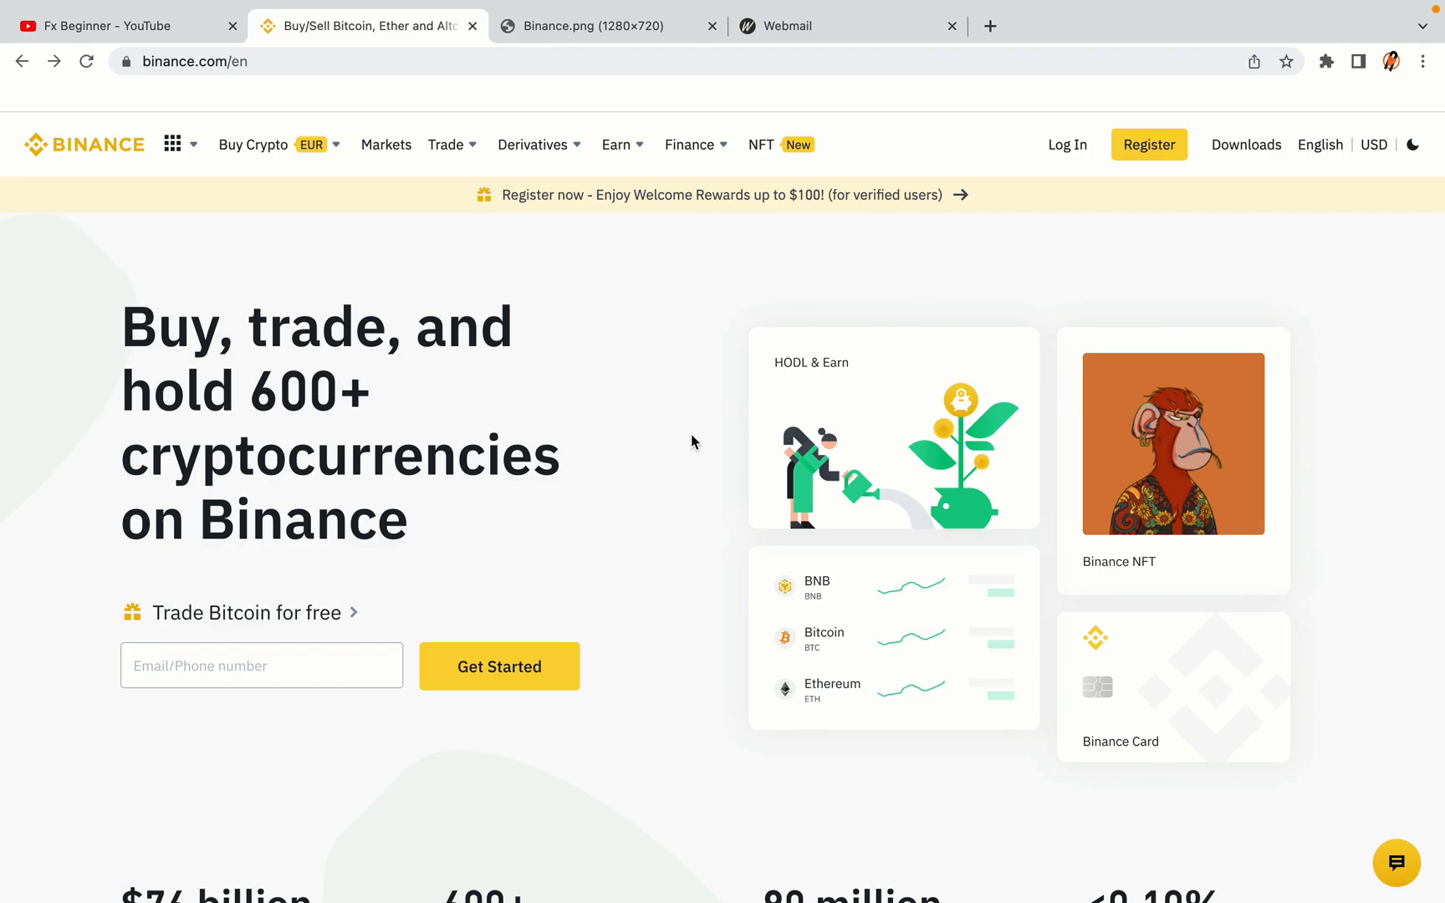
pyautogui.scroll(-3)
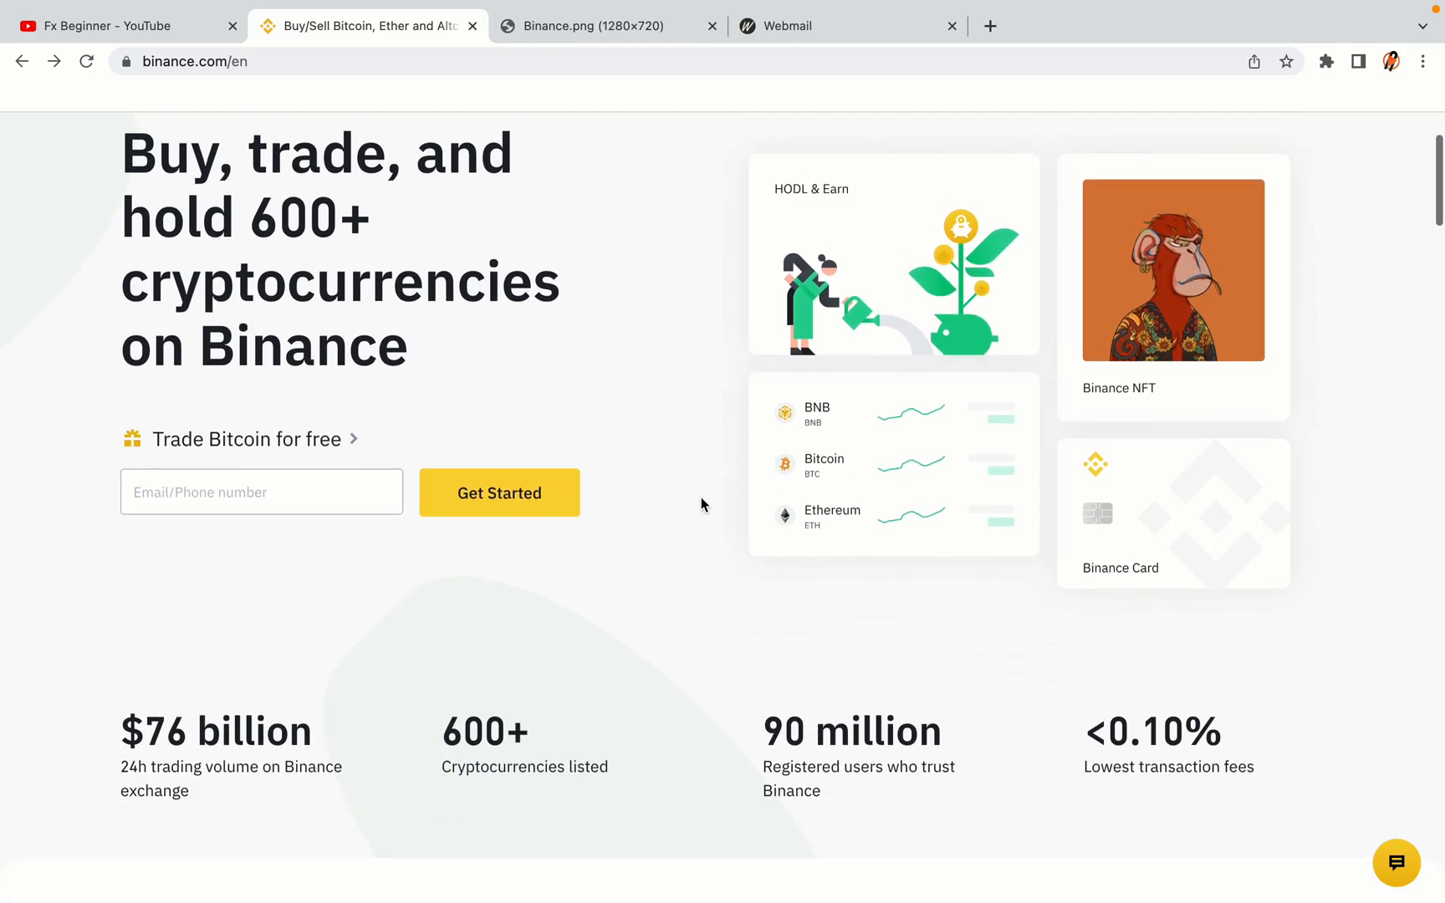
pyautogui.scroll(-3)
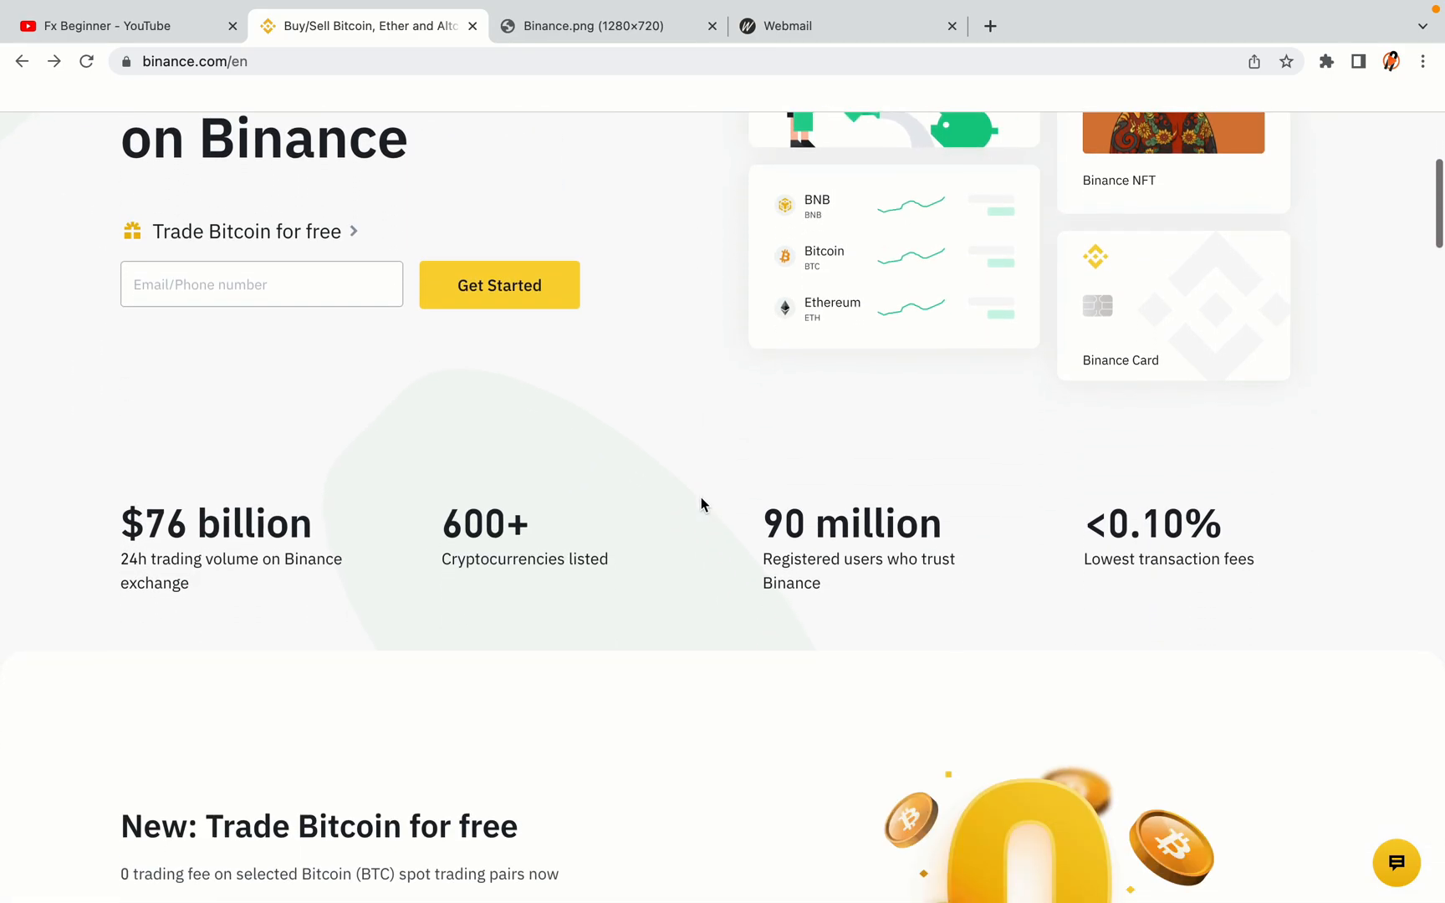
pyautogui.scroll(-3)
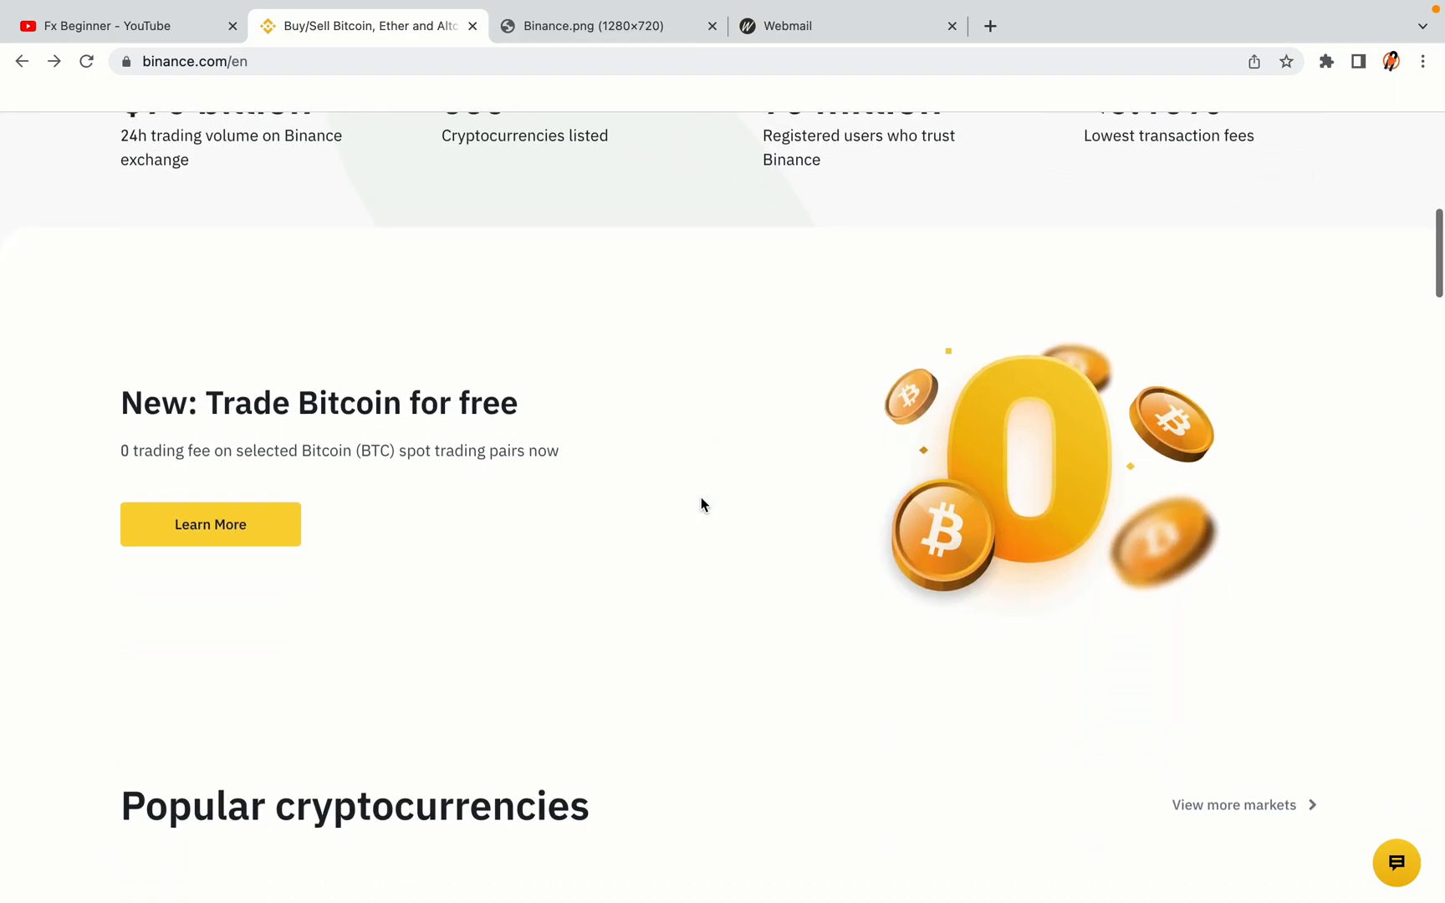
pyautogui.scroll(3)
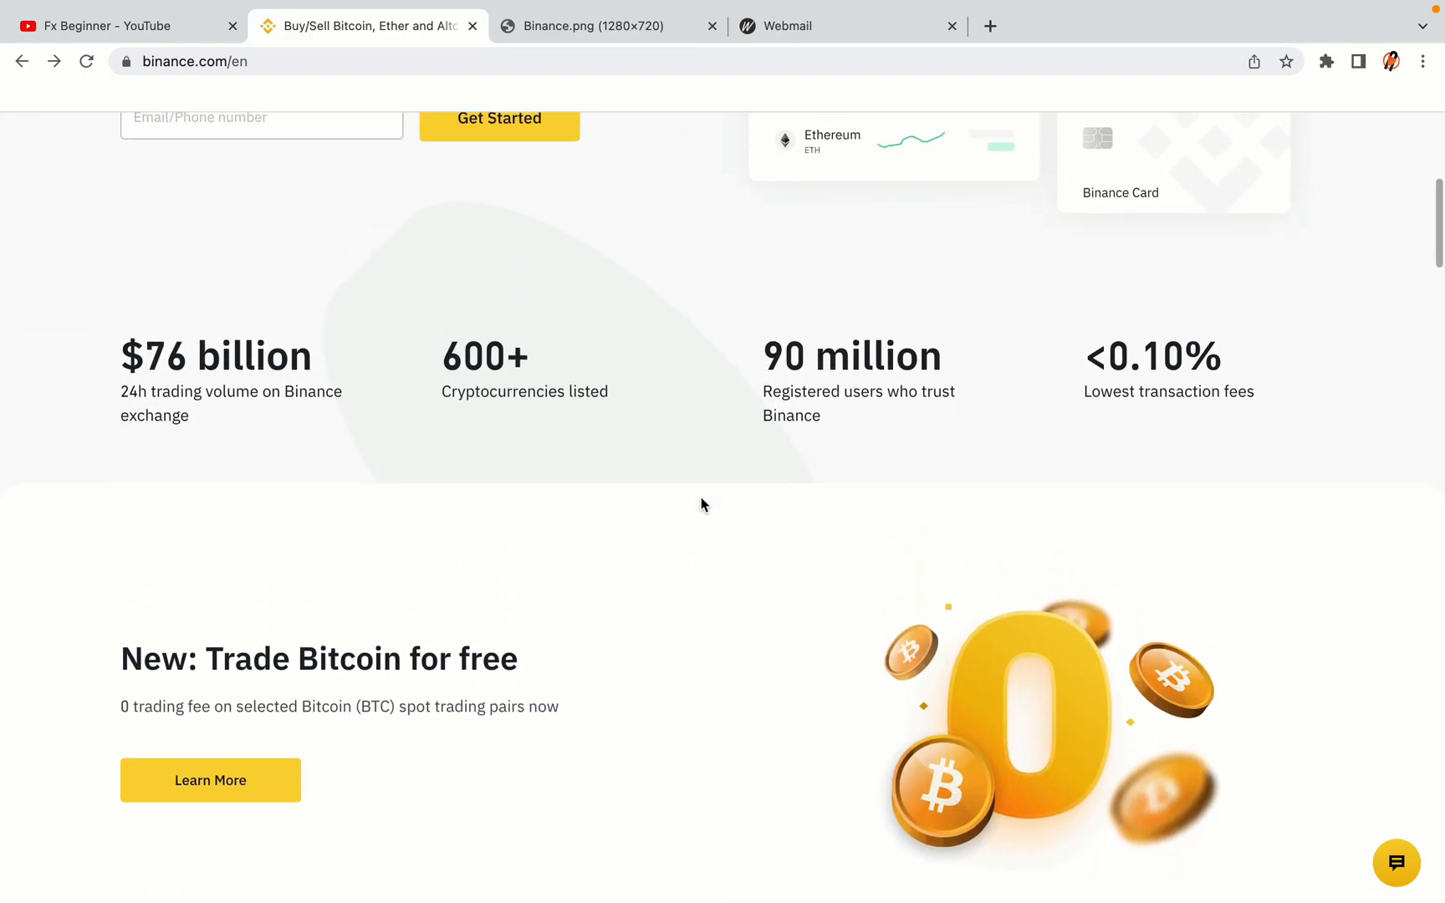
pyautogui.scroll(-3)
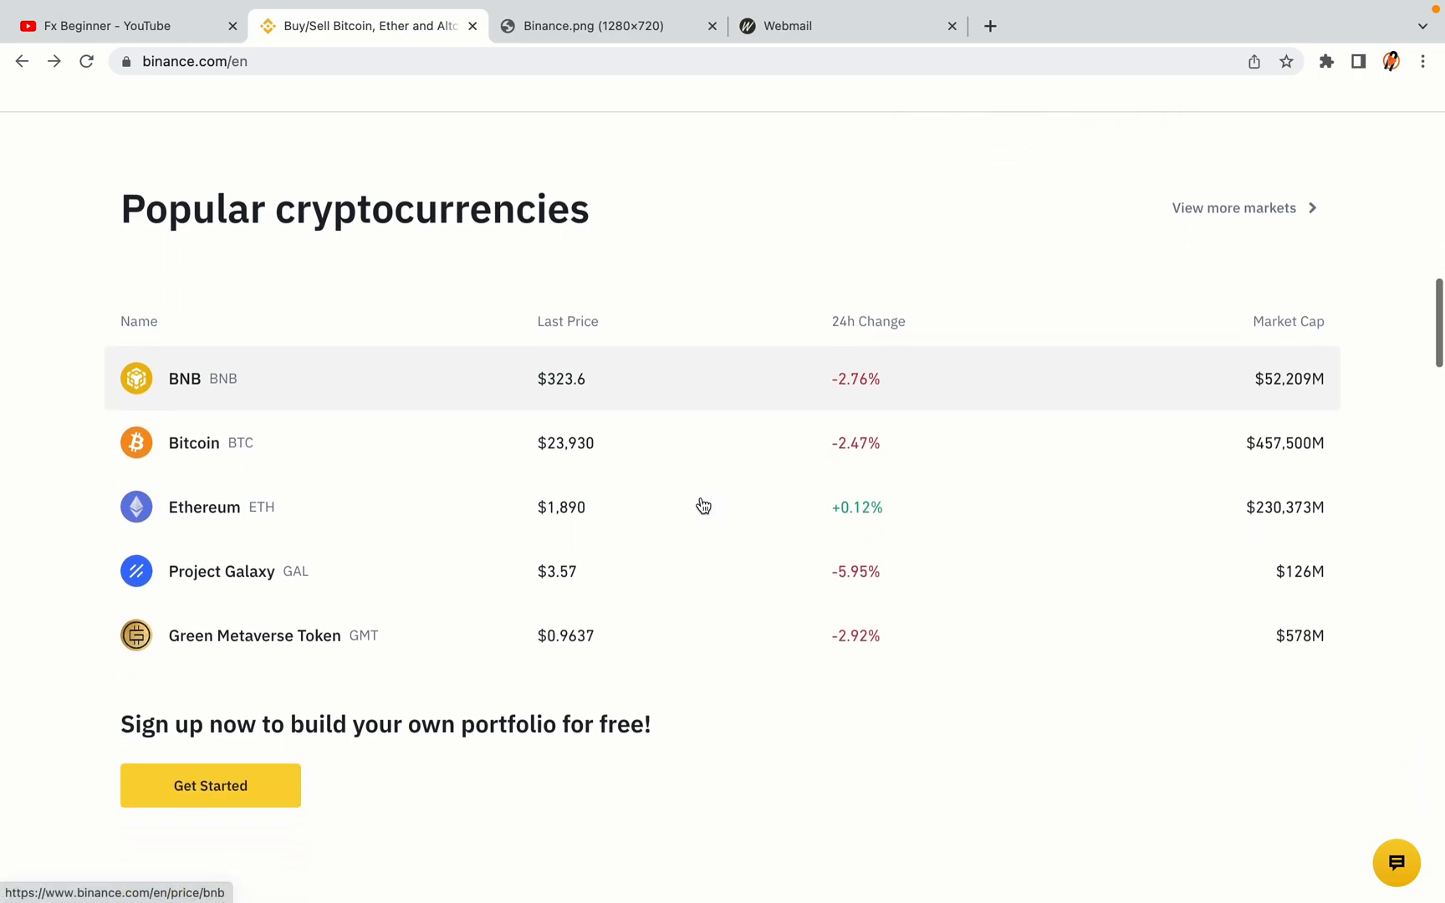
pyautogui.scroll(-3)
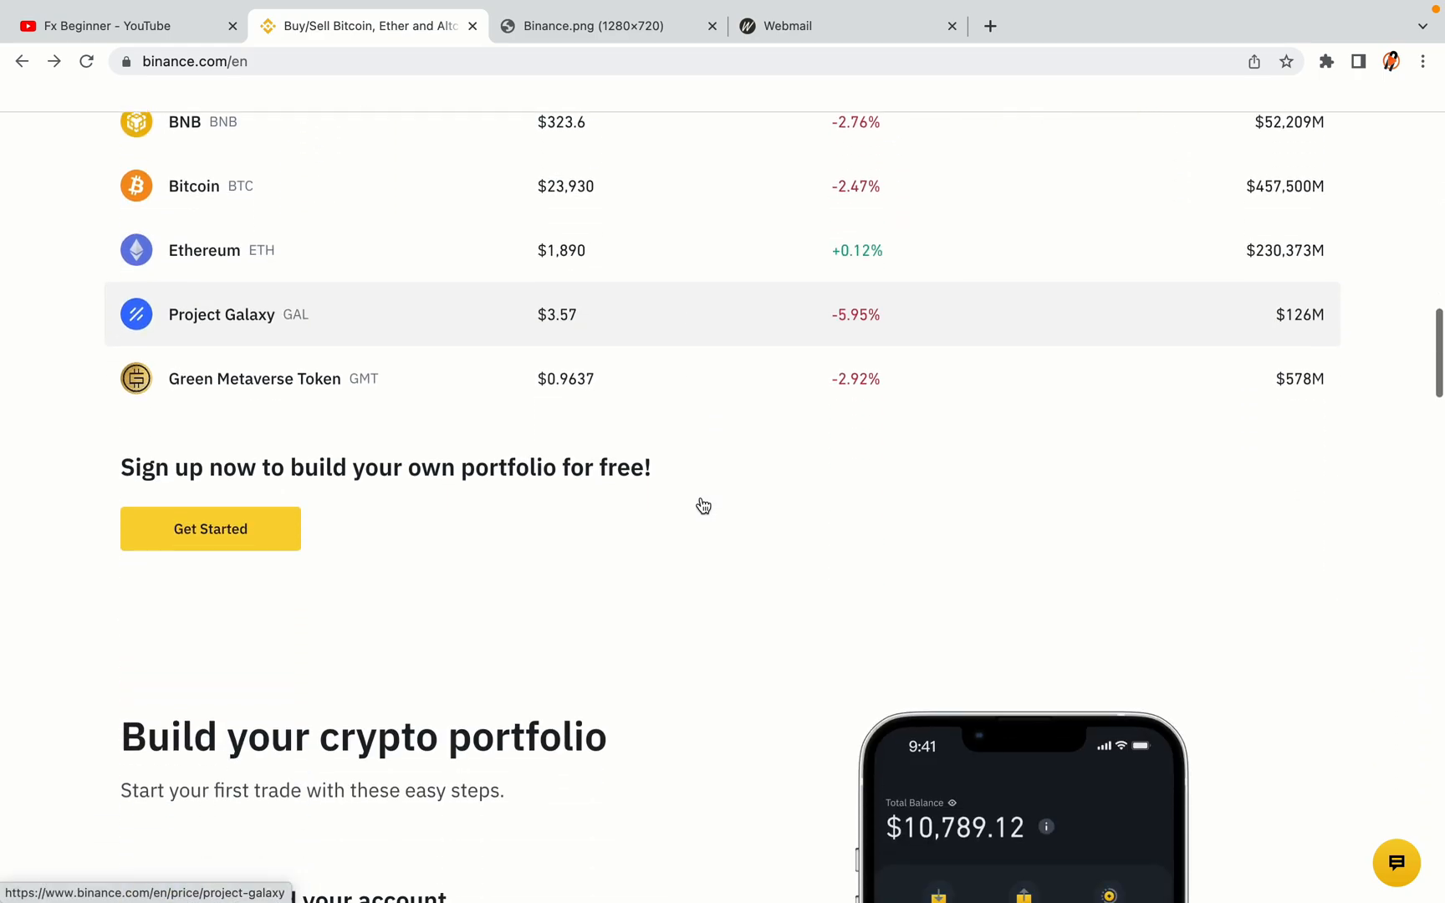
pyautogui.scroll(-3)
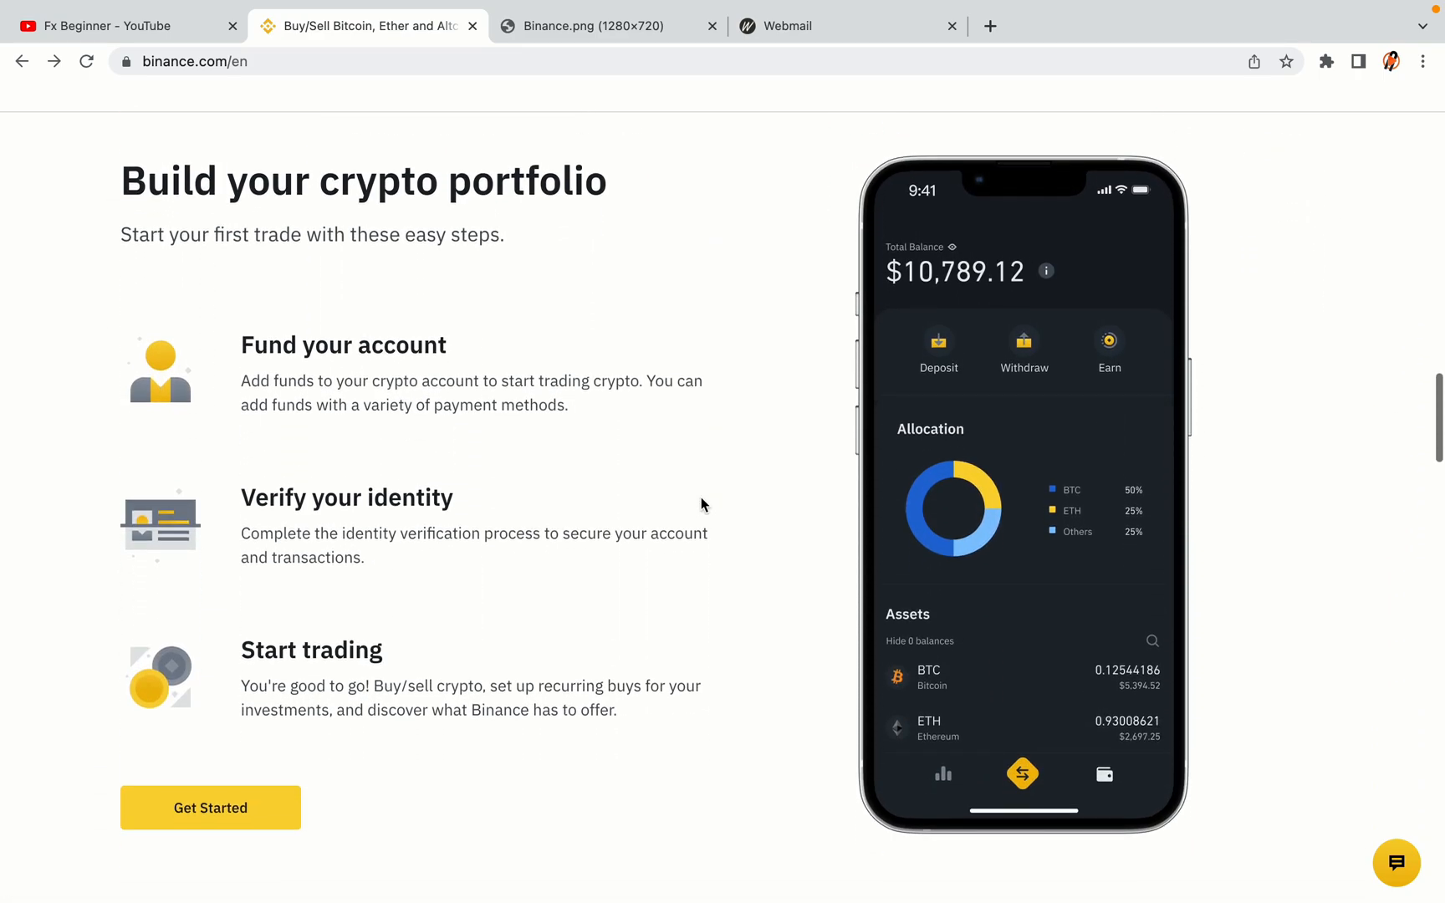
pyautogui.scroll(-3)
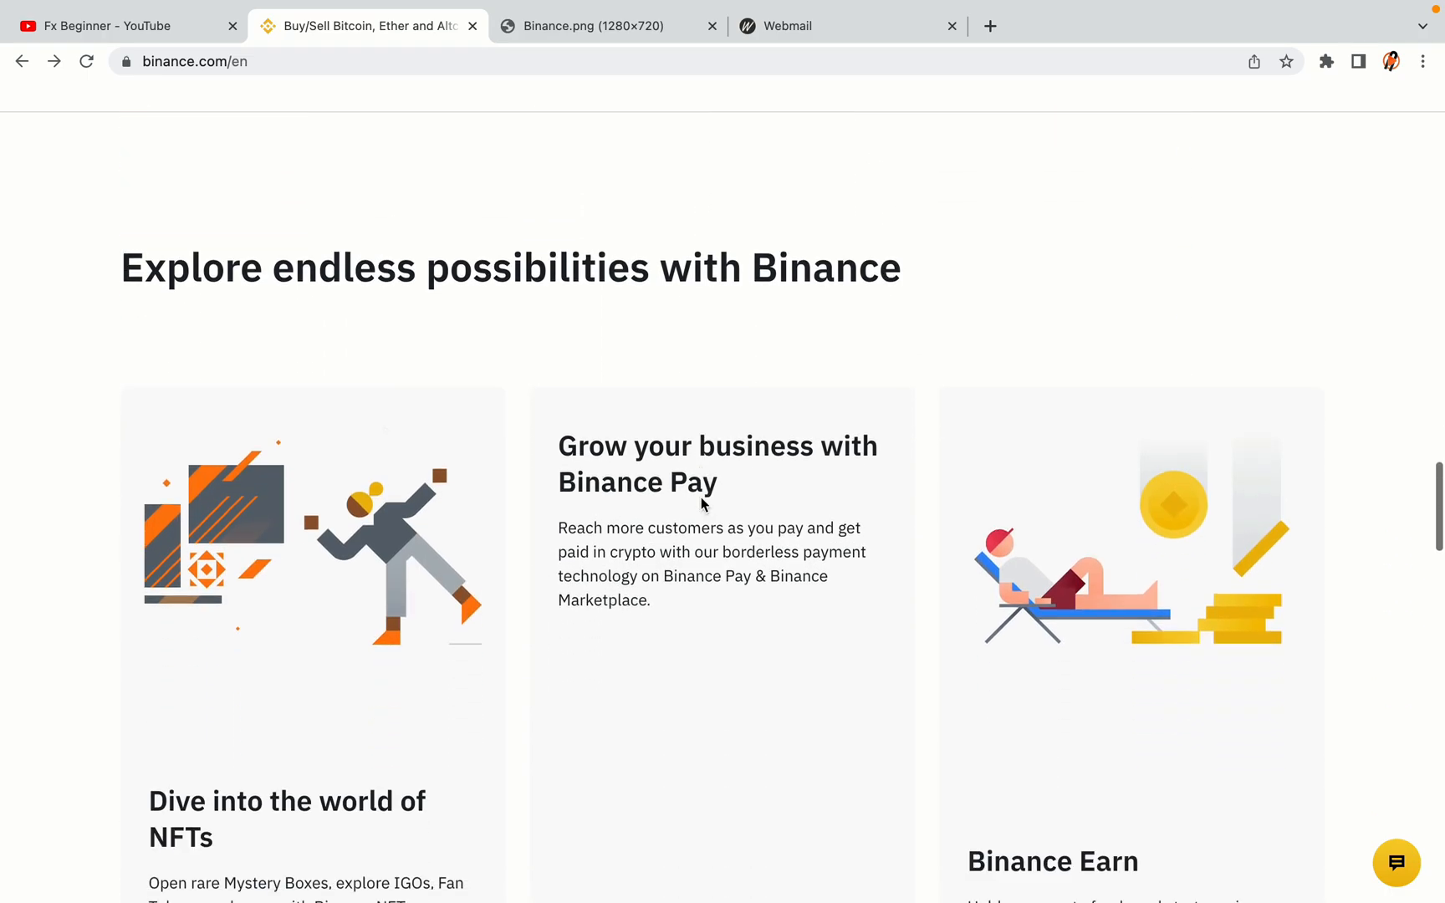
pyautogui.scroll(-3)
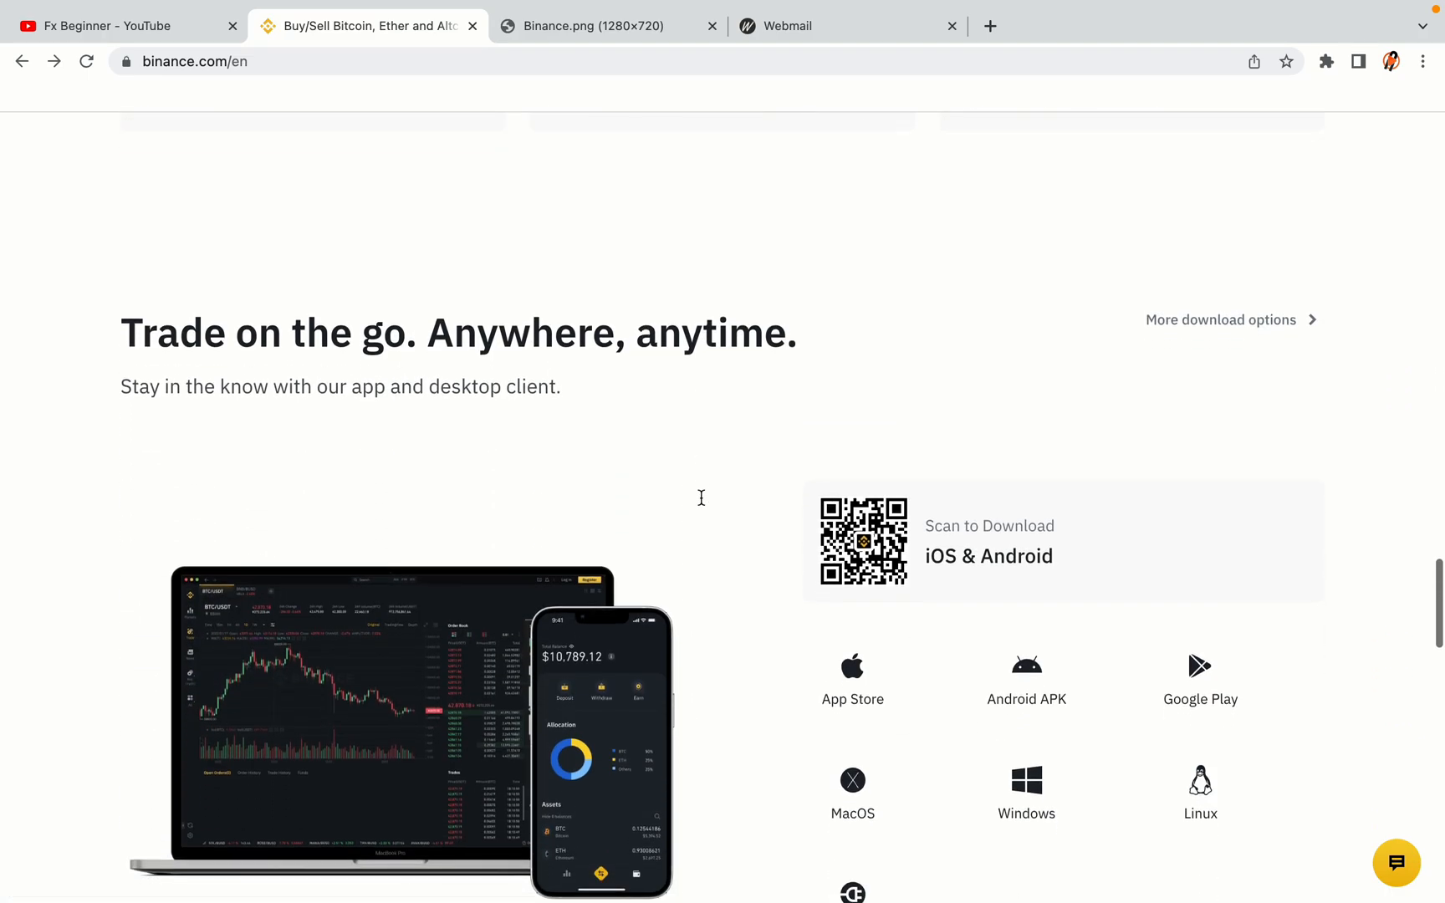
pyautogui.scroll(-3)
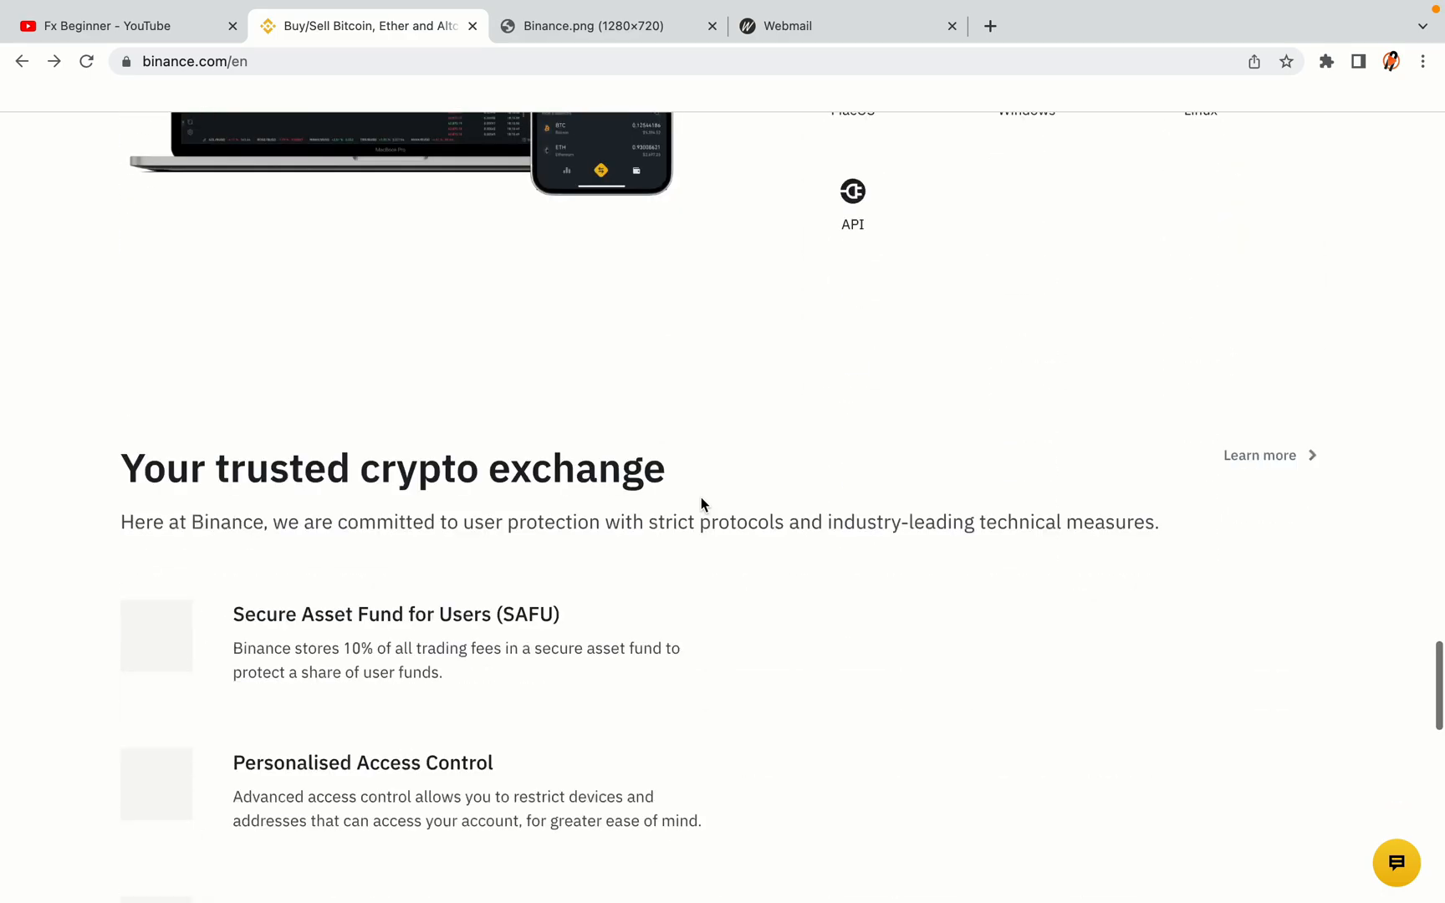
pyautogui.scroll(-3)
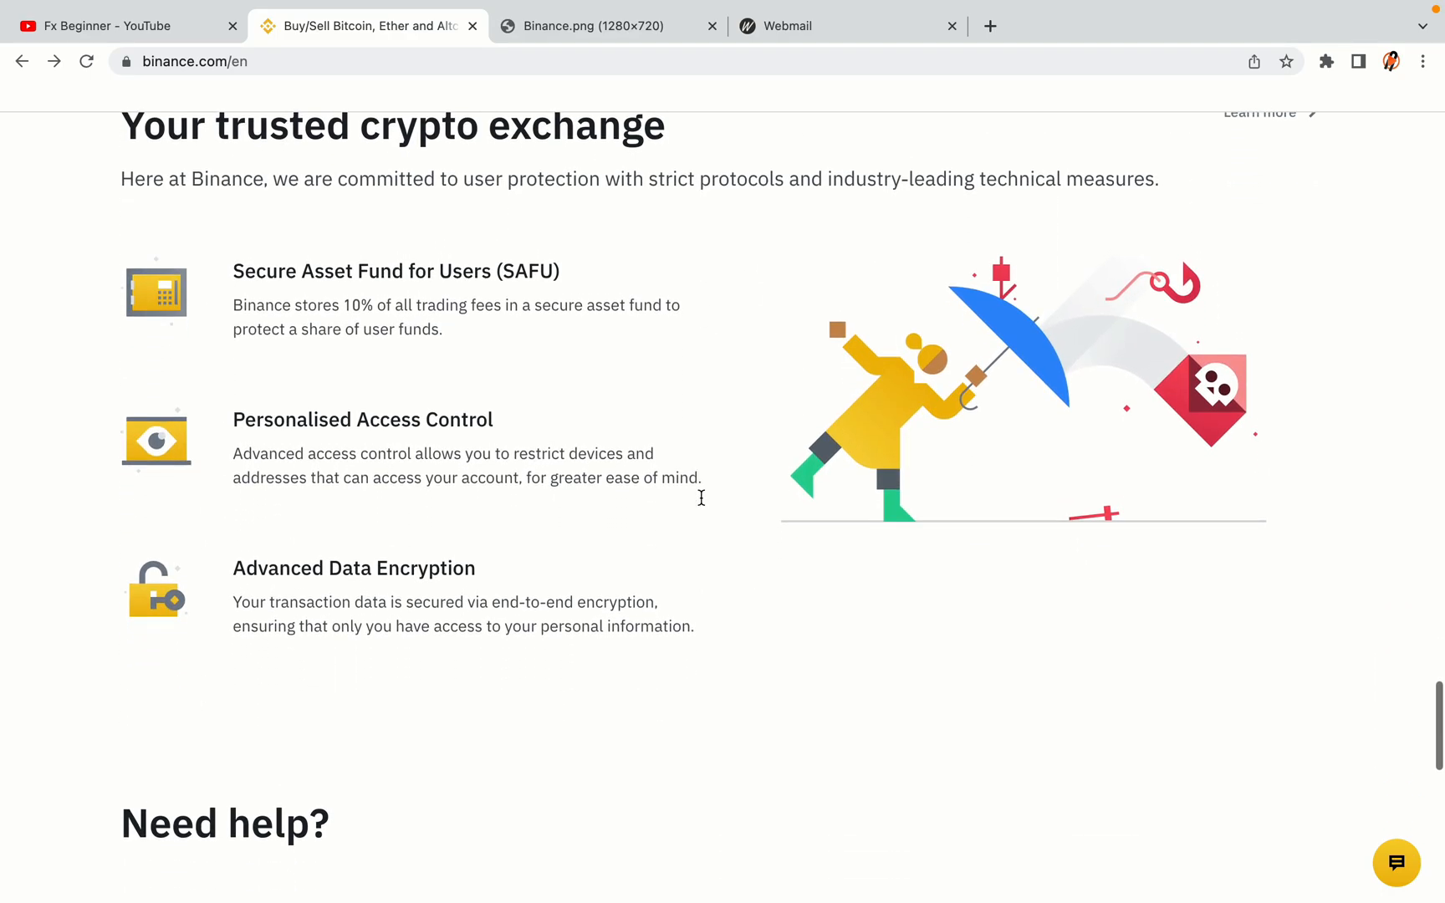
pyautogui.scroll(-3)
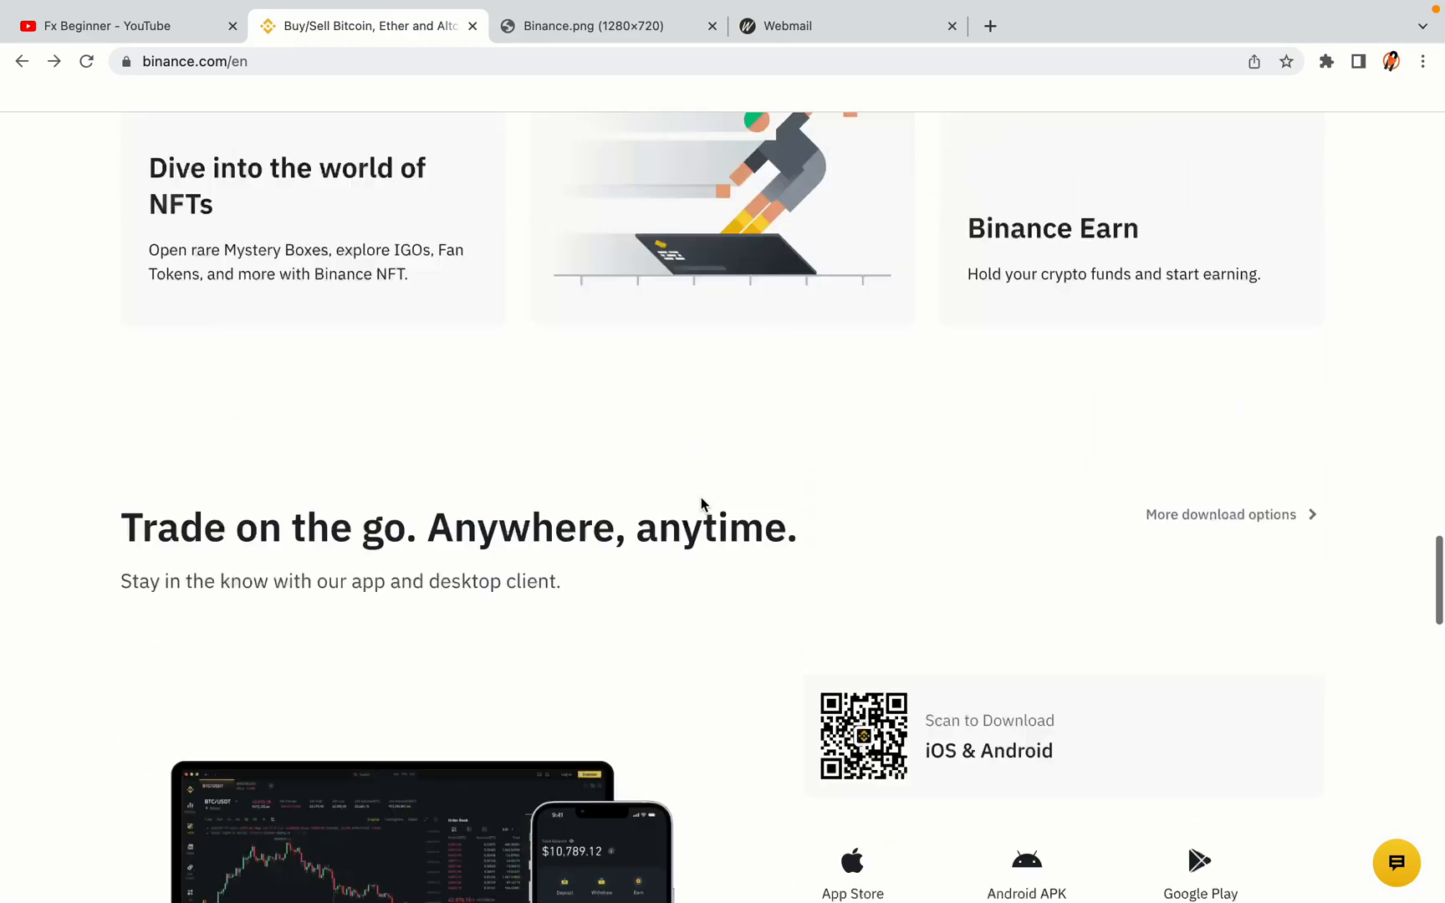
pyautogui.scroll(3)
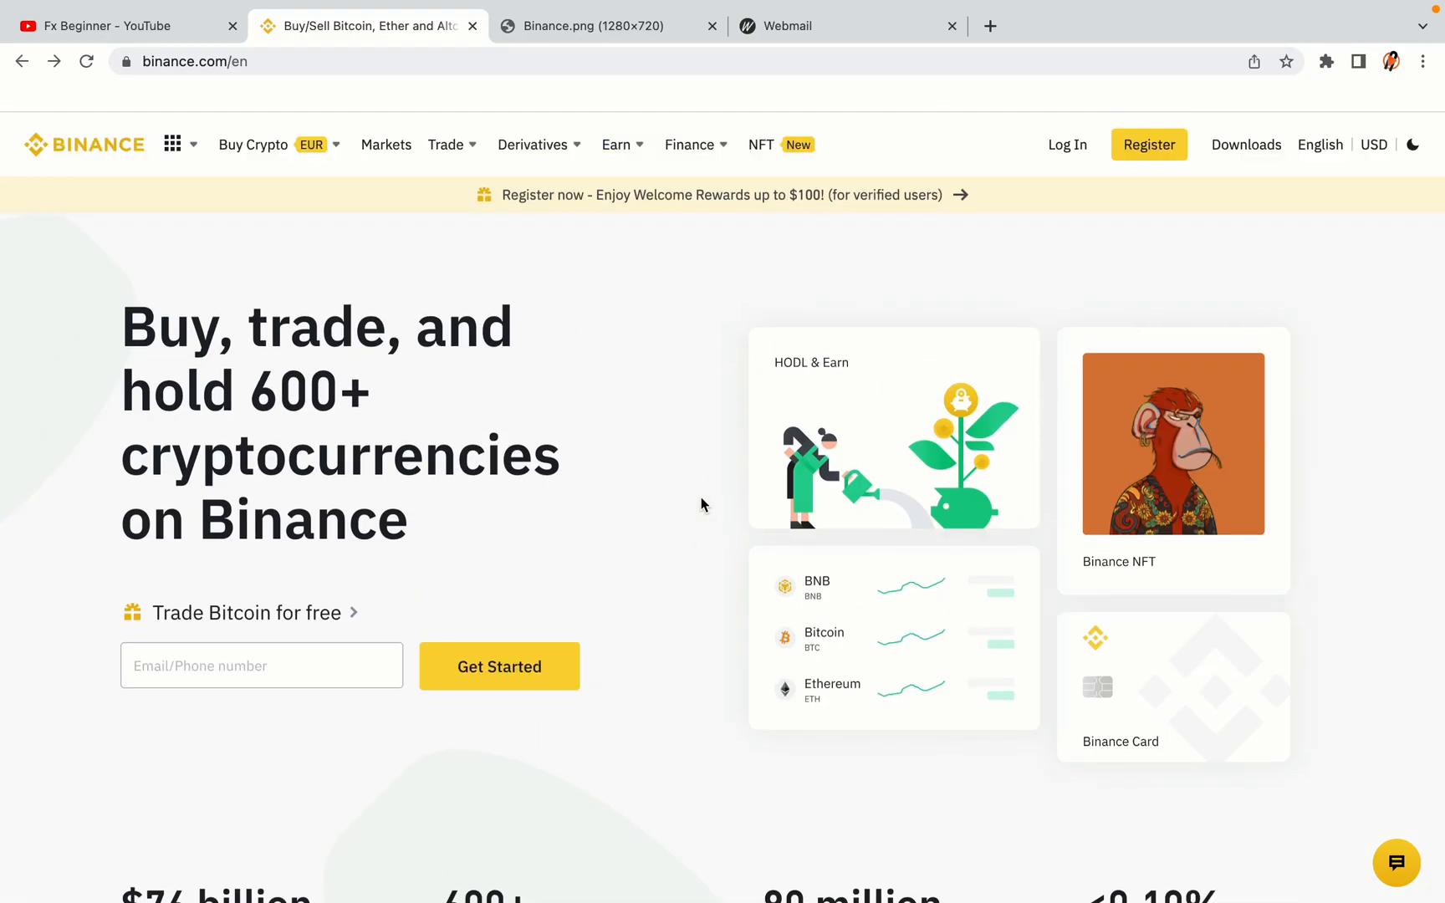
pyautogui.moveTo(659, 524)
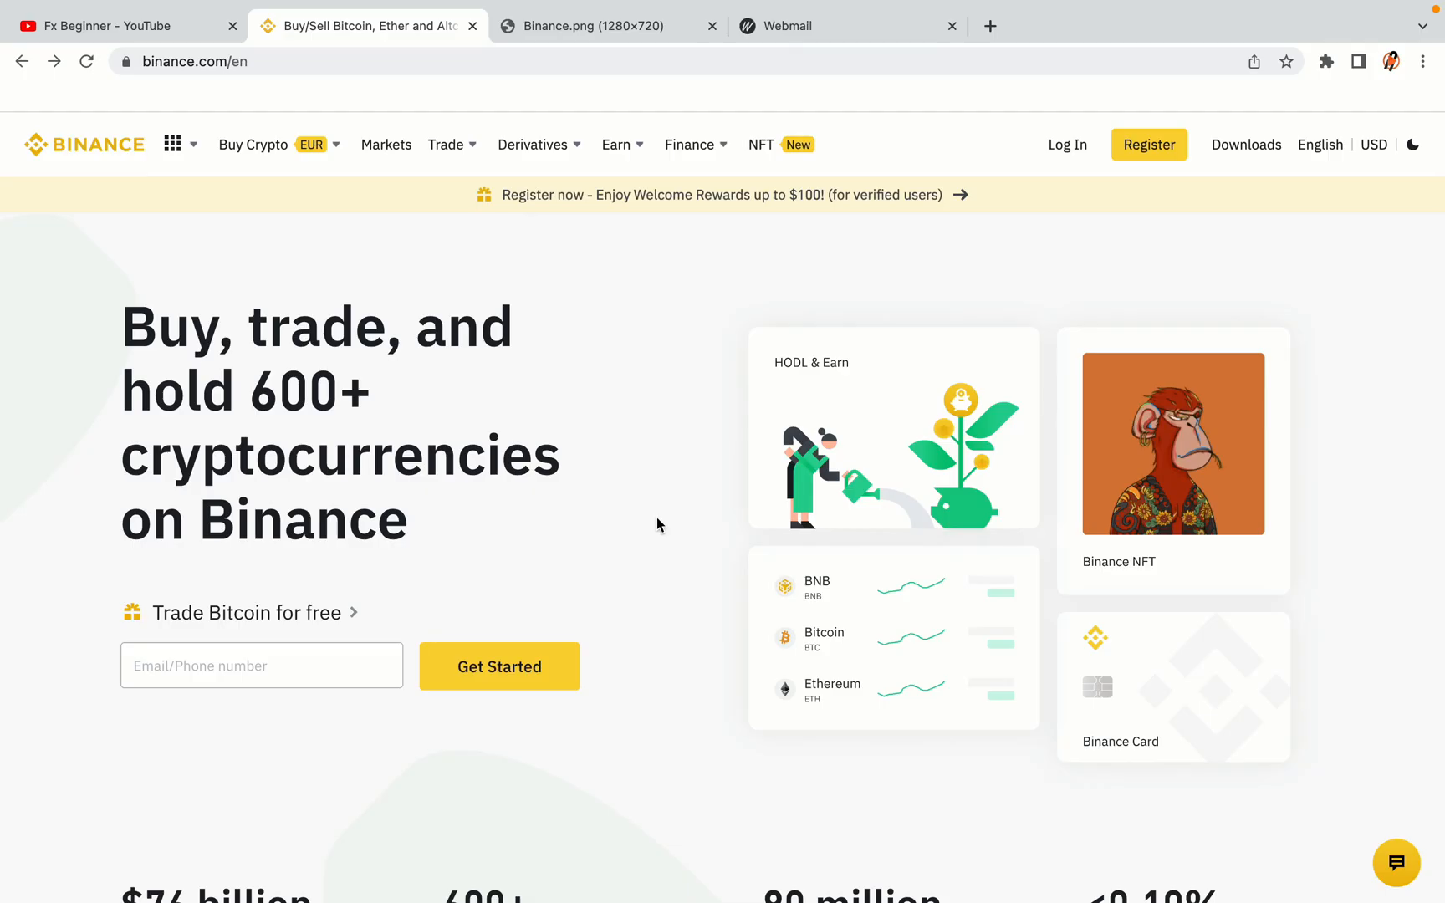
pyautogui.moveTo(569, 314)
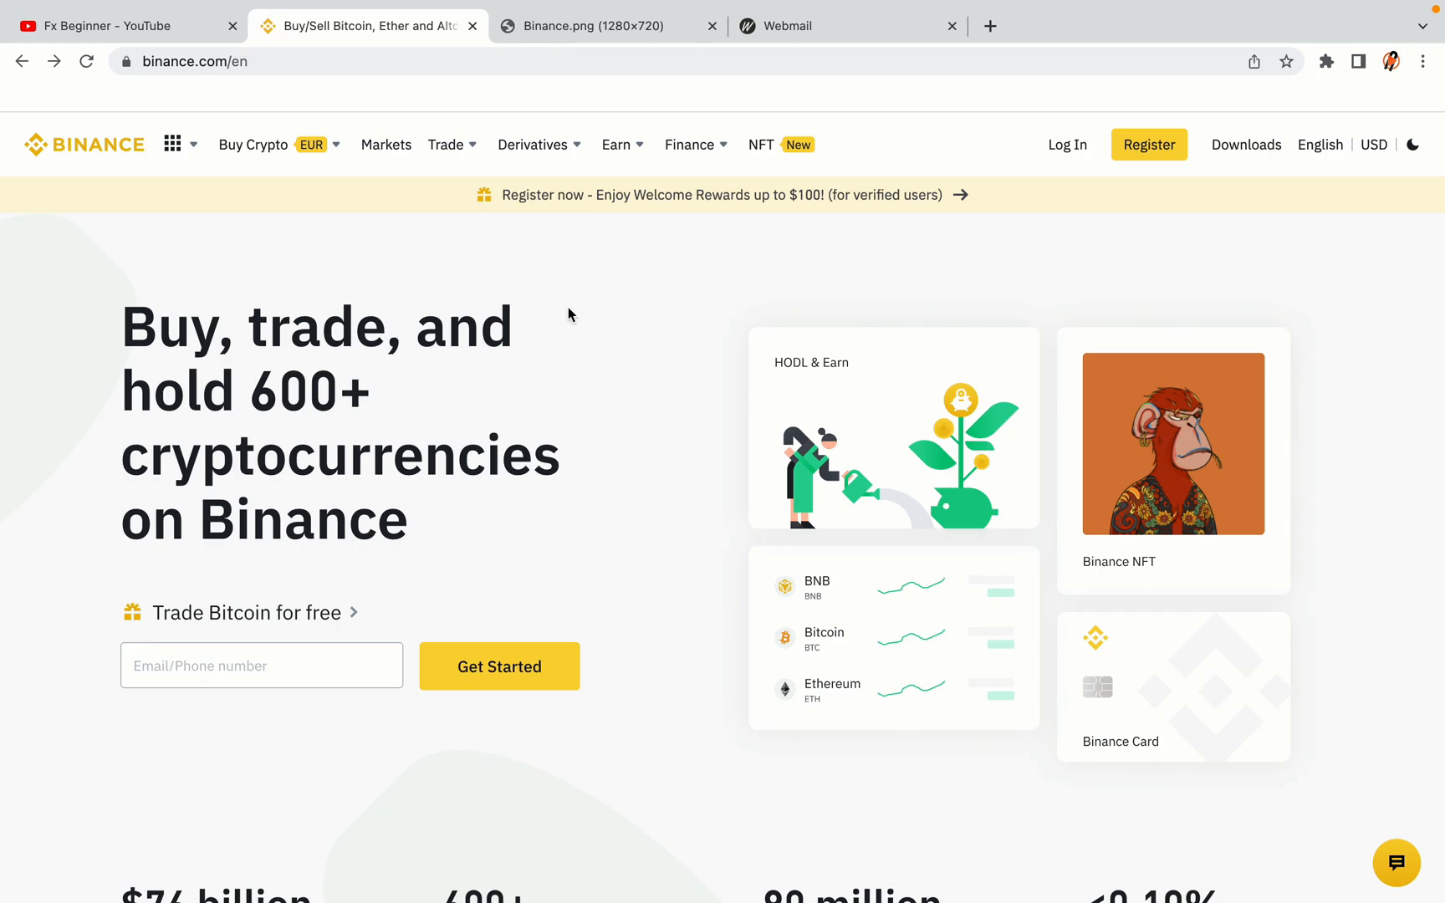
# Step: View the Binance.png slide showing the fxbeginner.net/go/binance link
pyautogui.click(594, 26)
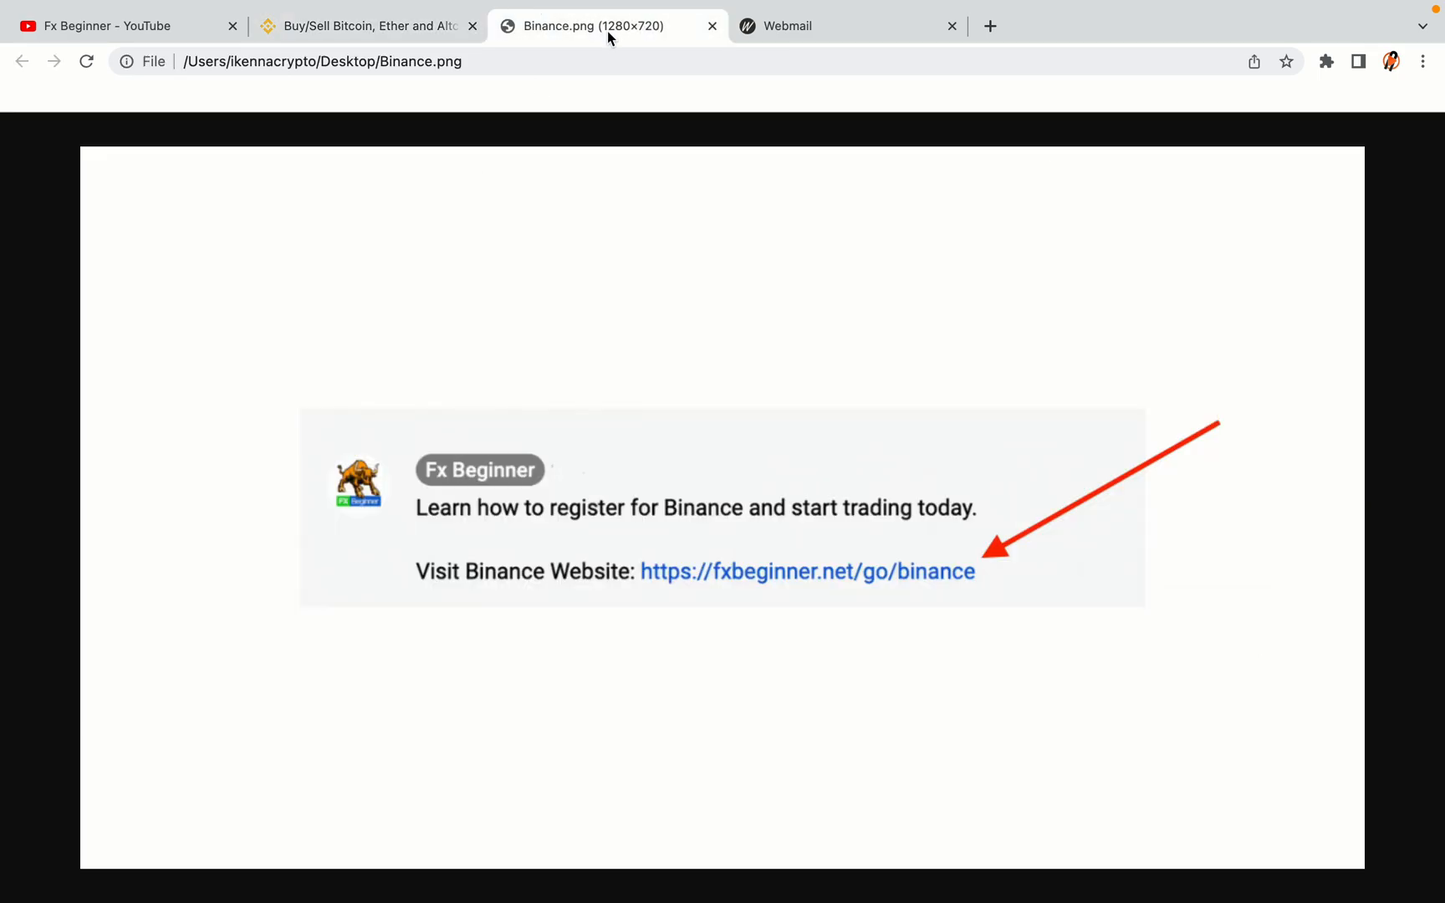
pyautogui.moveTo(641, 665)
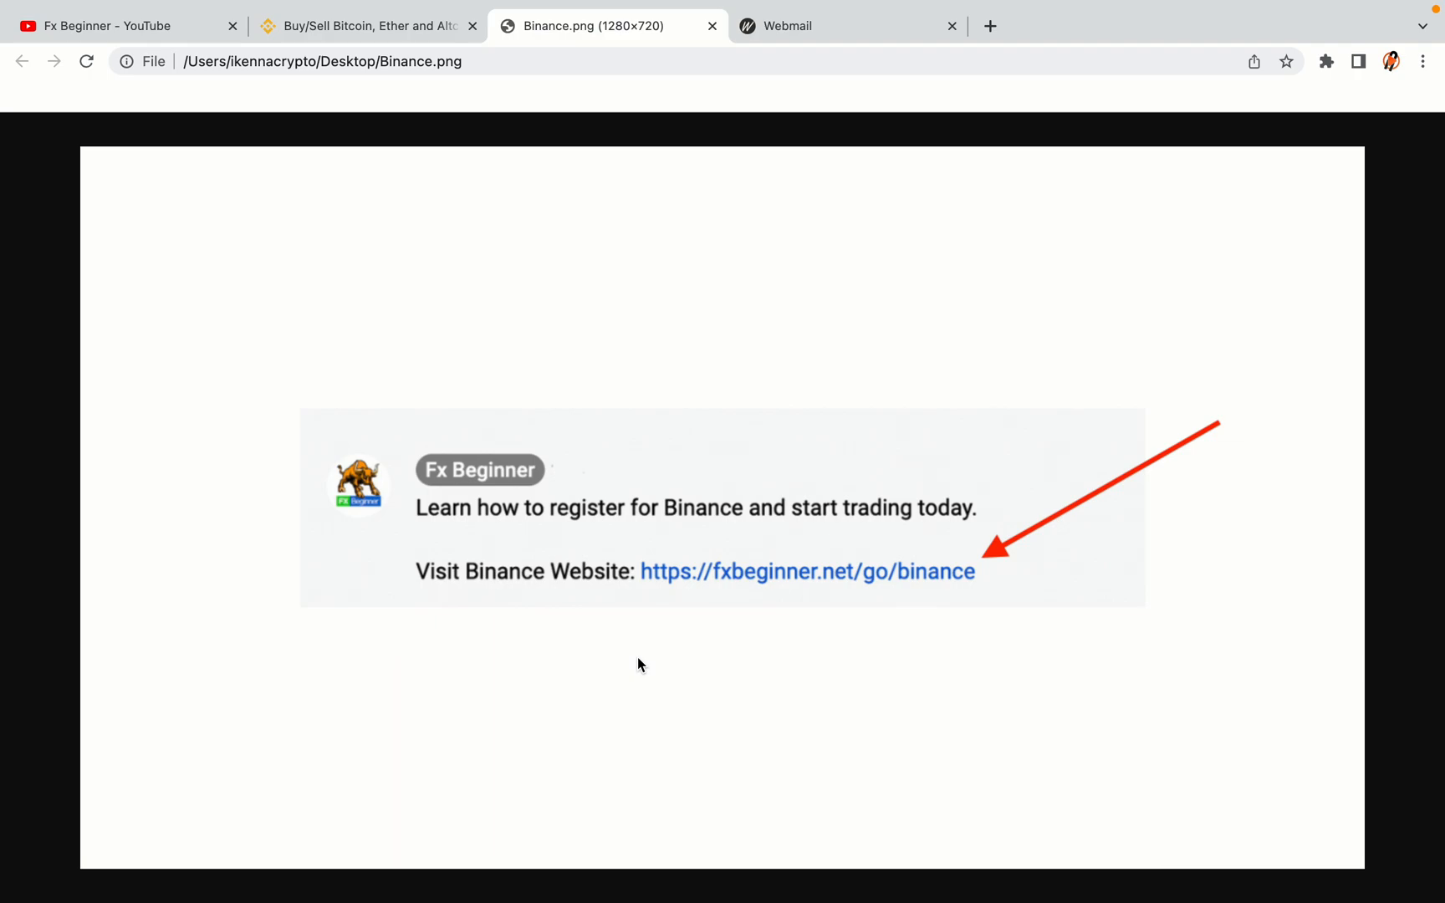
pyautogui.moveTo(775, 484)
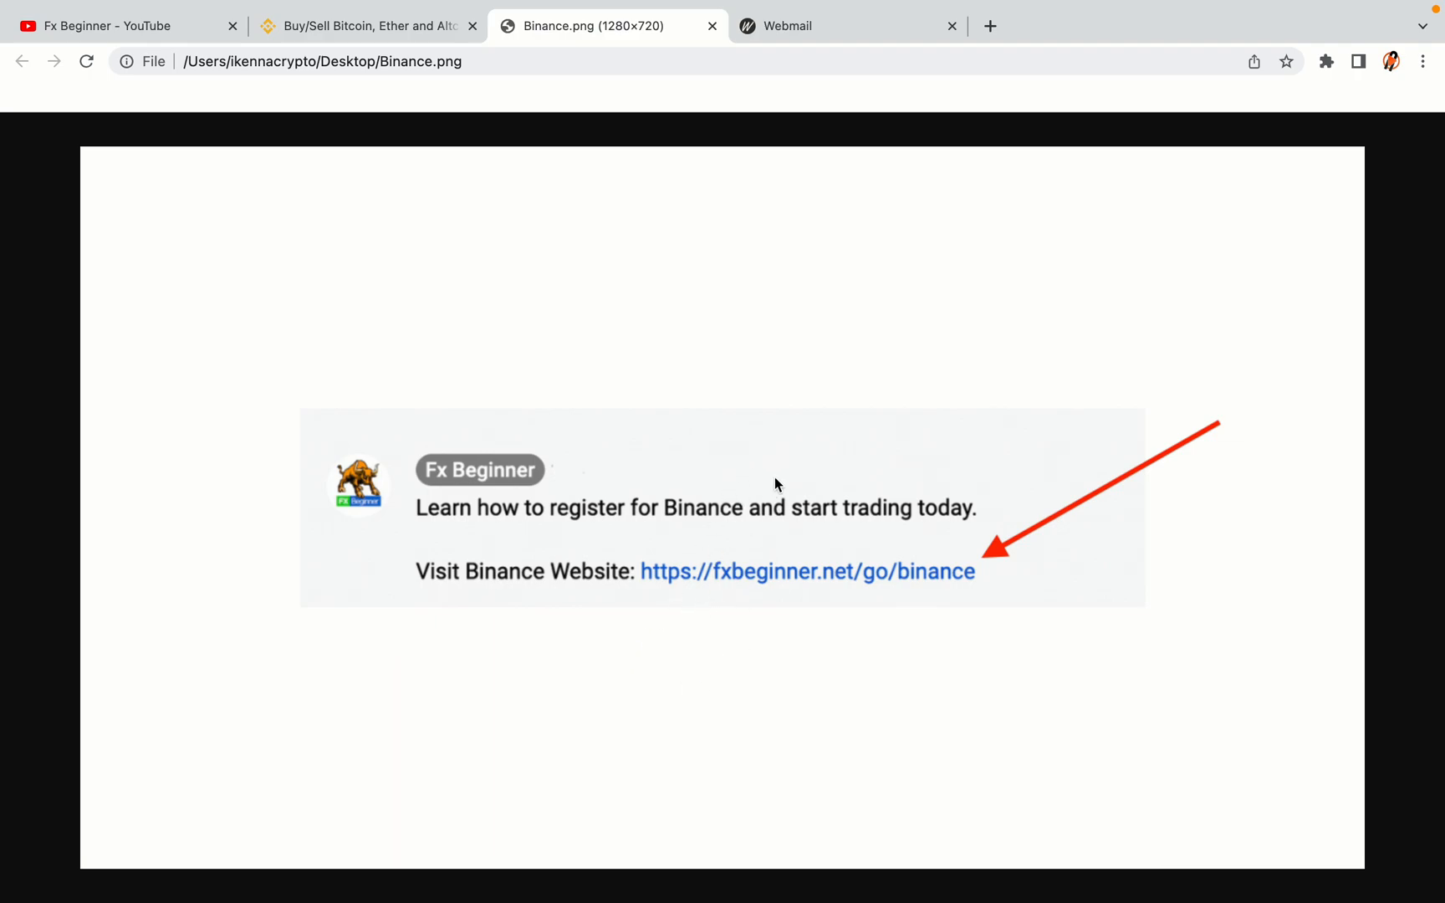
pyautogui.moveTo(1013, 698)
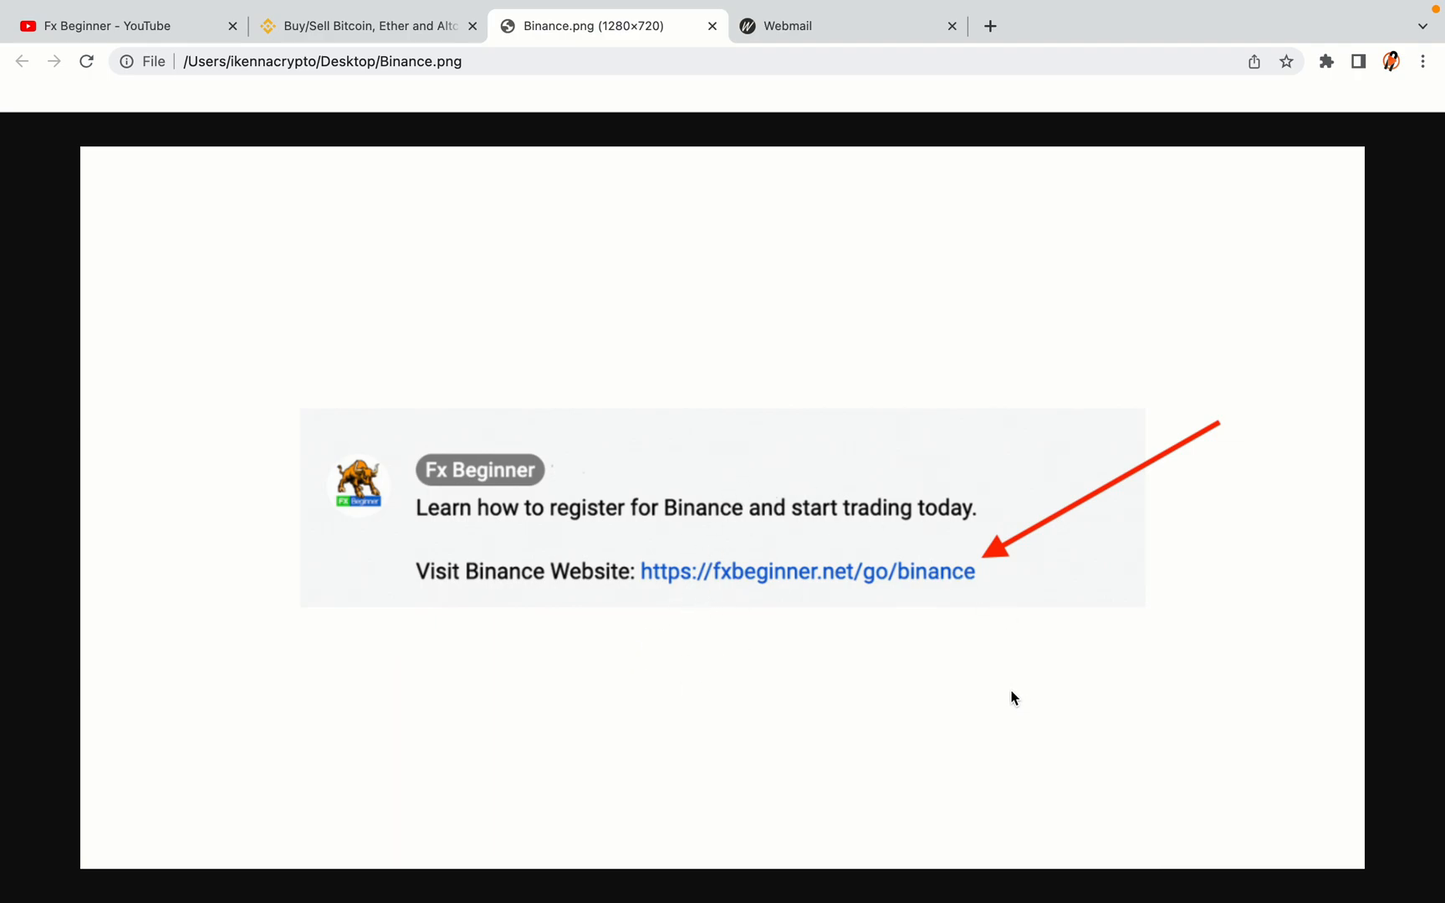
pyautogui.moveTo(961, 562)
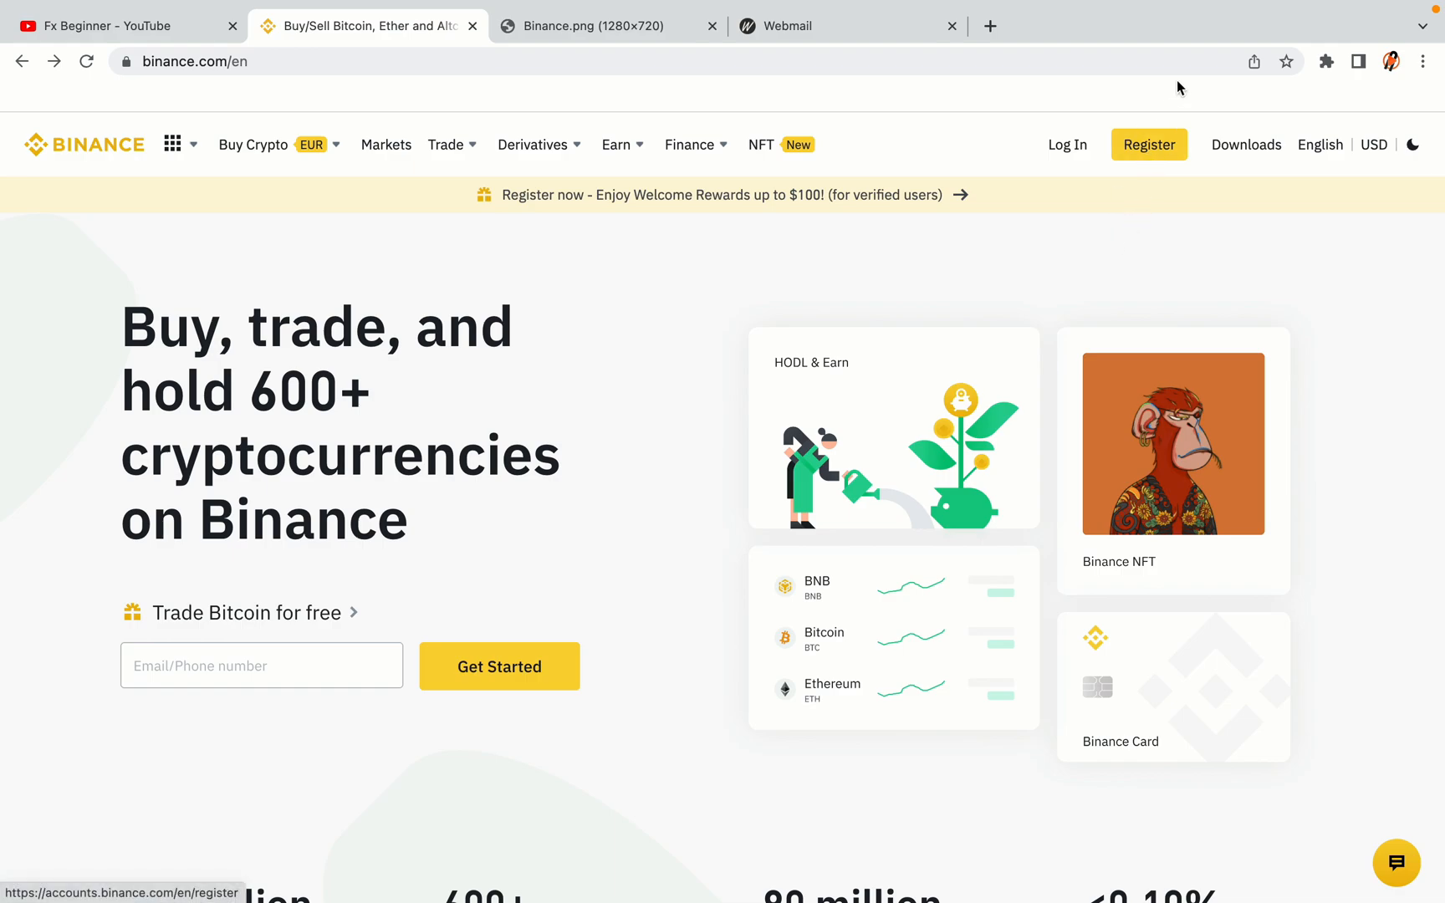
pyautogui.moveTo(1148, 144)
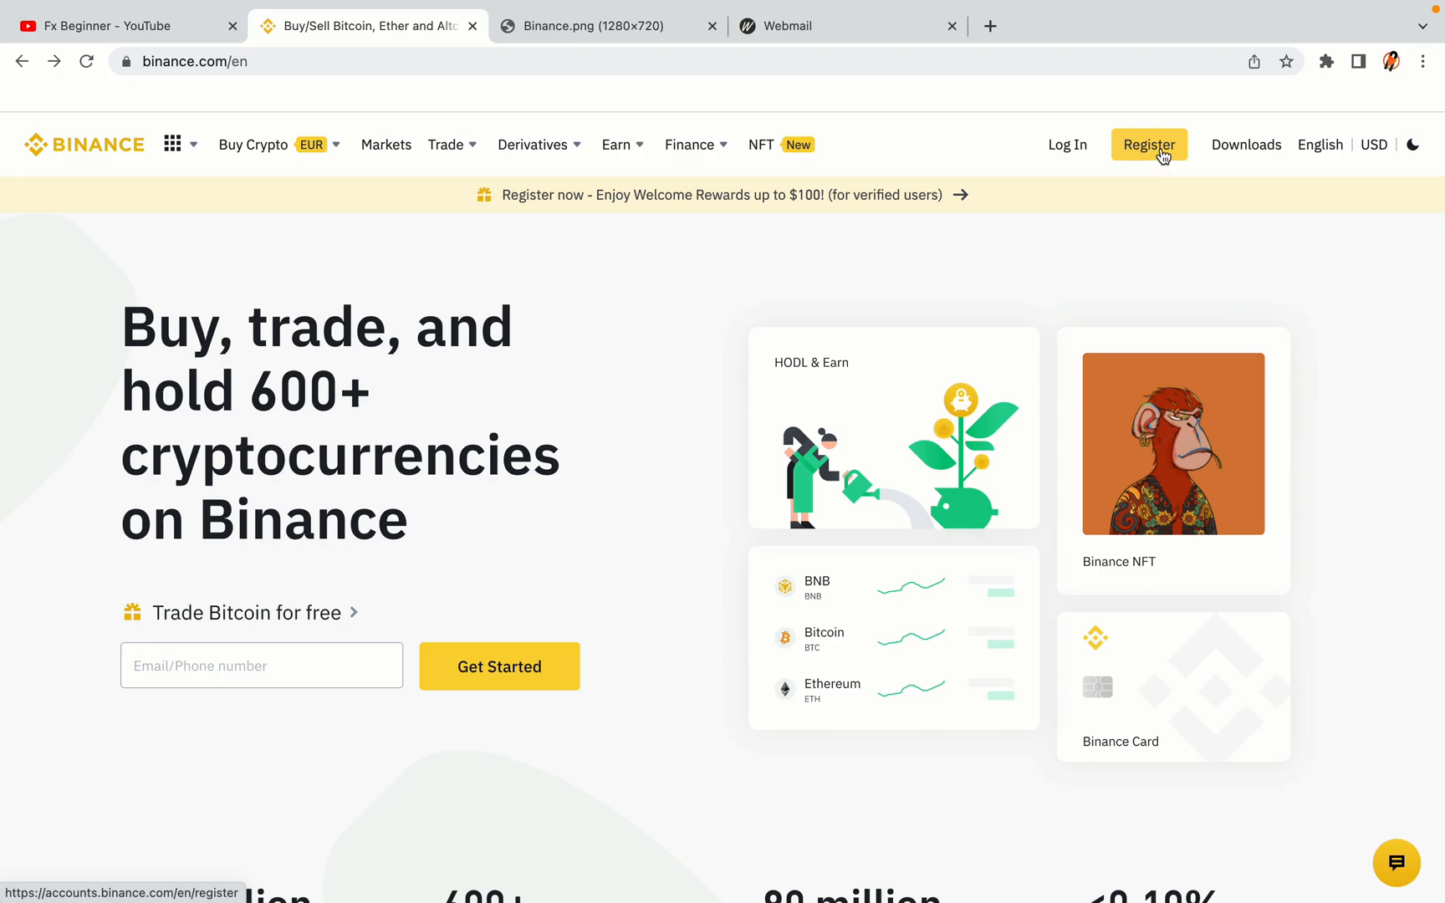
# Step: Start registering a new Binance account from the top bar
pyautogui.click(1147, 145)
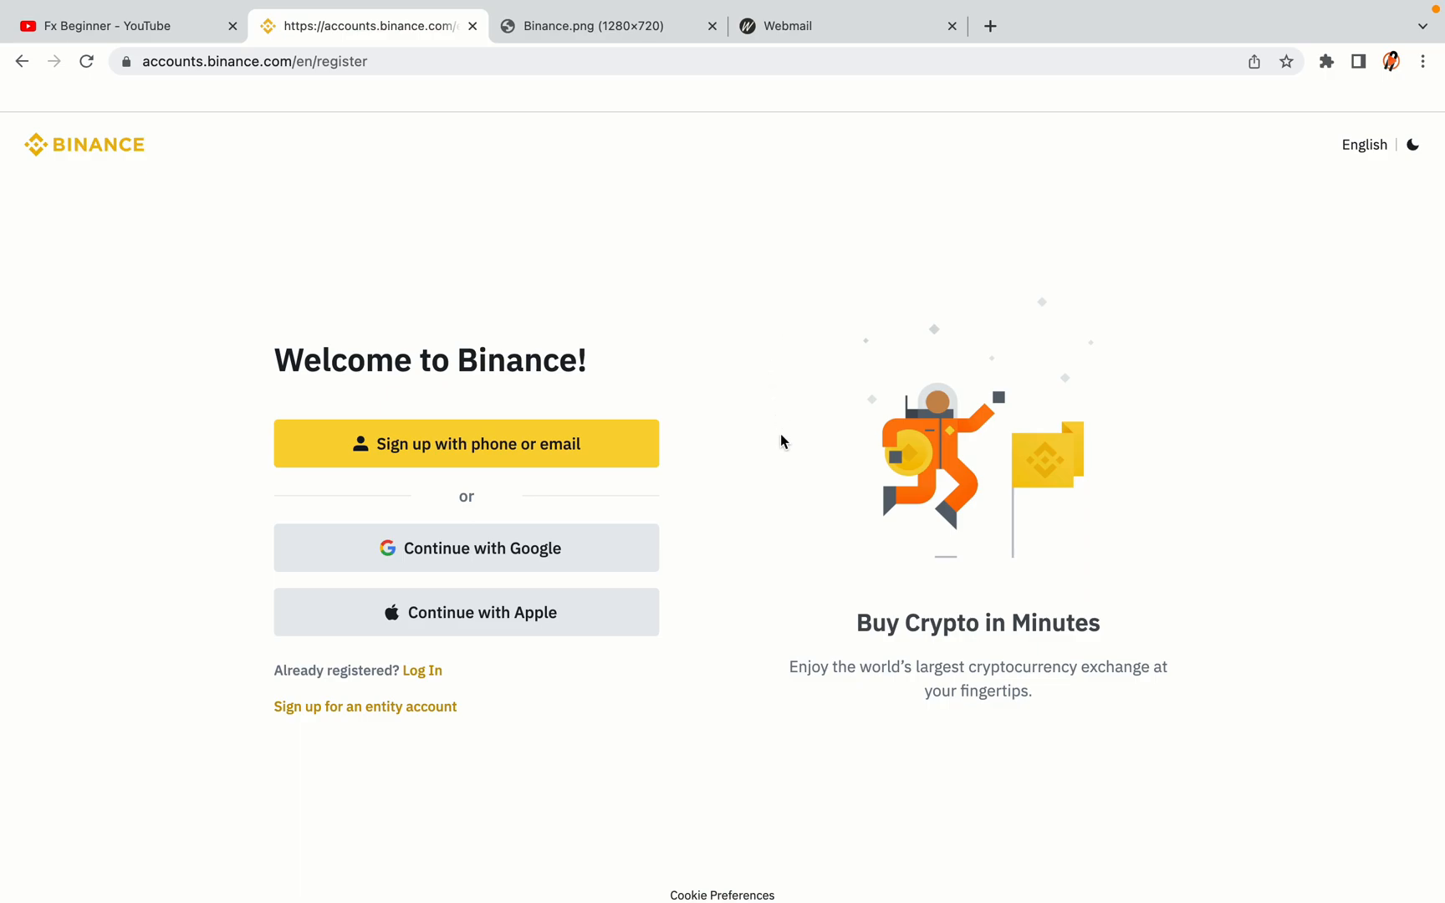
pyautogui.moveTo(558, 460)
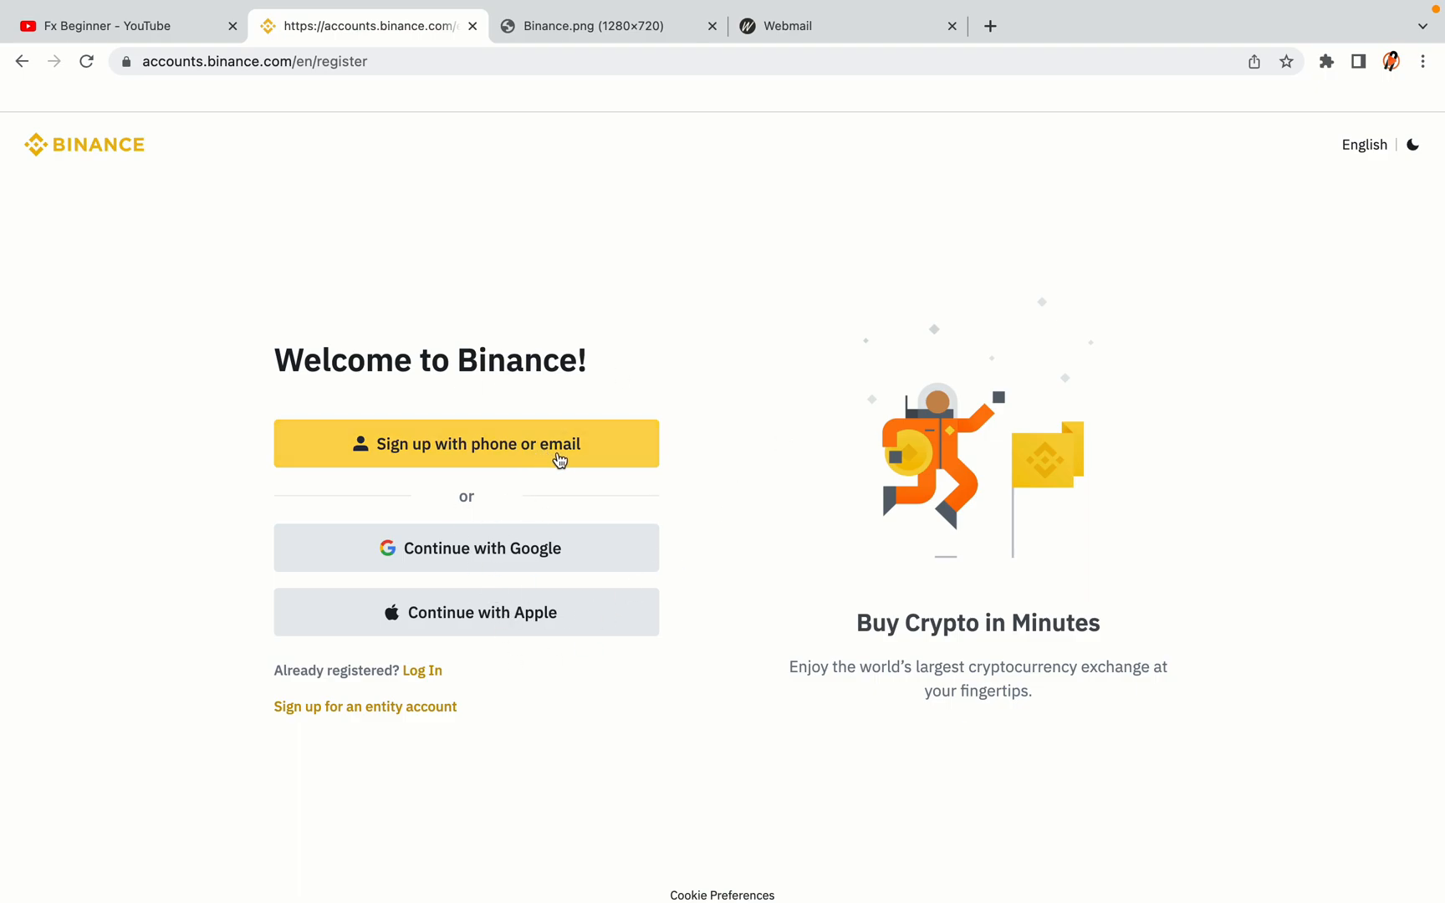
pyautogui.moveTo(714, 500)
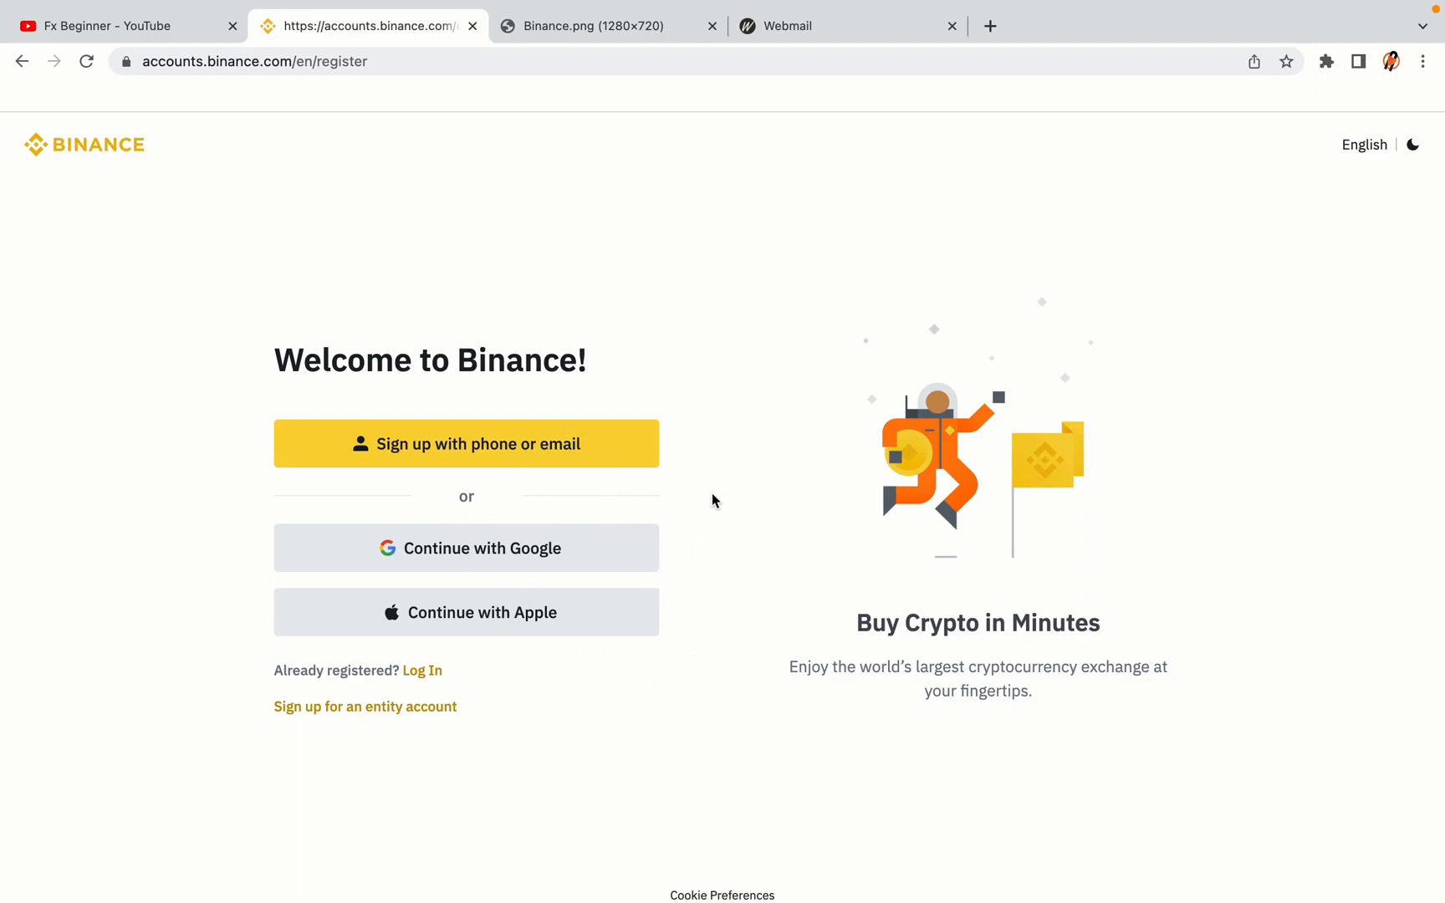
pyautogui.moveTo(667, 552)
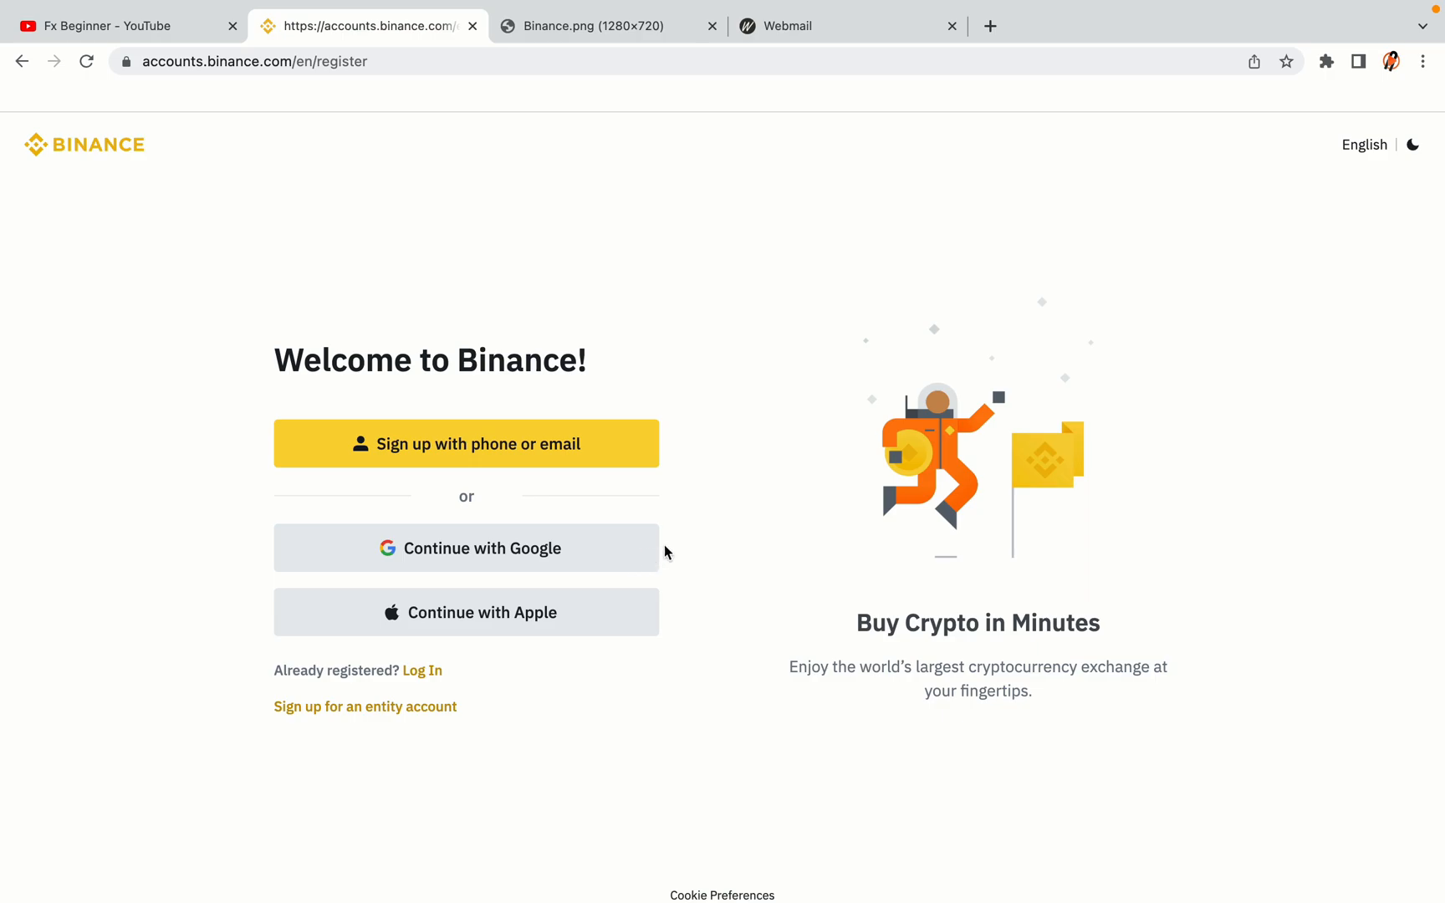
pyautogui.moveTo(674, 606)
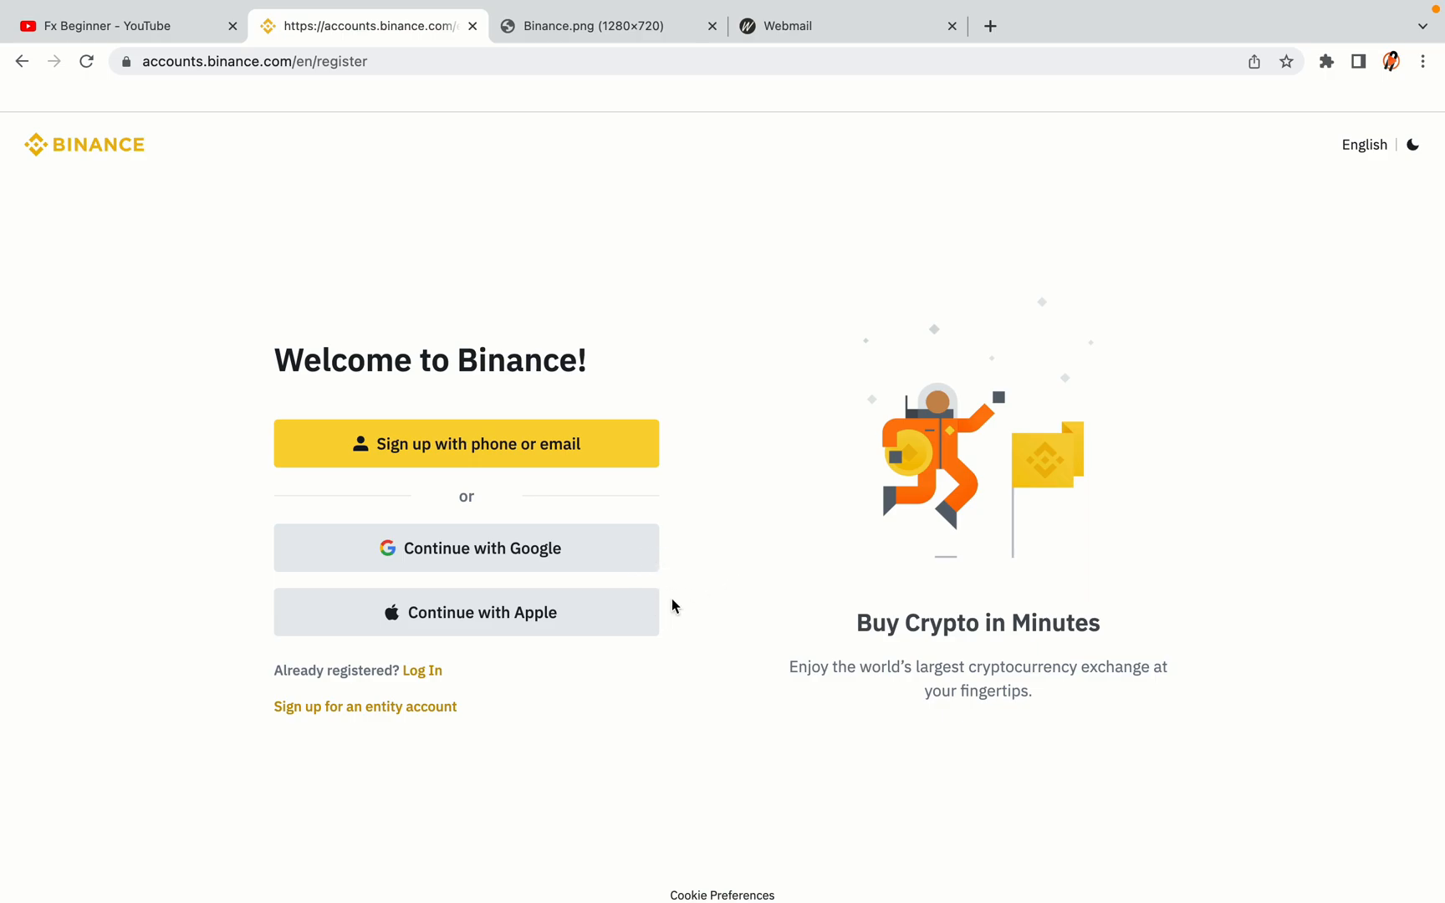
pyautogui.moveTo(712, 498)
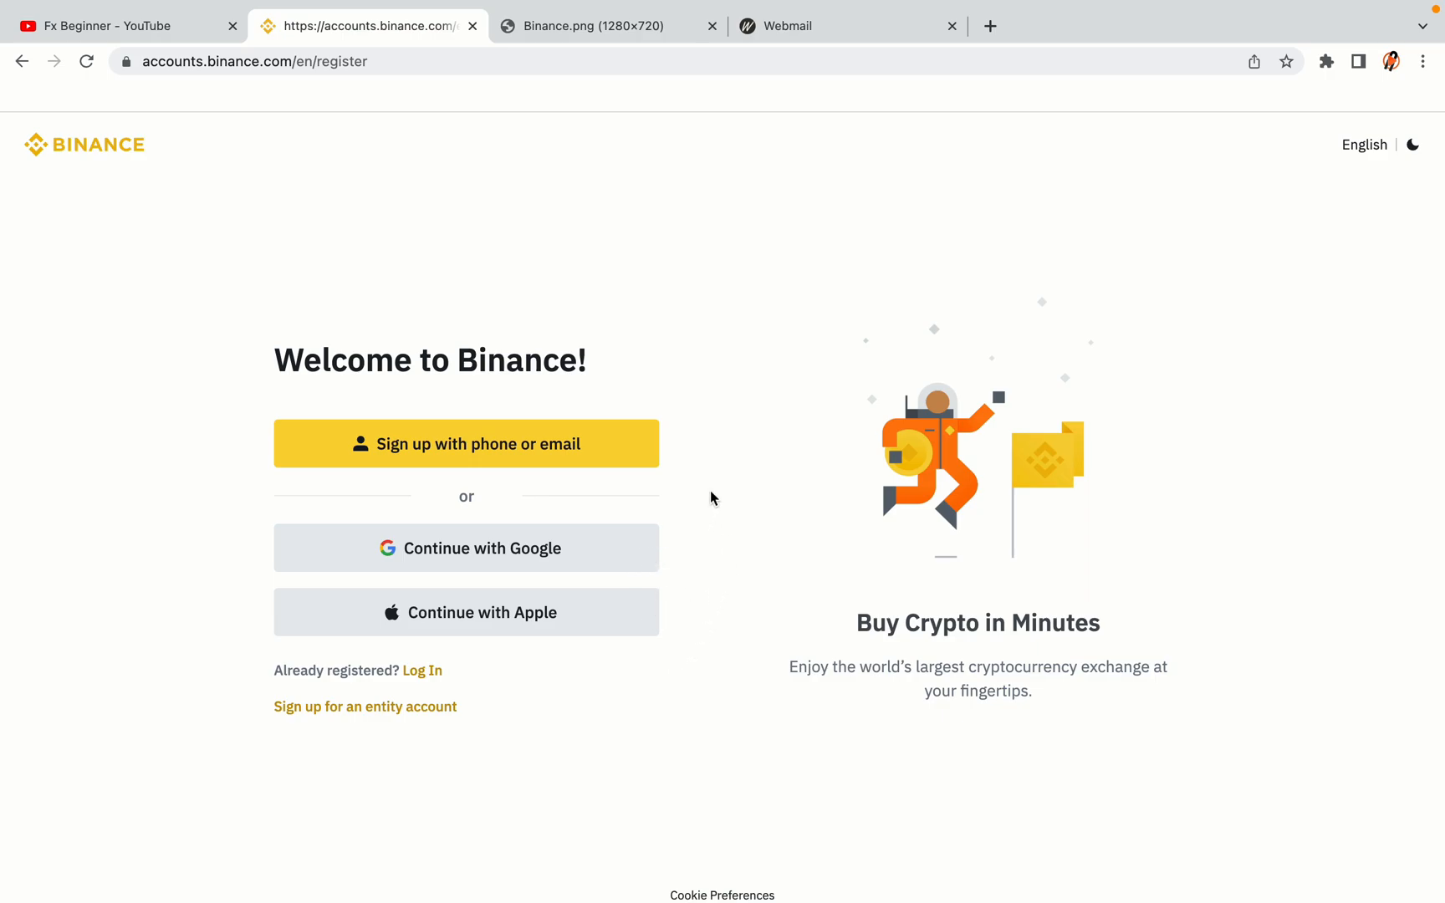
pyautogui.moveTo(598, 453)
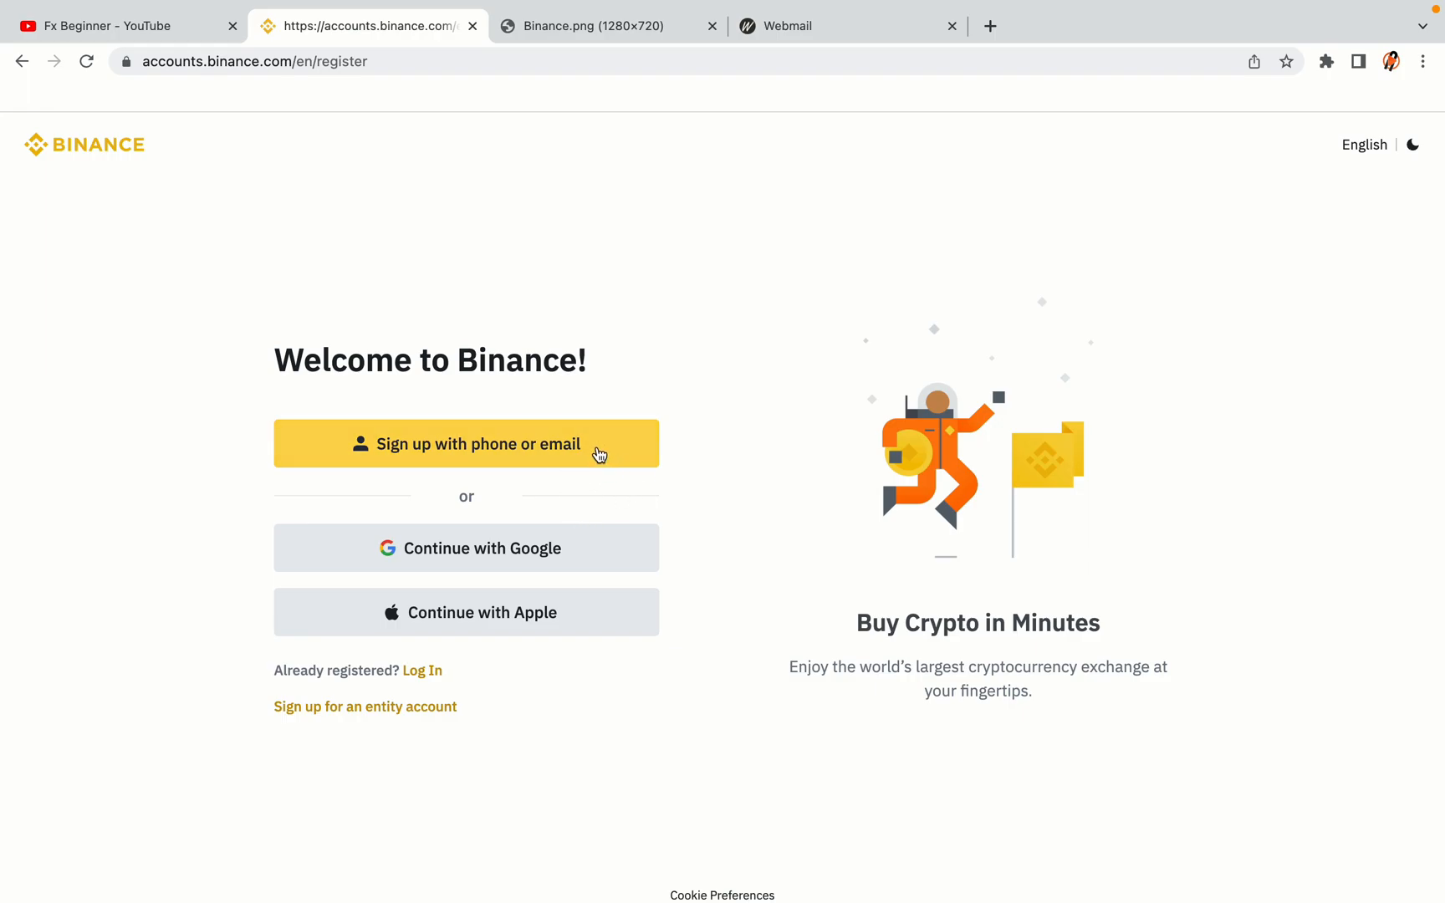
# Step: Choose 'Sign up with phone or email' to reach the Create Personal Account form
pyautogui.click(466, 443)
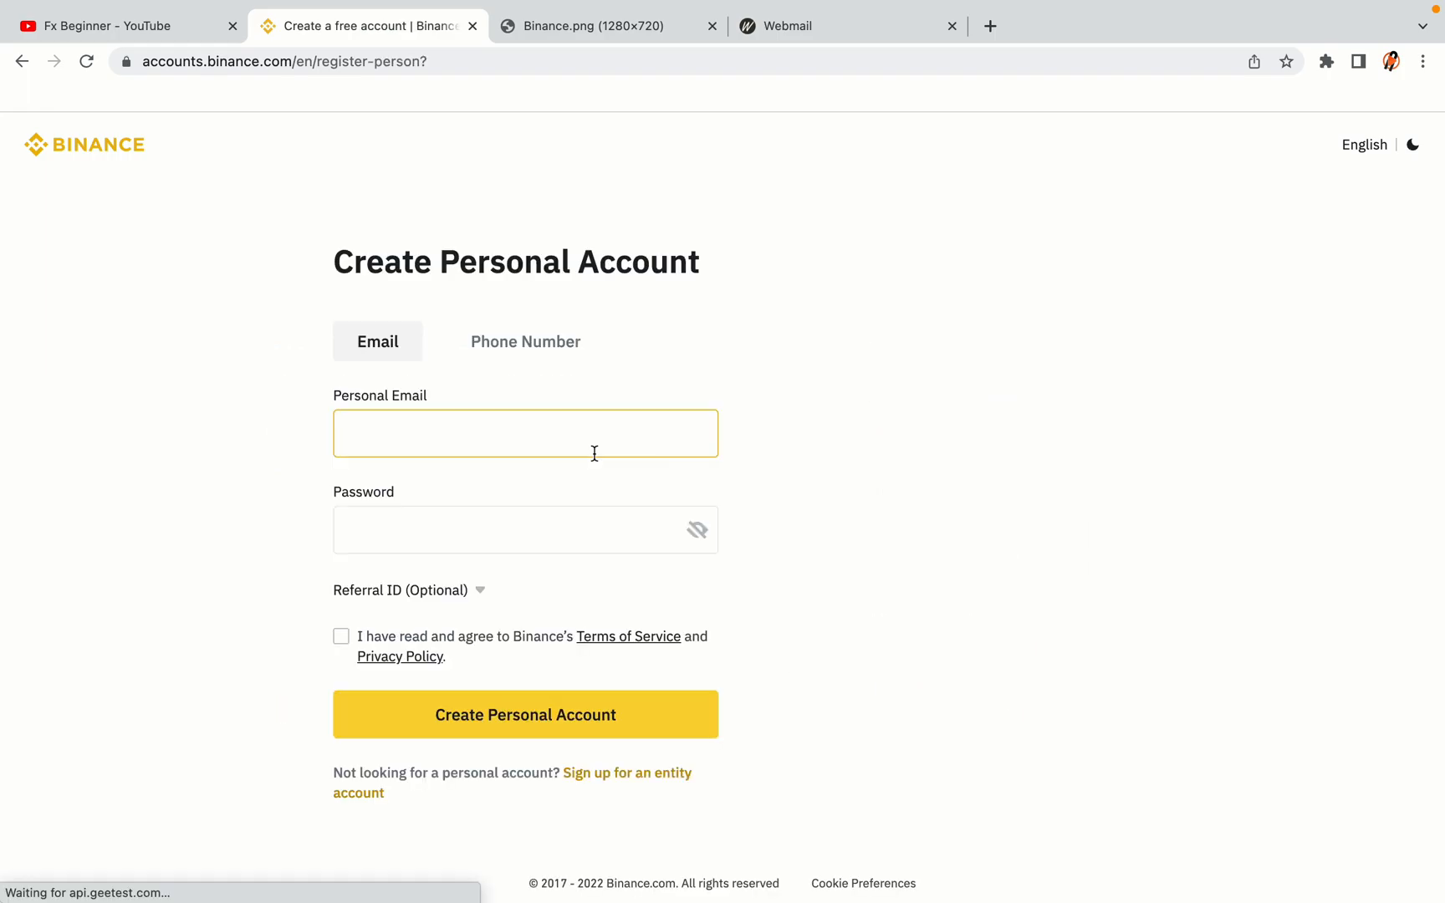
pyautogui.moveTo(887, 511)
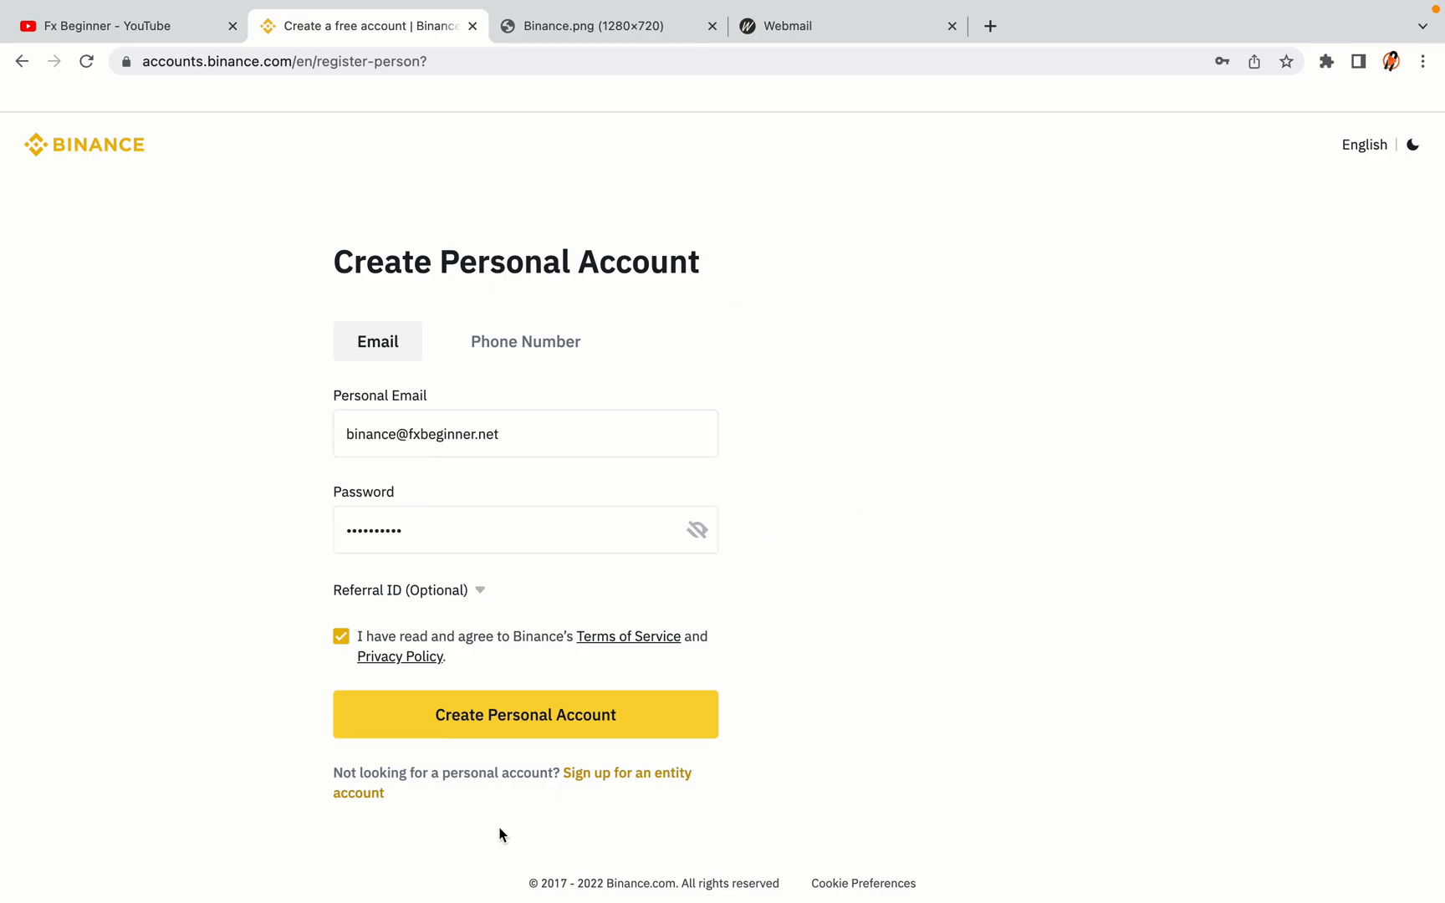
pyautogui.moveTo(512, 734)
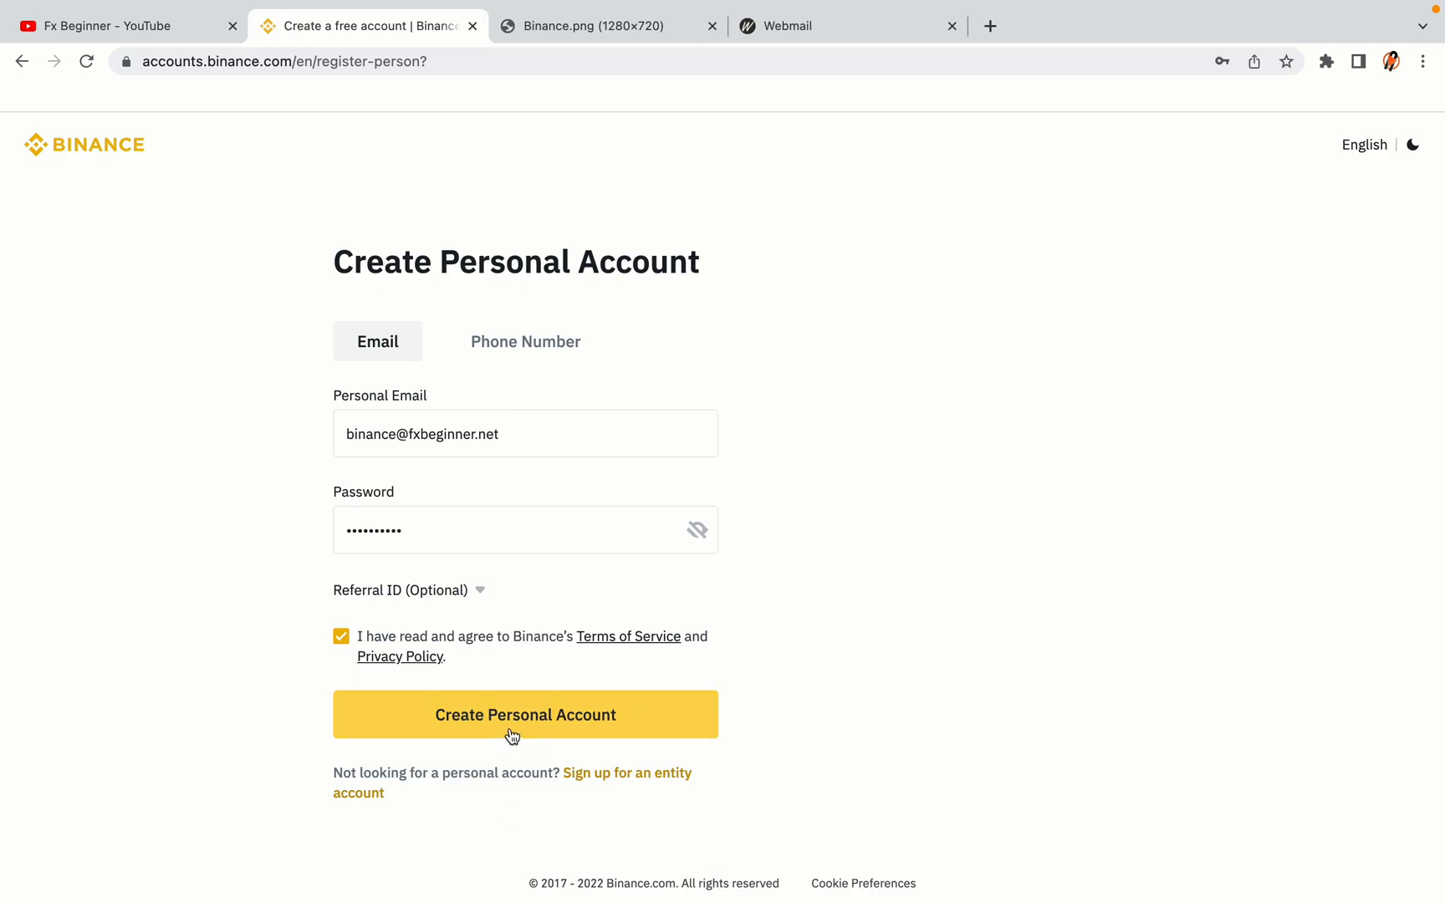
pyautogui.moveTo(544, 763)
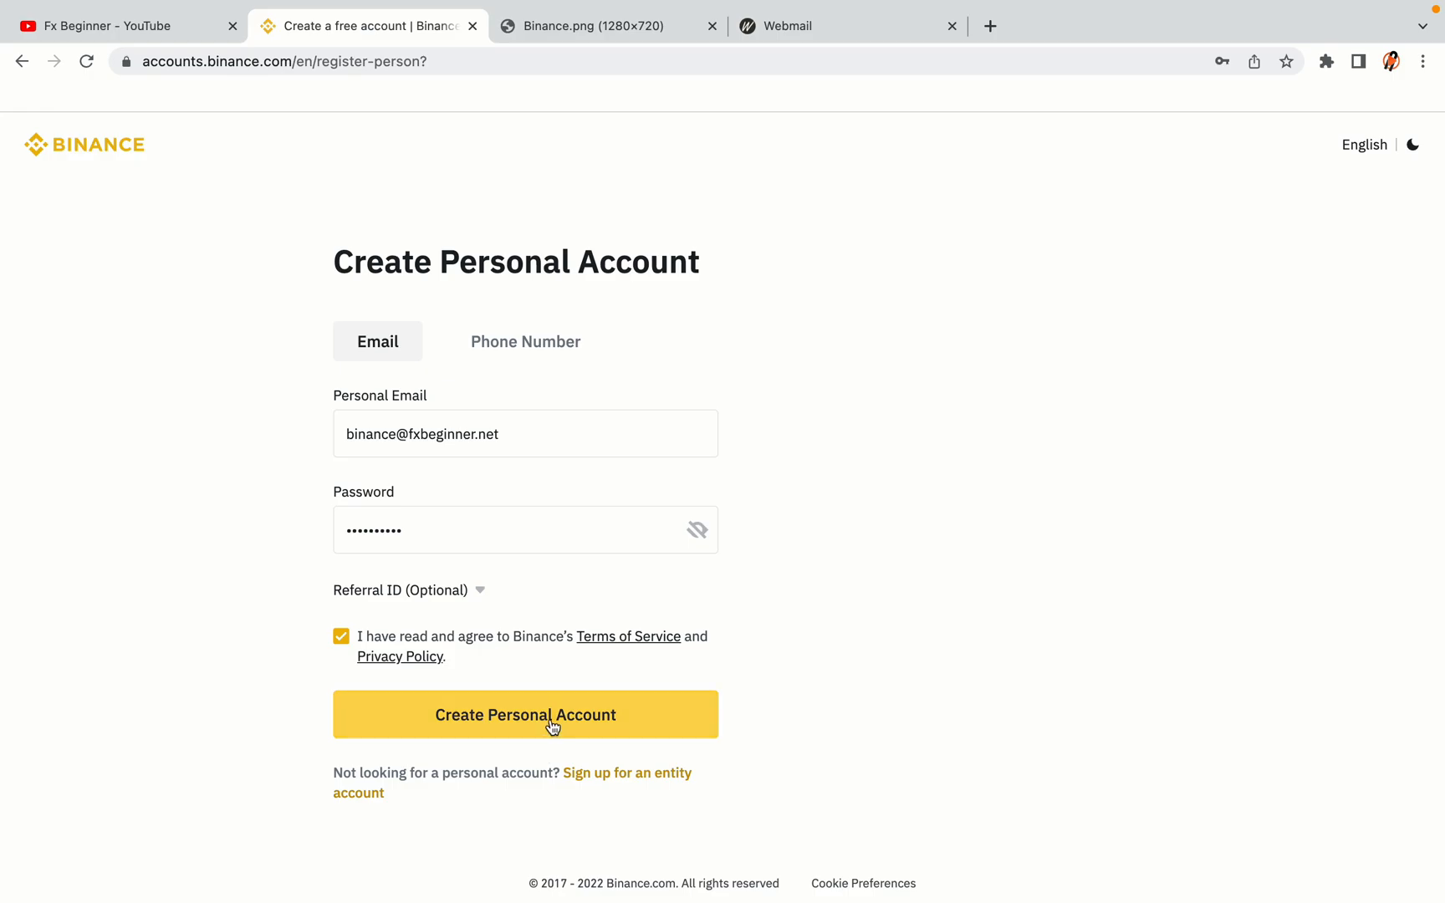
# Step: Submit the Create Personal Account form with the entered email, password and accepted terms
pyautogui.click(524, 714)
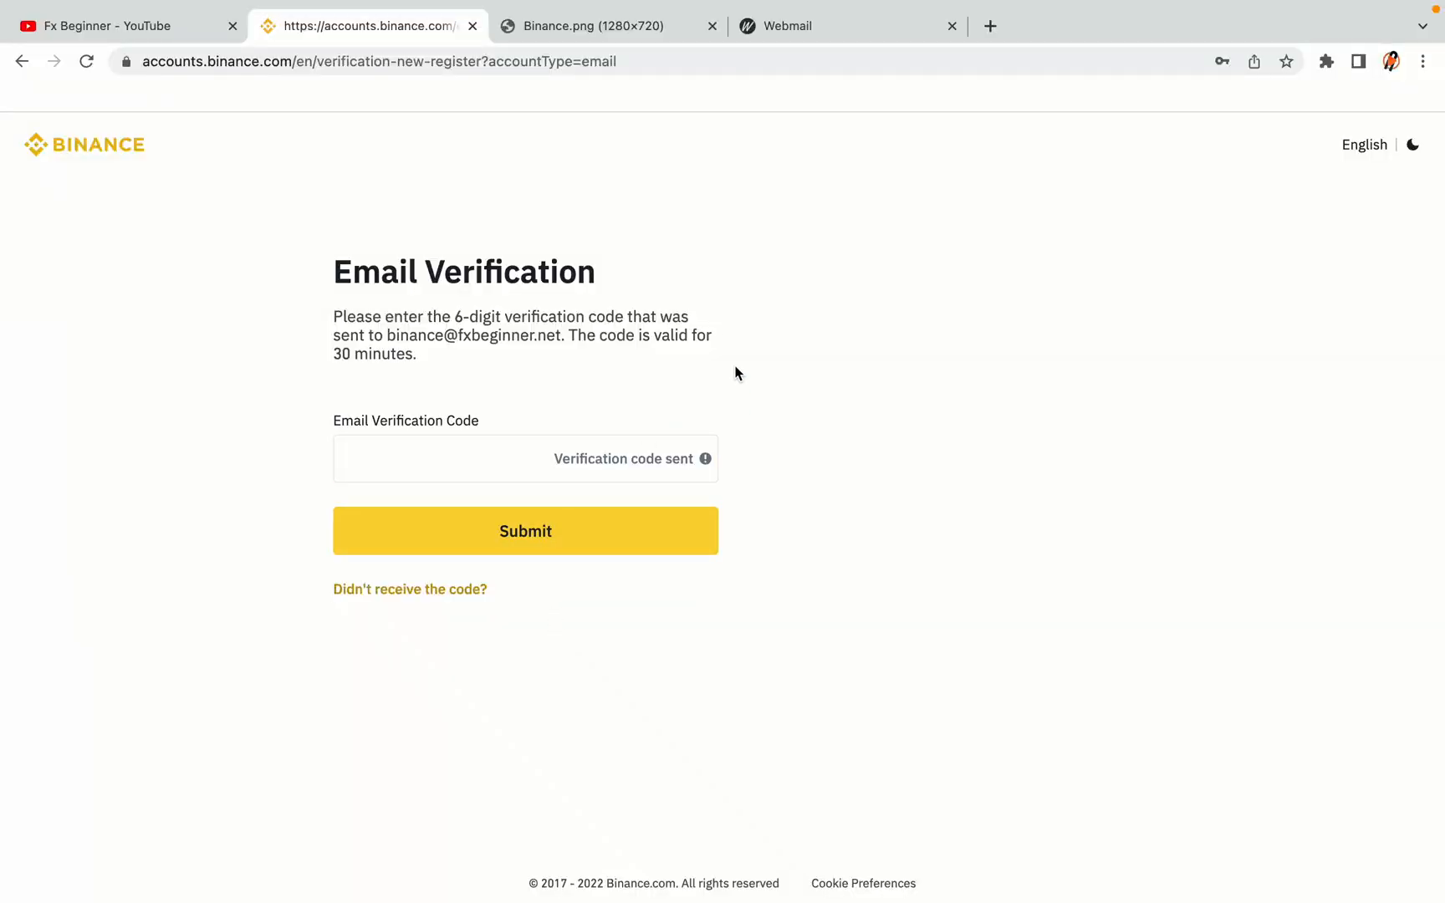
# Step: Open the Binance registration confirmation email in the Webmail inbox
pyautogui.click(788, 26)
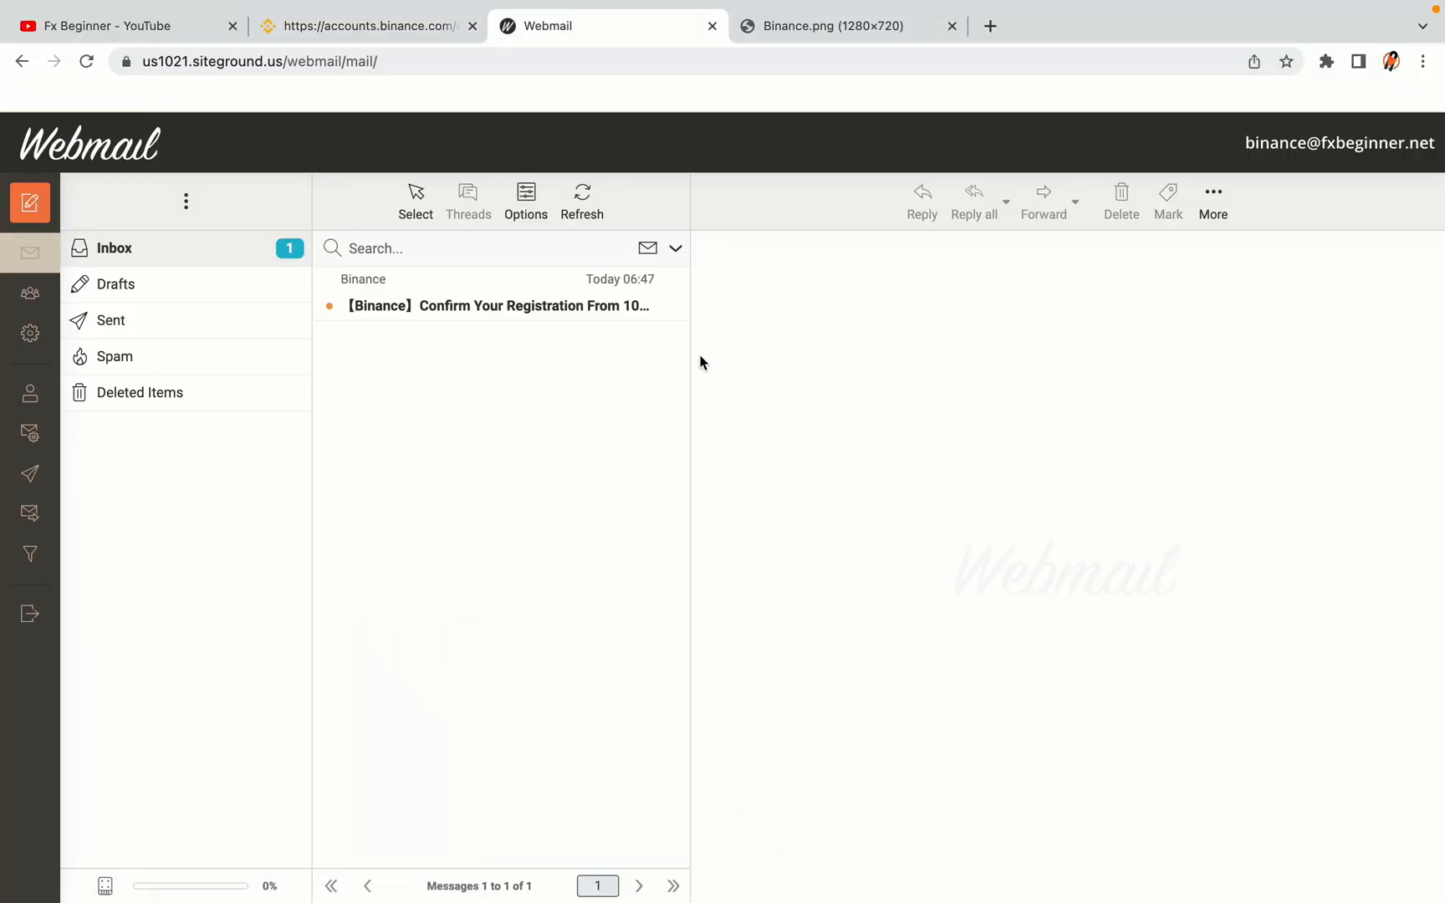
pyautogui.moveTo(528, 385)
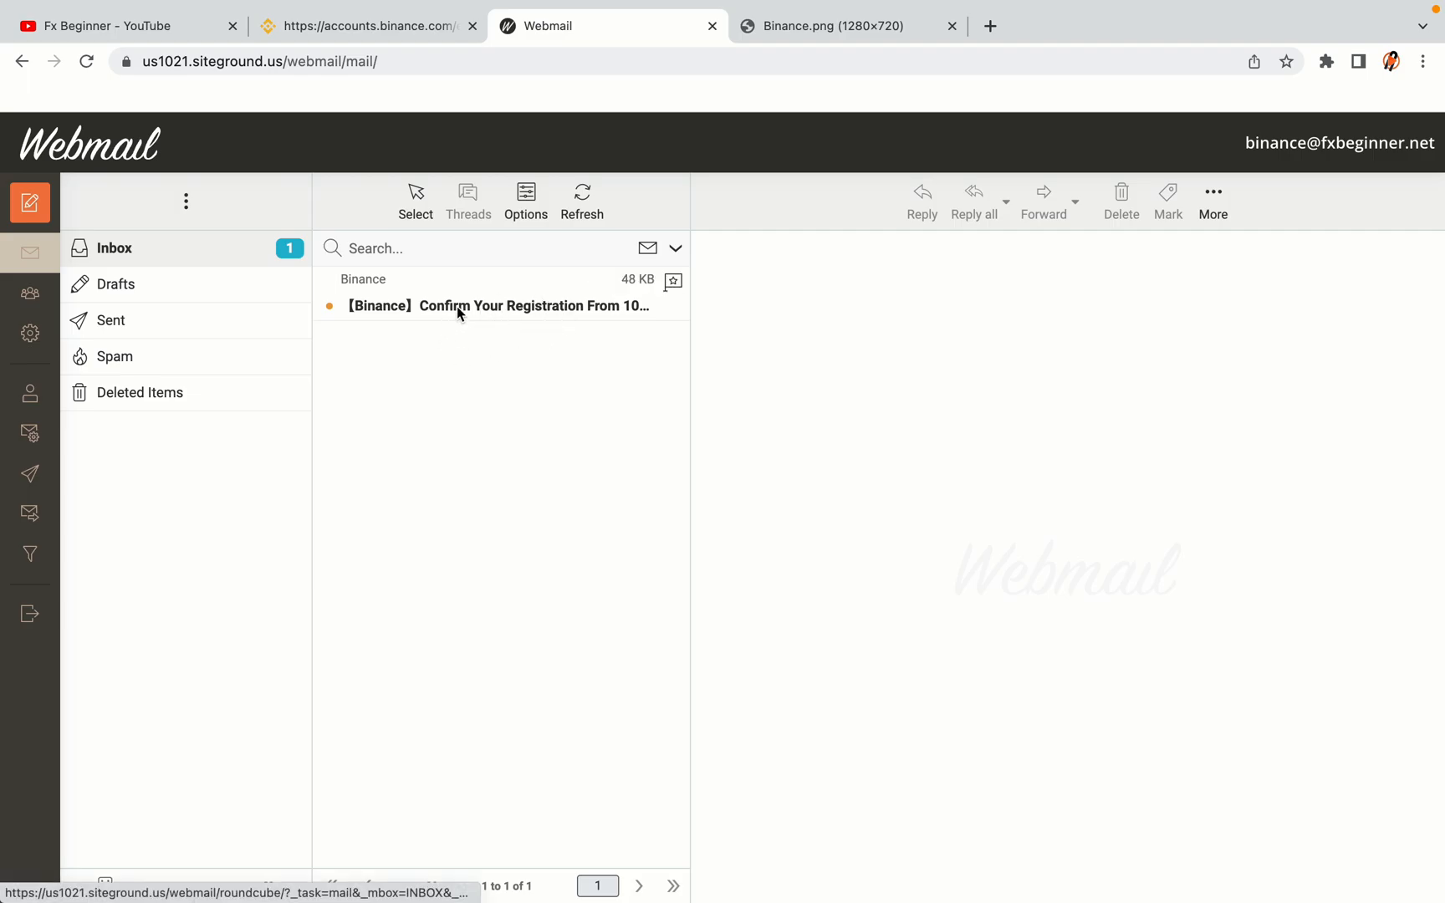
pyautogui.click(498, 305)
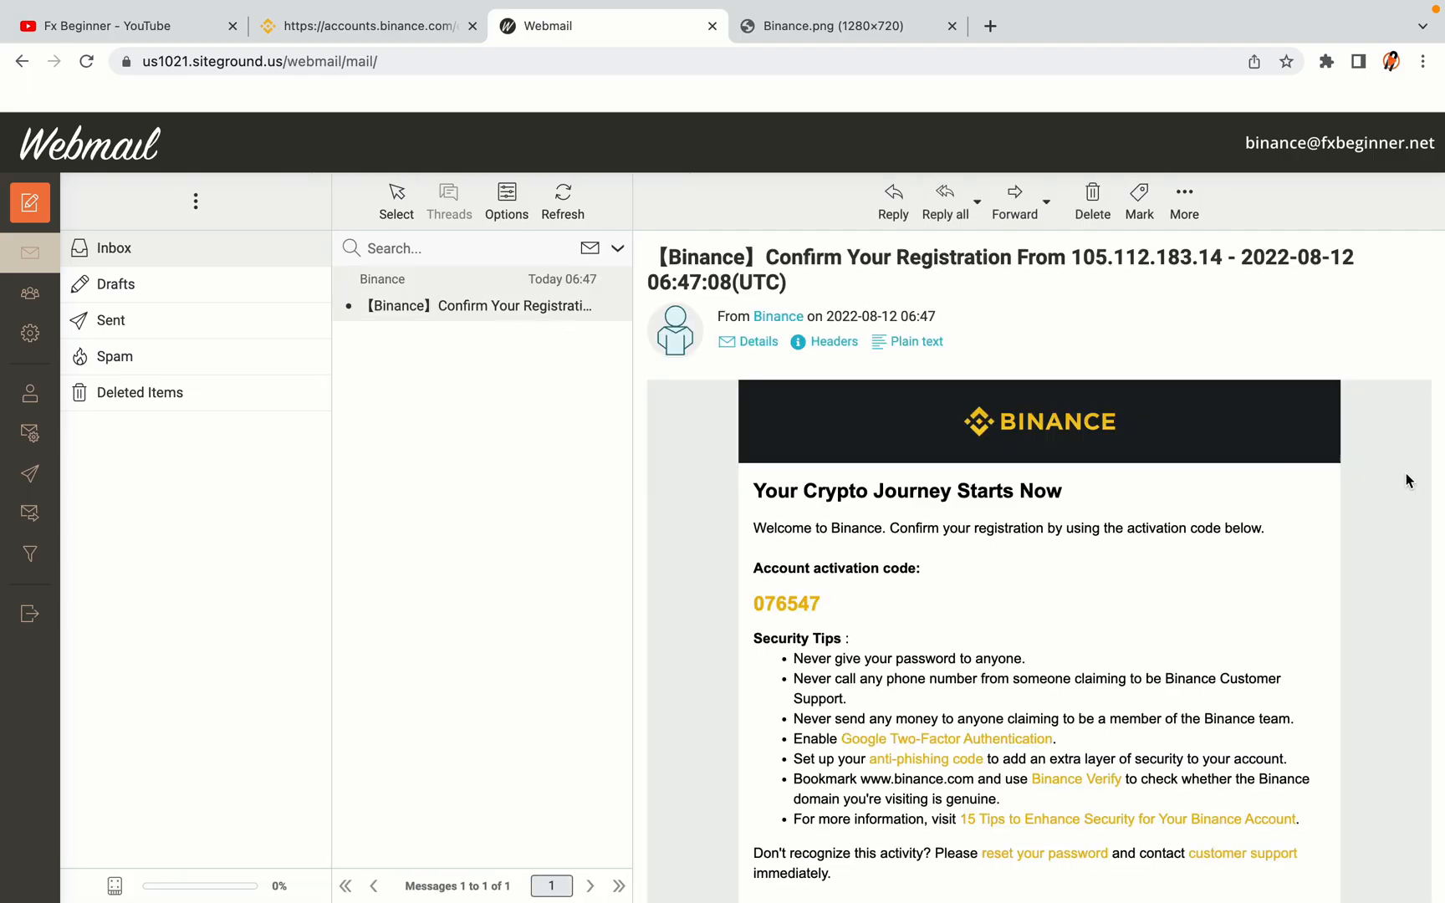
pyautogui.moveTo(1010, 575)
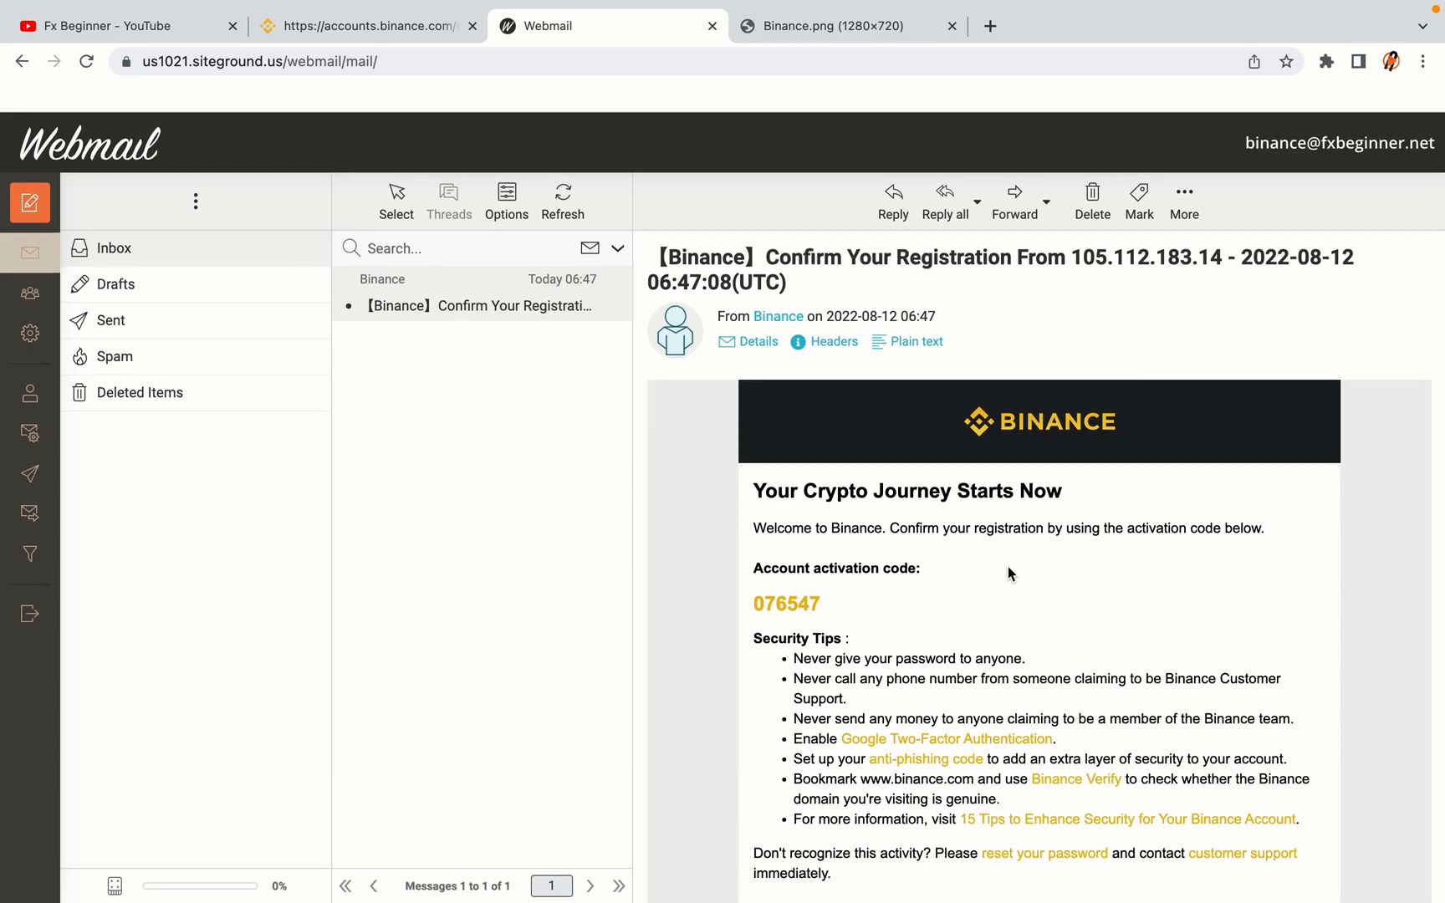
pyautogui.scroll(-3)
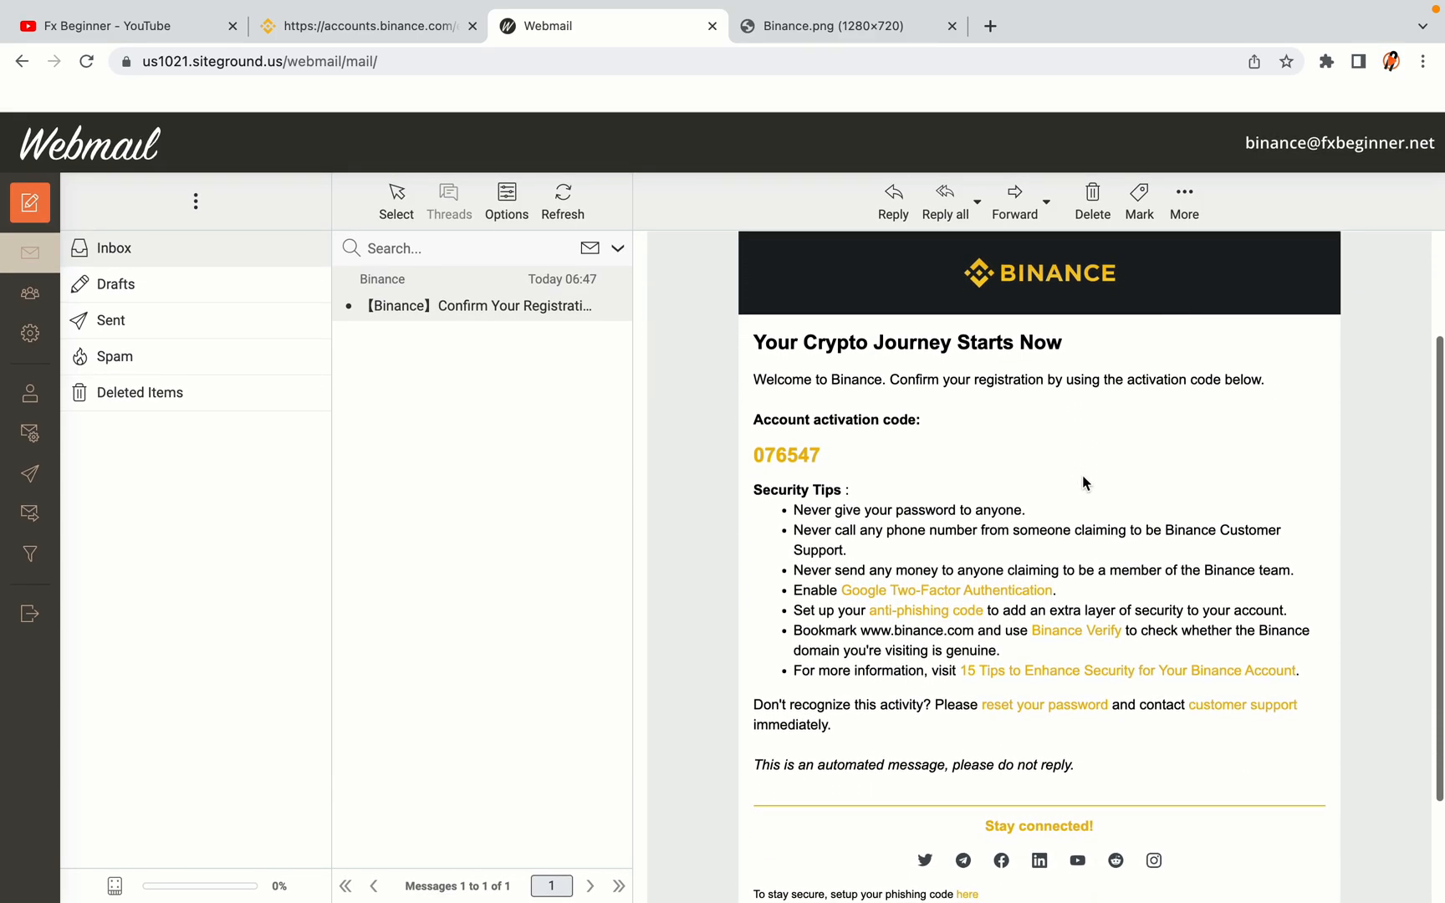
pyautogui.scroll(3)
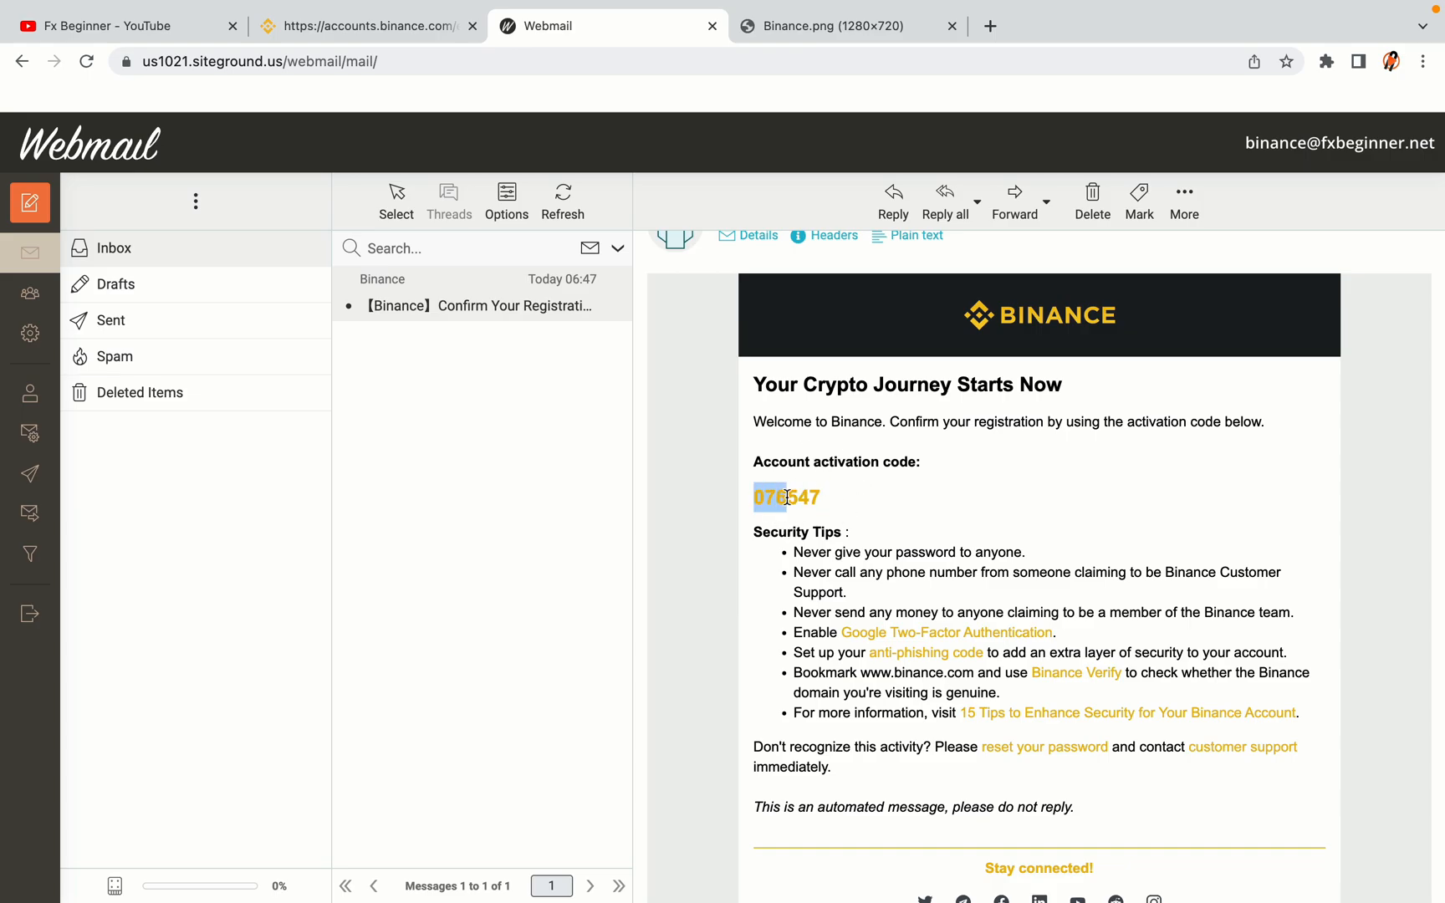
pyautogui.click(786, 497)
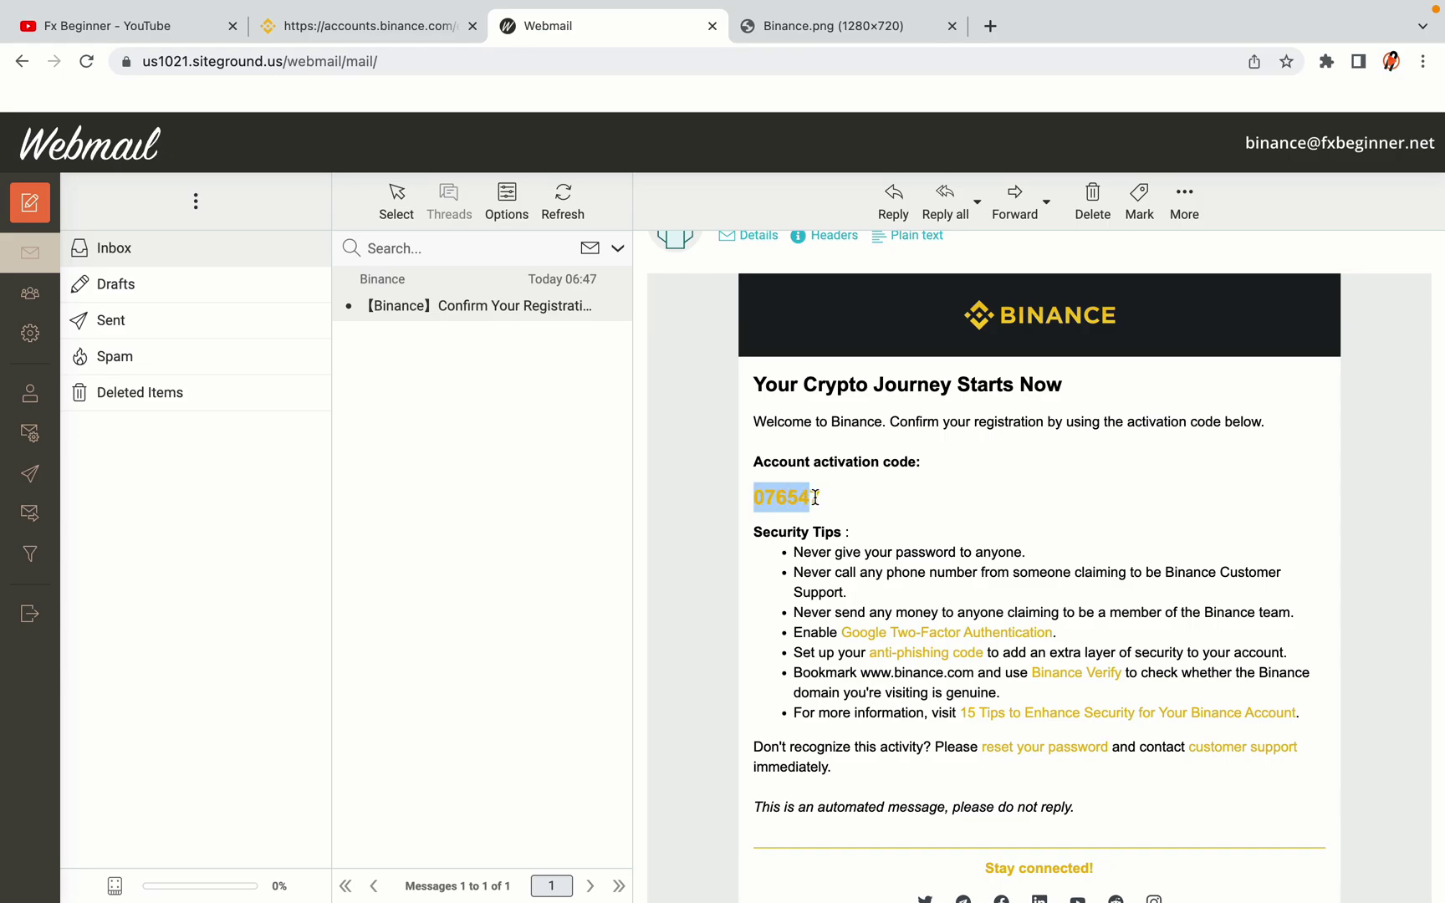
pyautogui.rightClick(785, 497)
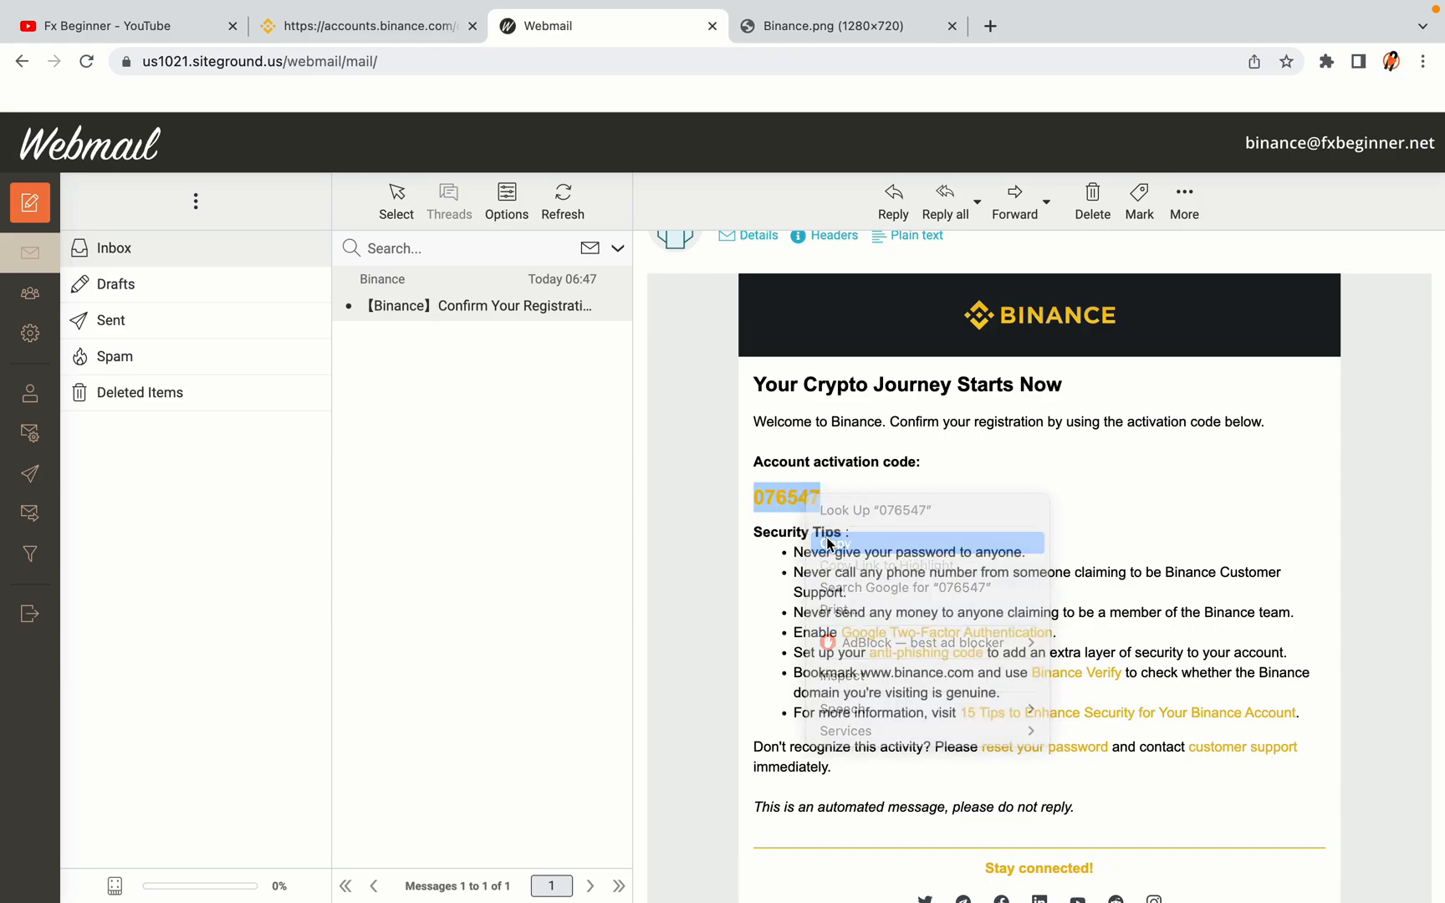
pyautogui.click(367, 26)
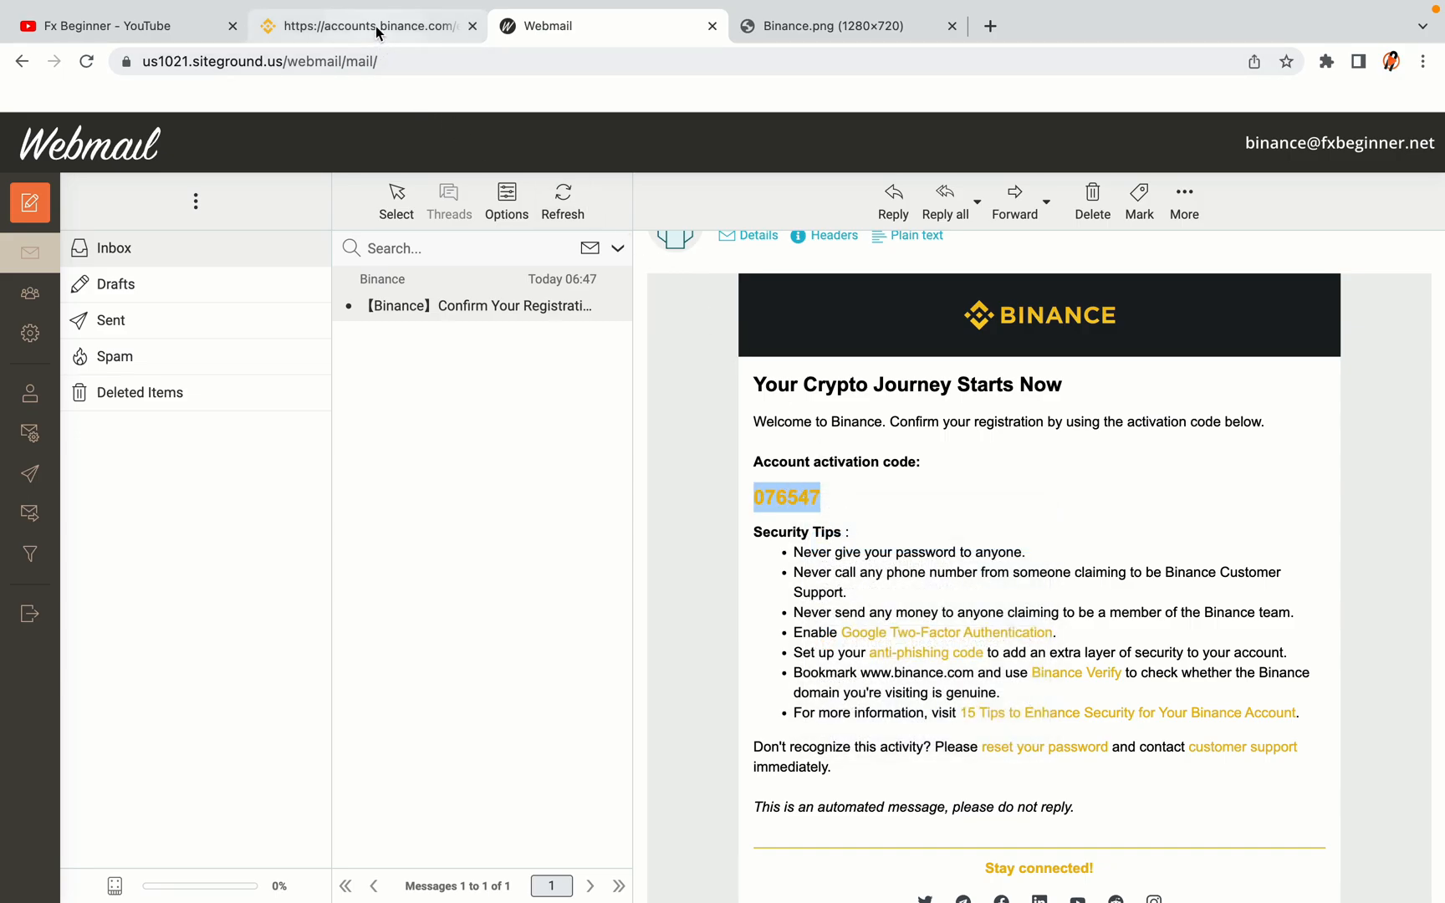
pyautogui.click(368, 26)
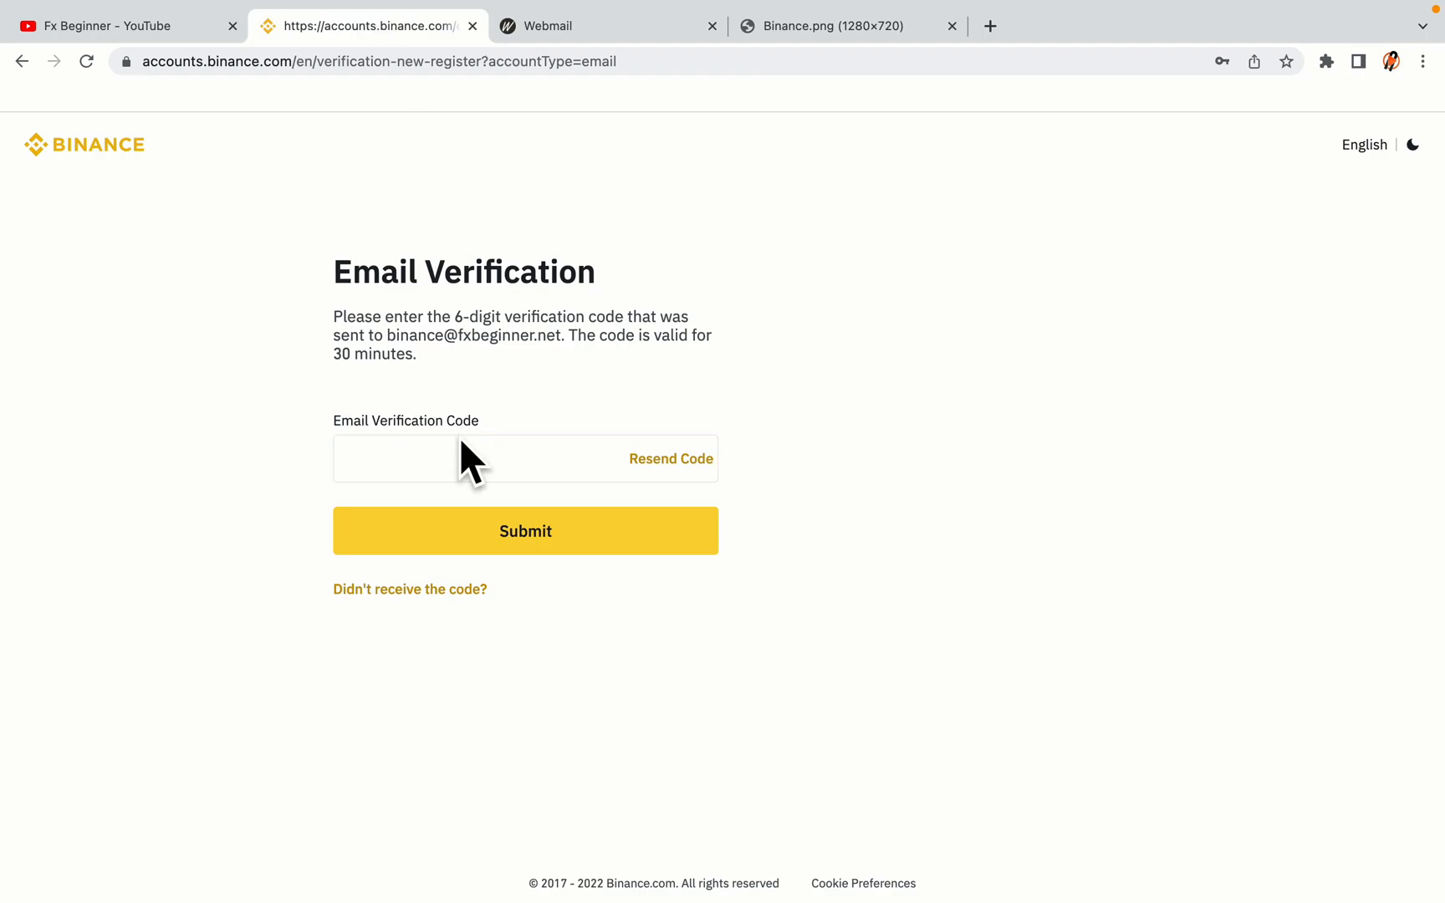
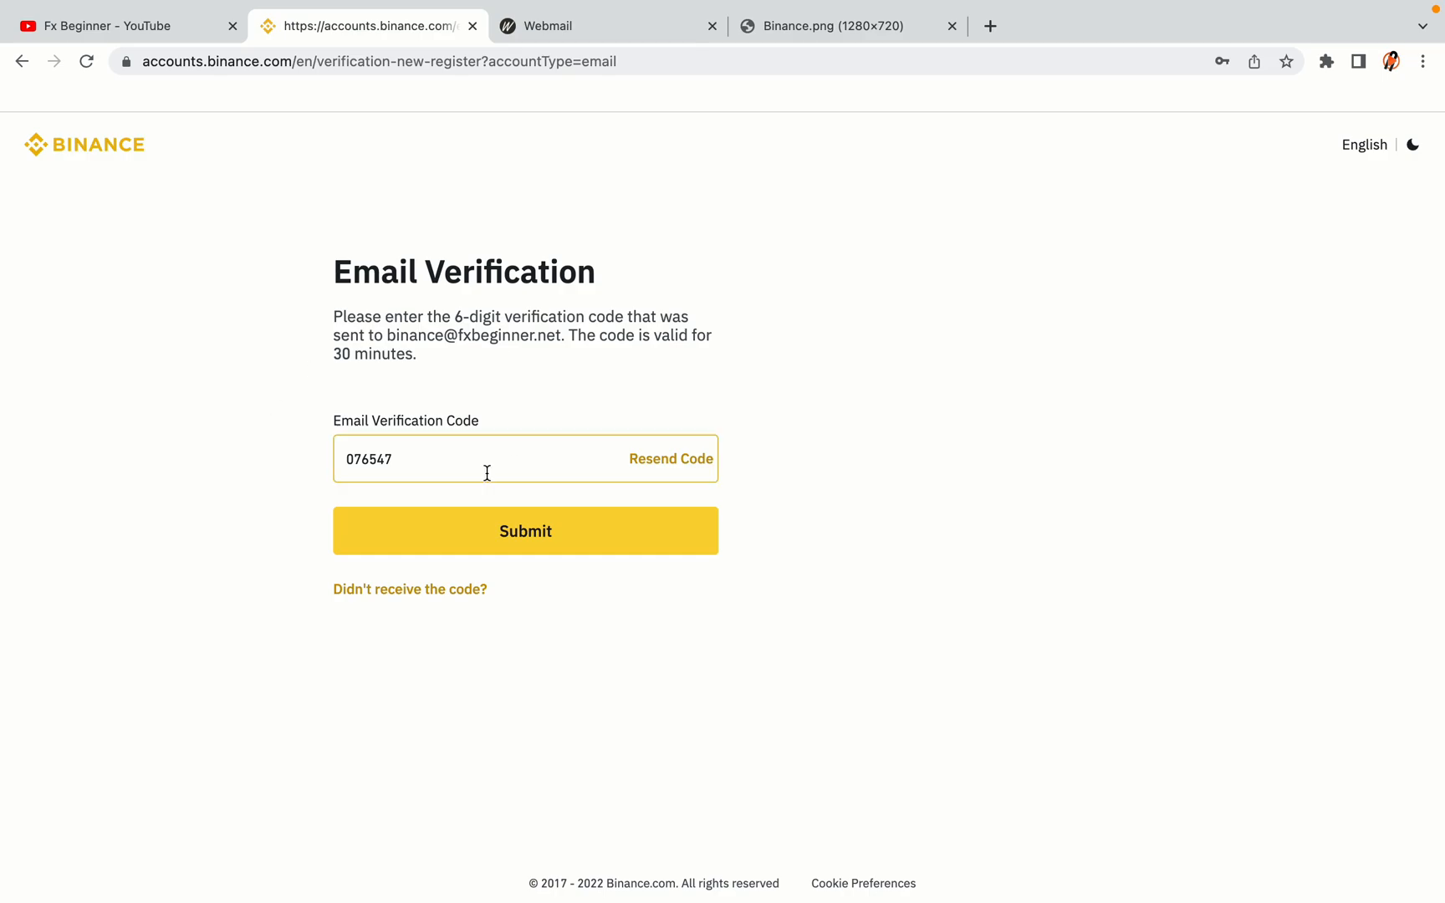
pyautogui.moveTo(820, 516)
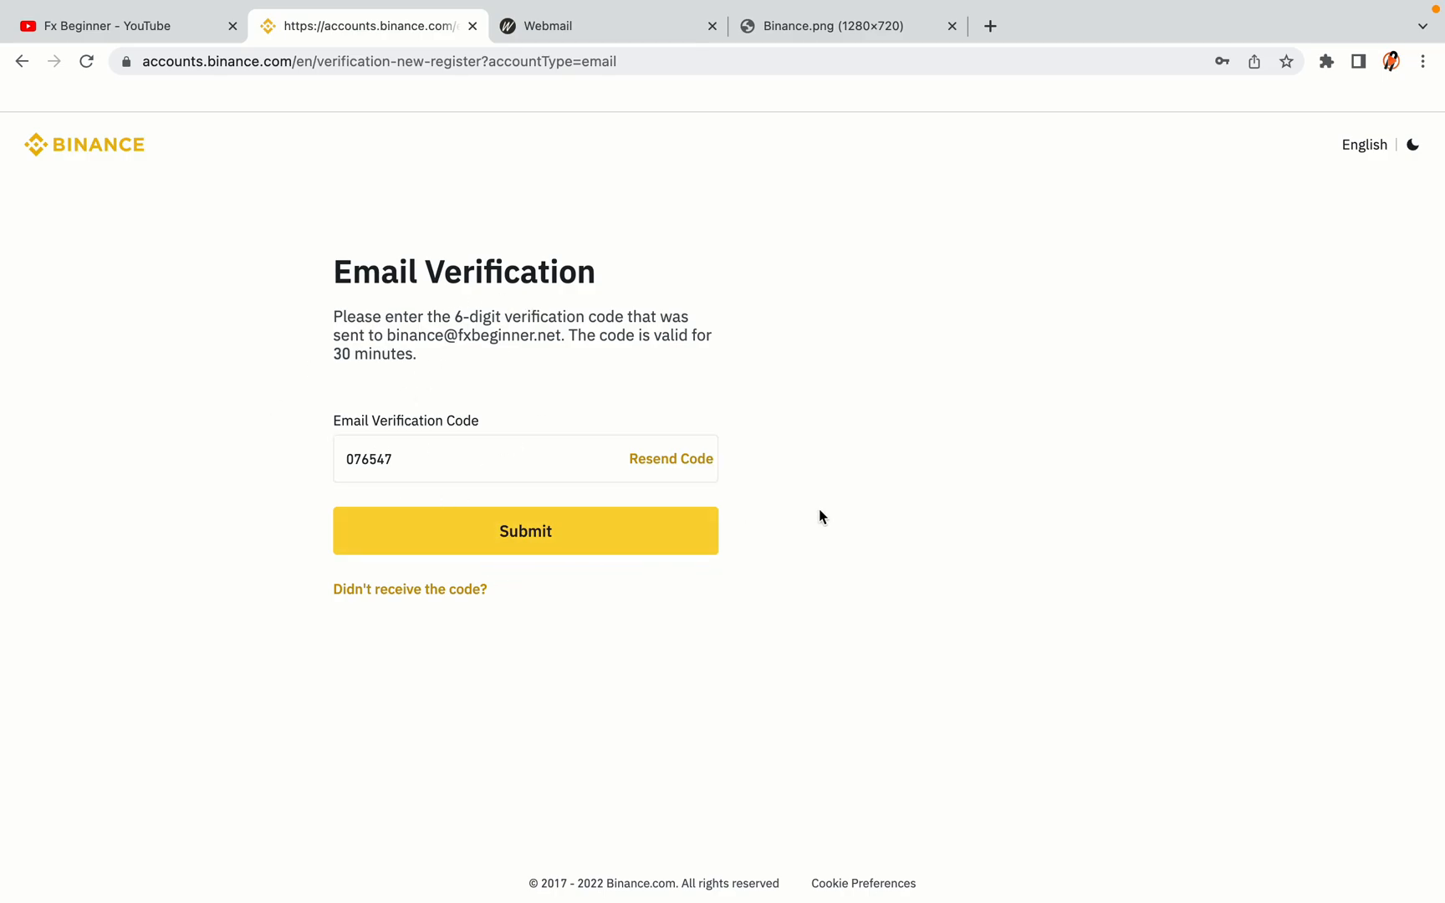
pyautogui.moveTo(666, 551)
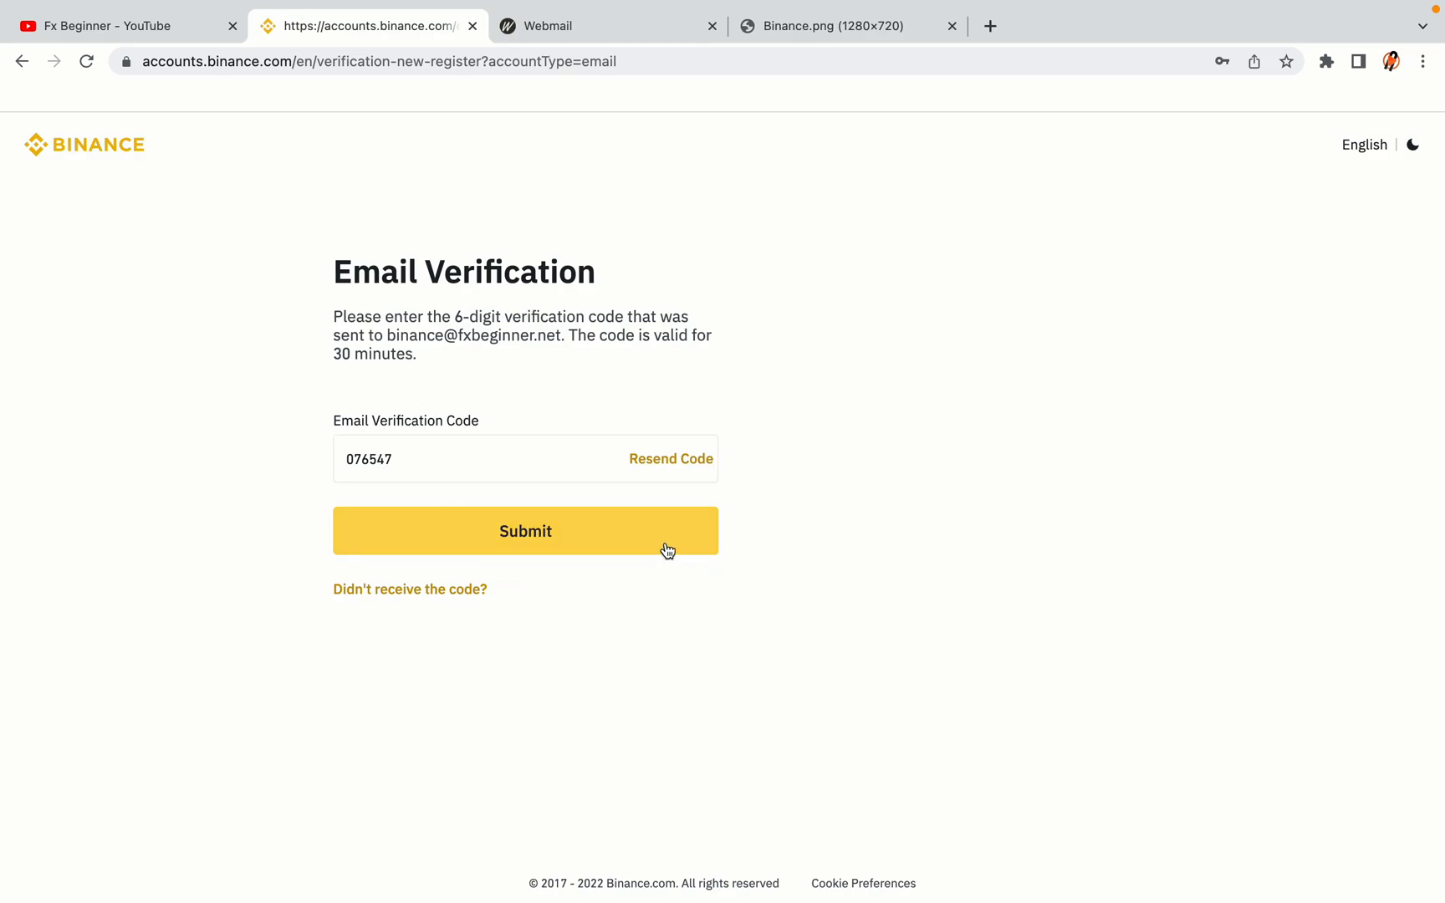
pyautogui.click(525, 531)
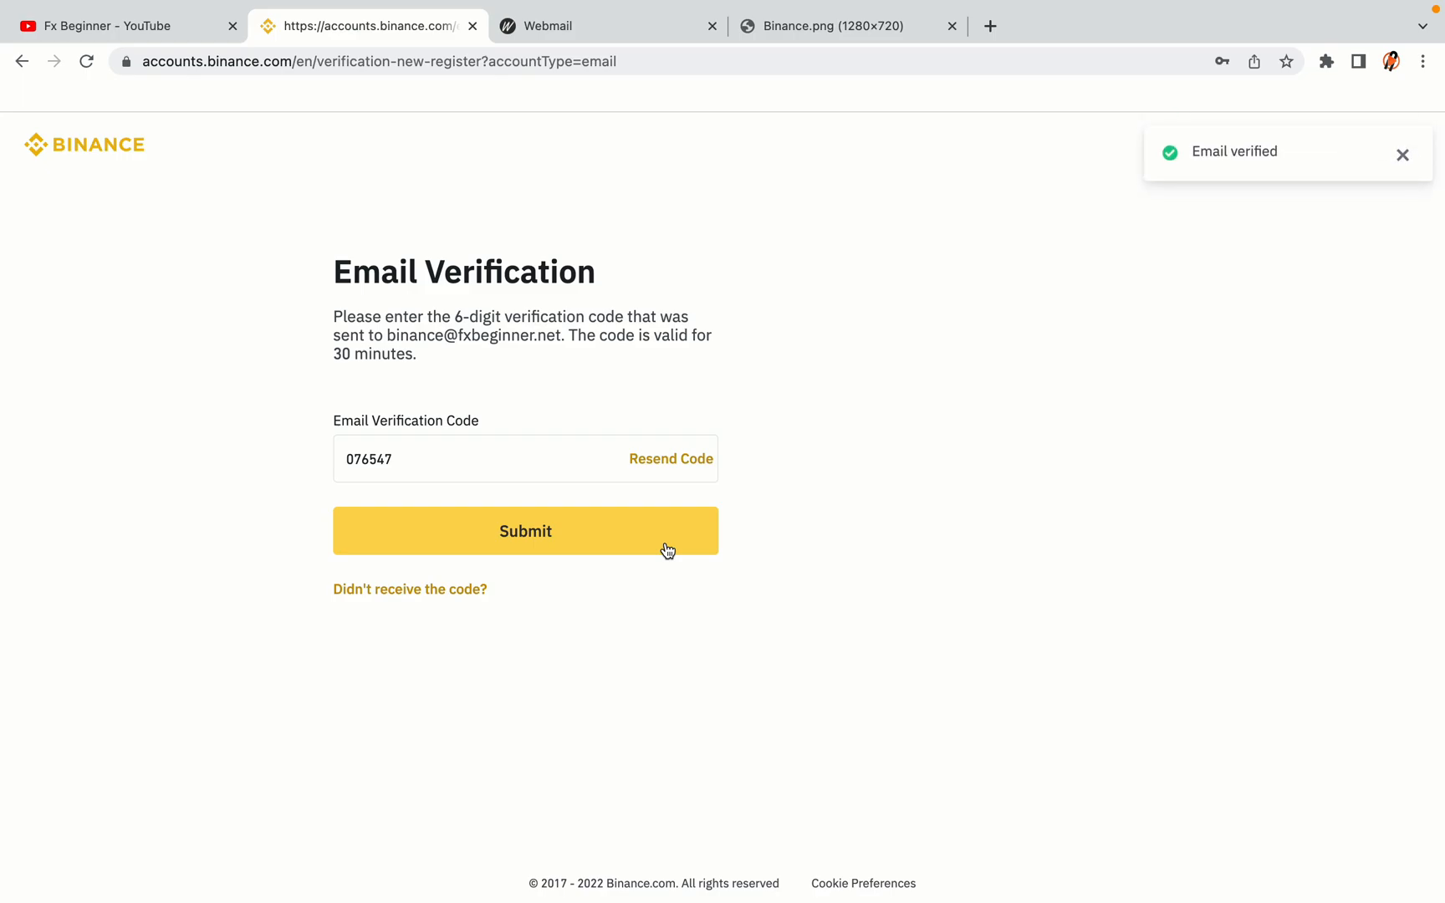
pyautogui.click(524, 531)
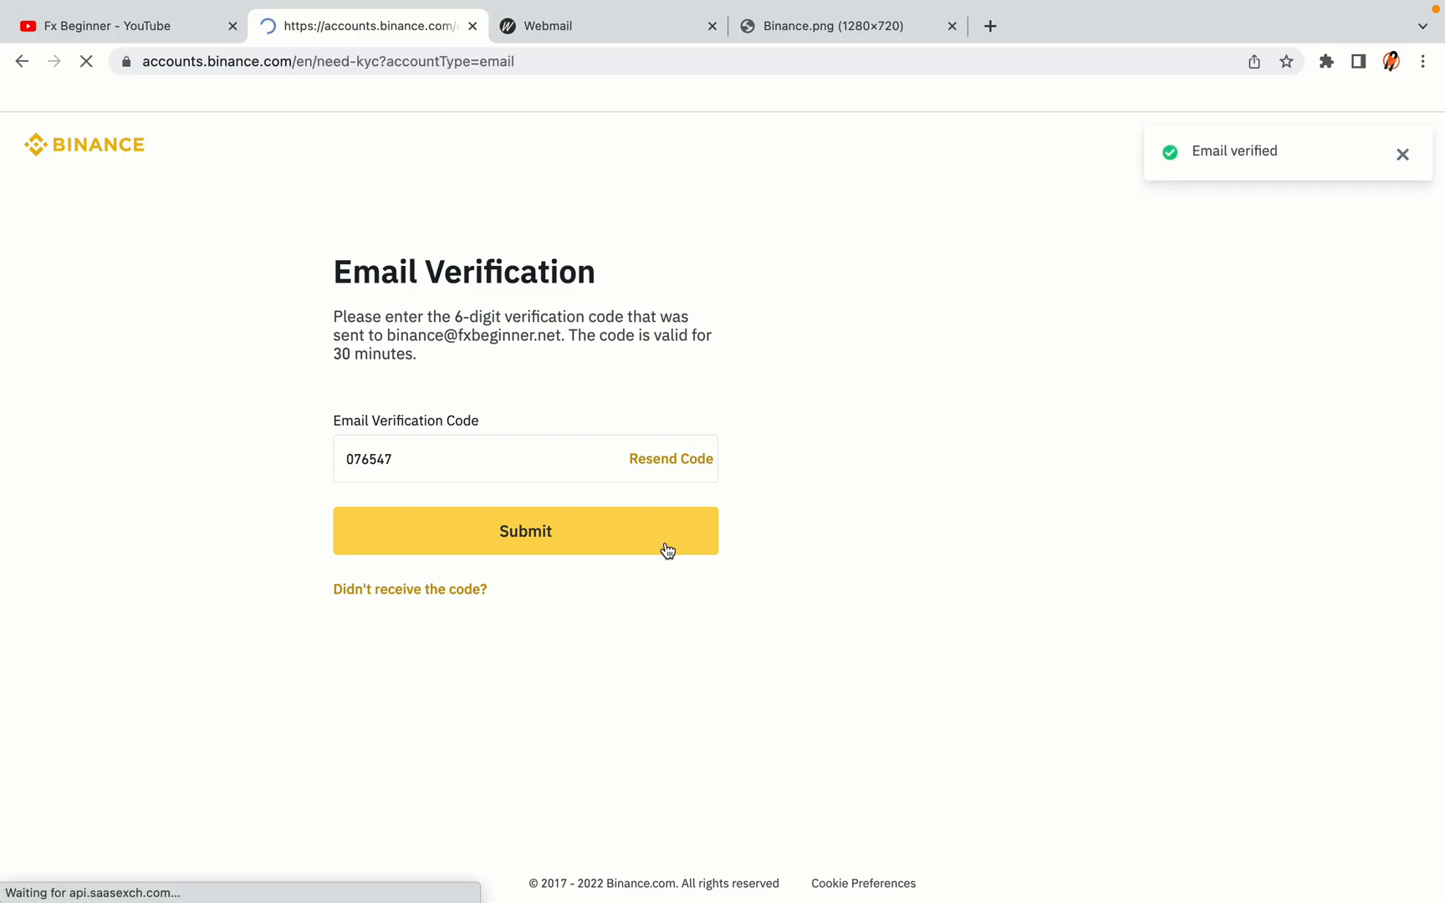
pyautogui.click(525, 531)
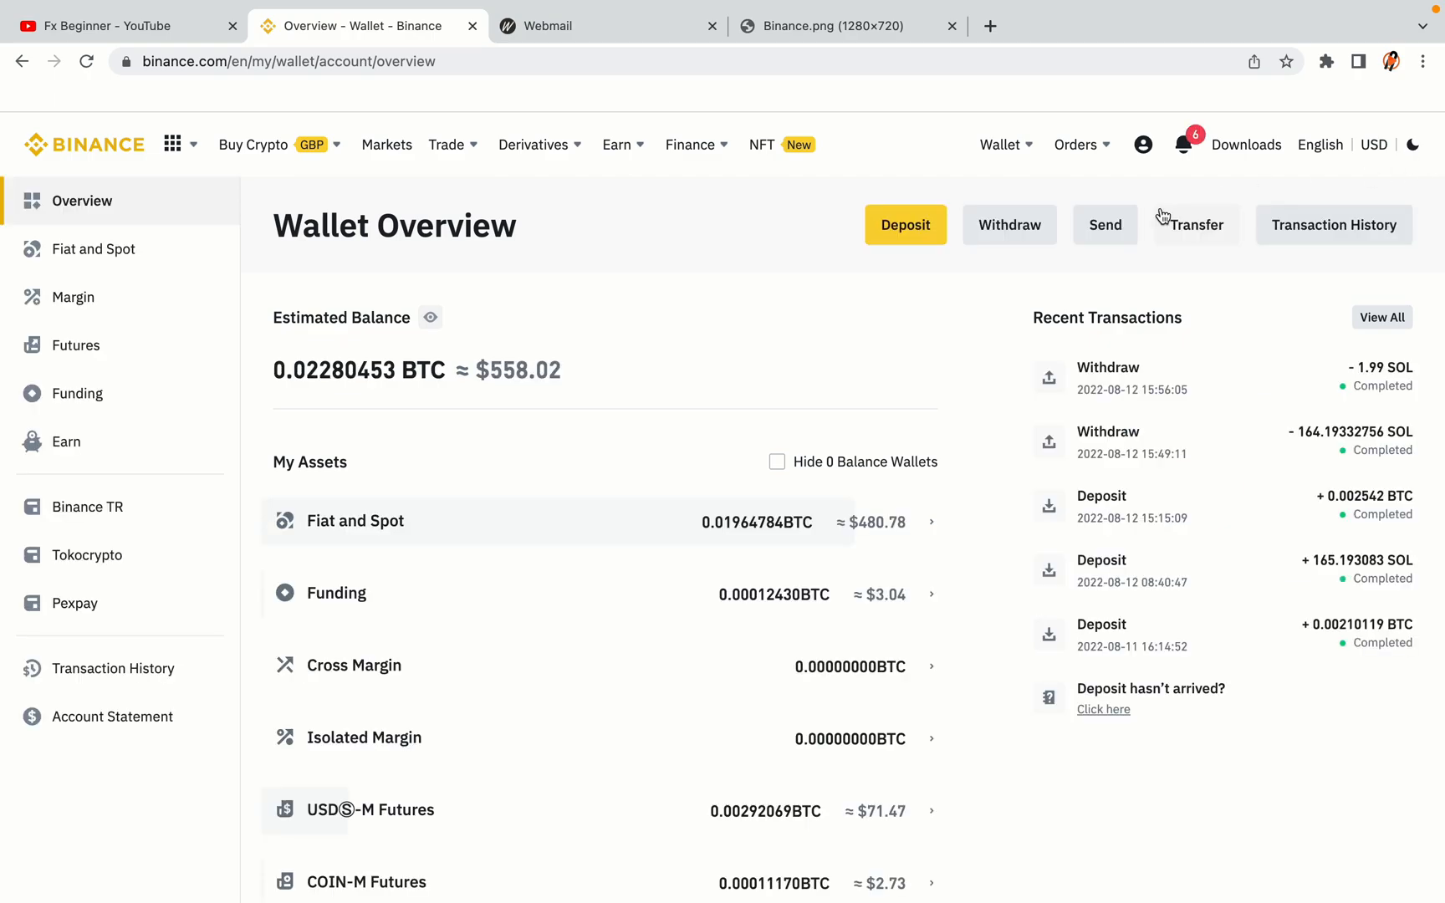
pyautogui.moveTo(687, 335)
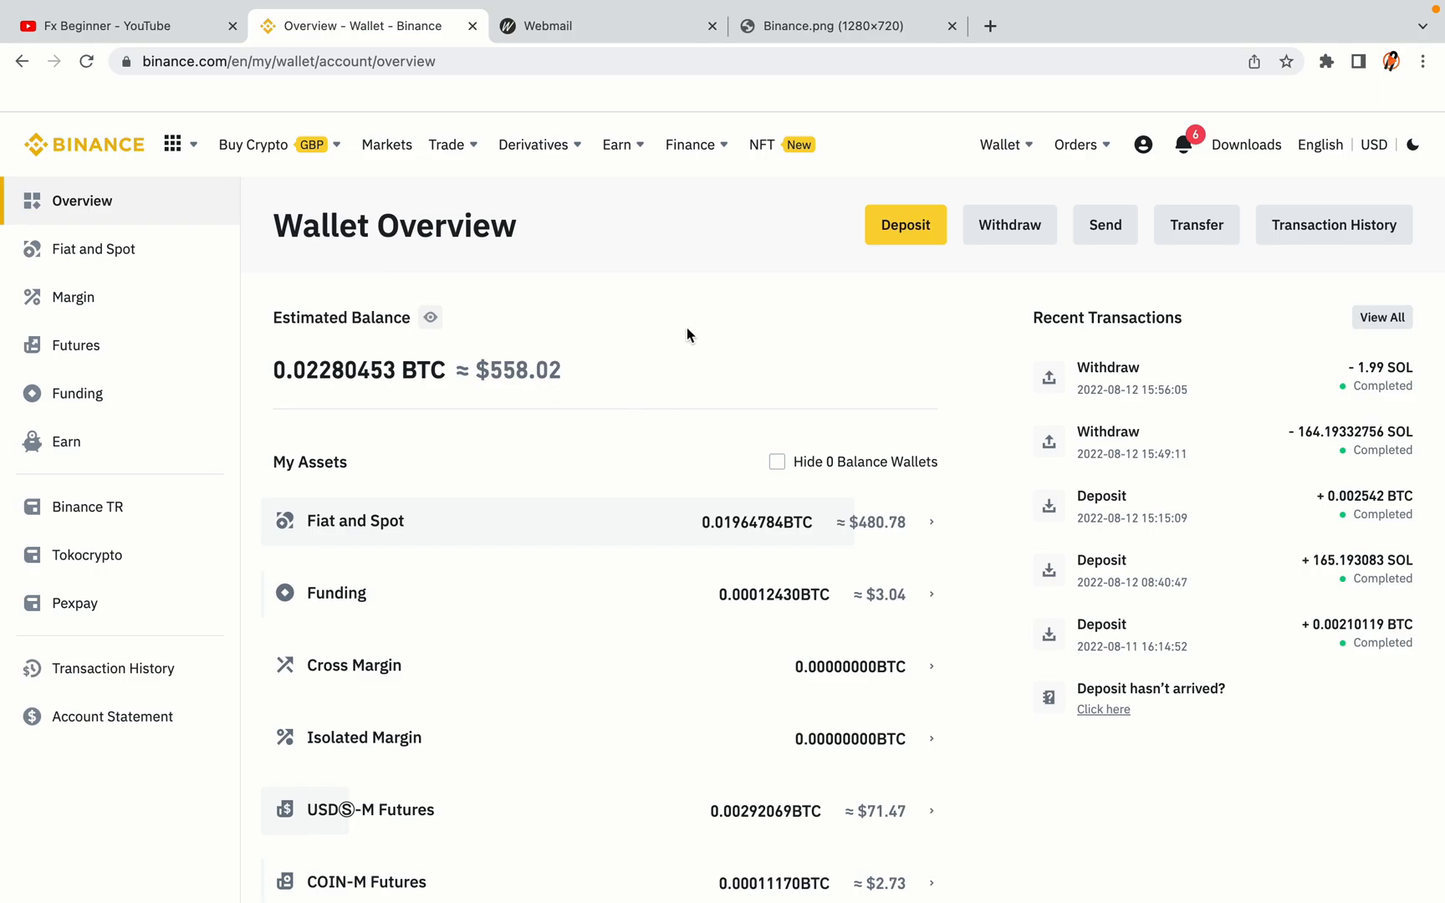
pyautogui.scroll(-3)
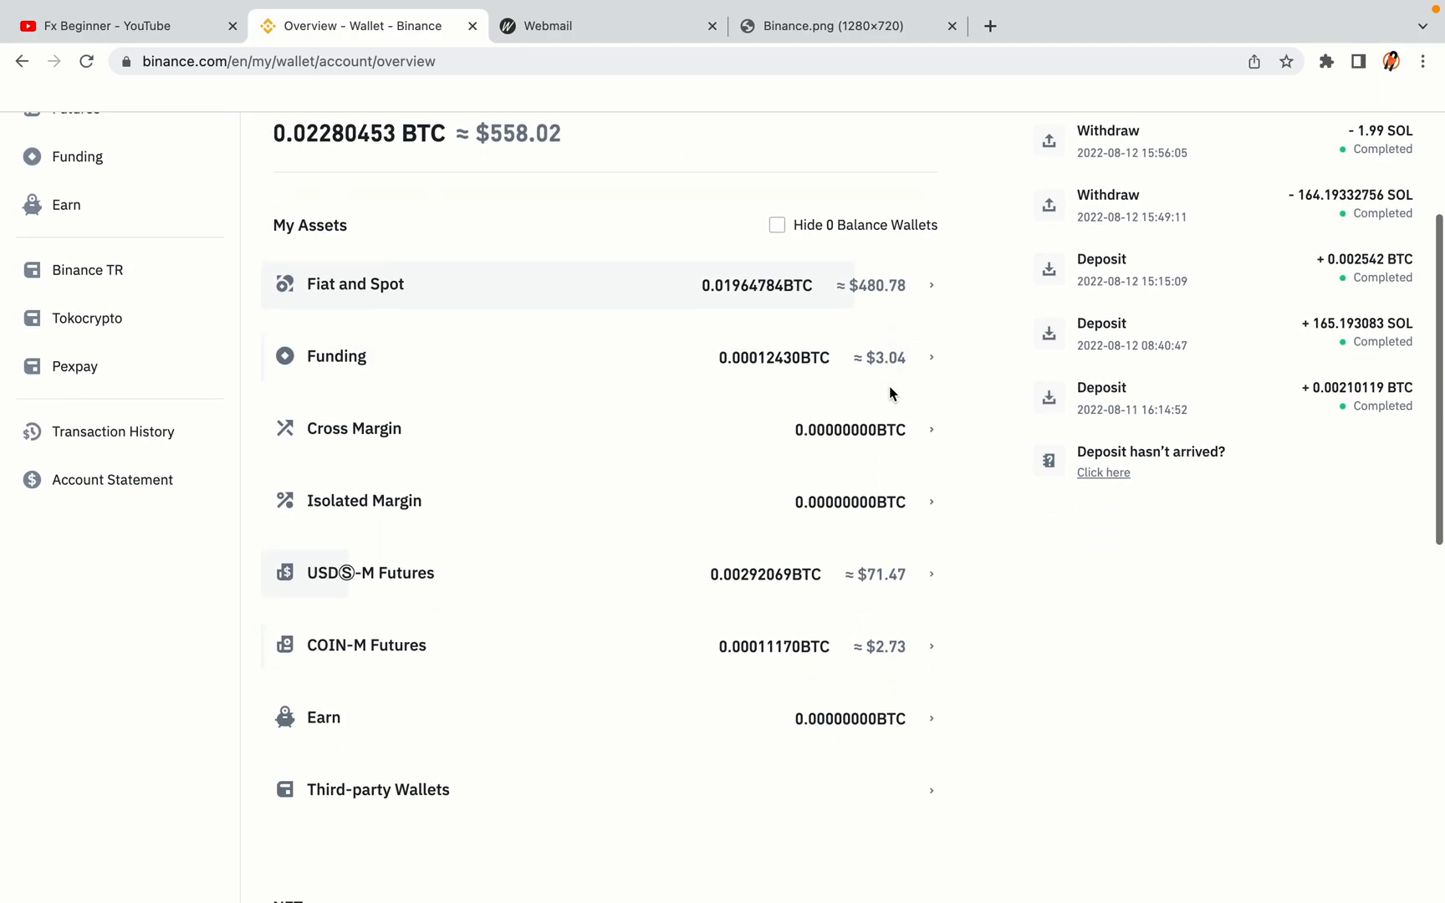
pyautogui.scroll(3)
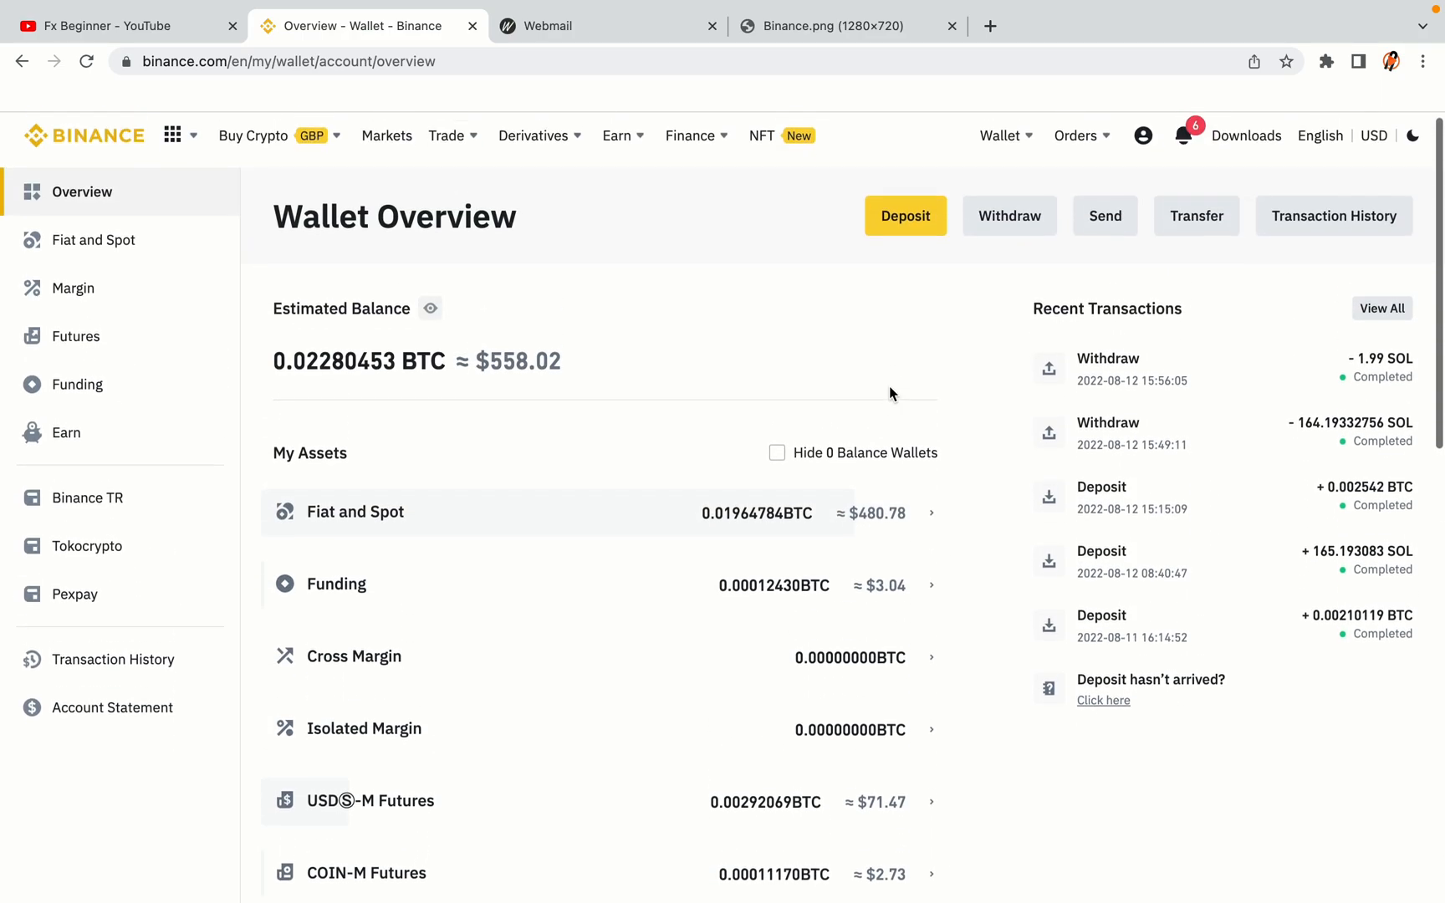
pyautogui.scroll(-3)
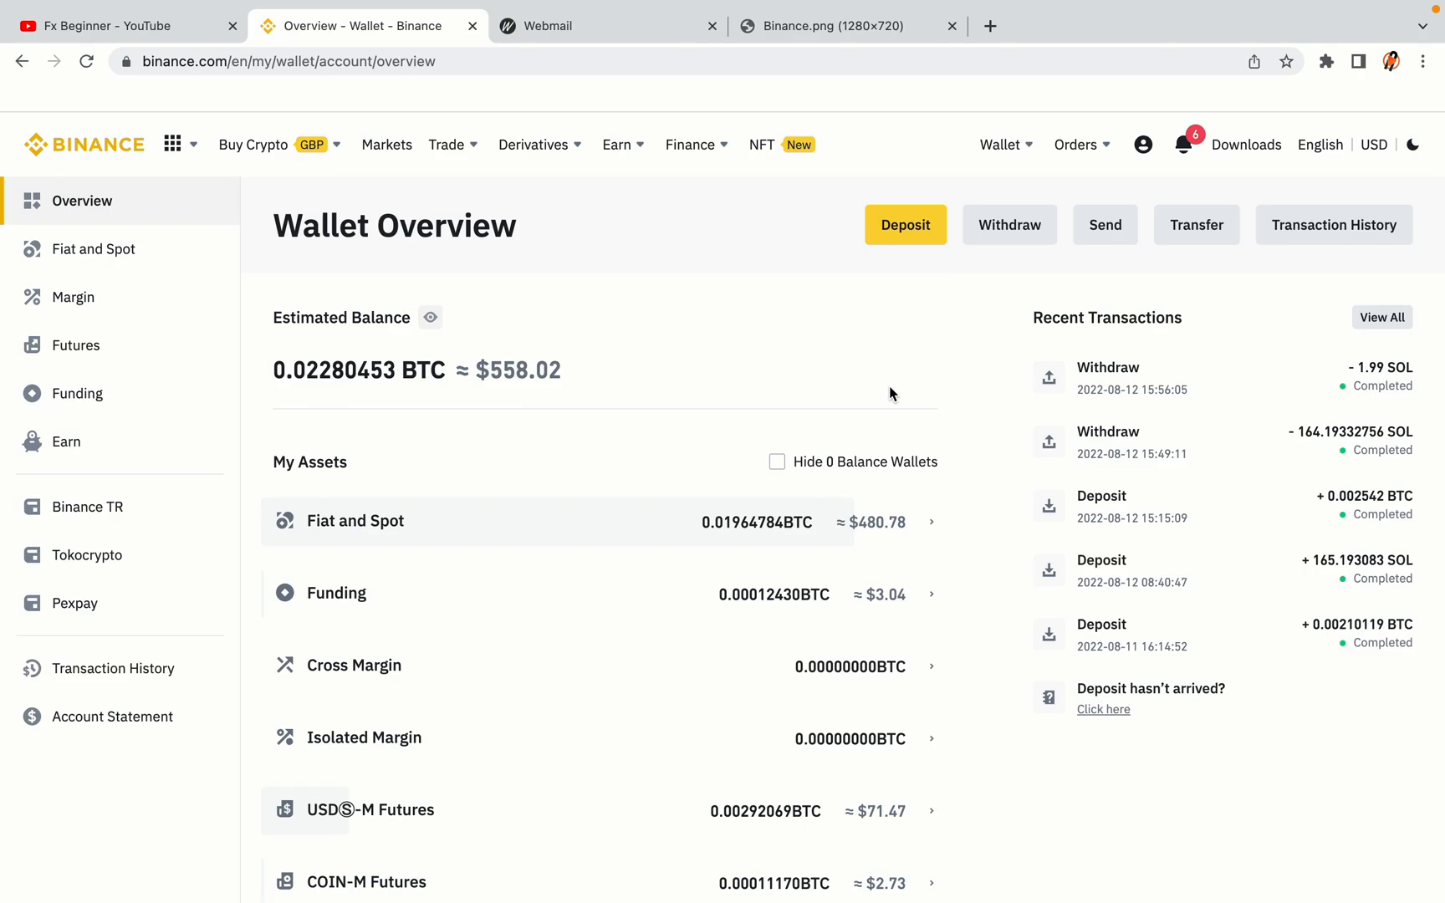
pyautogui.click(261, 145)
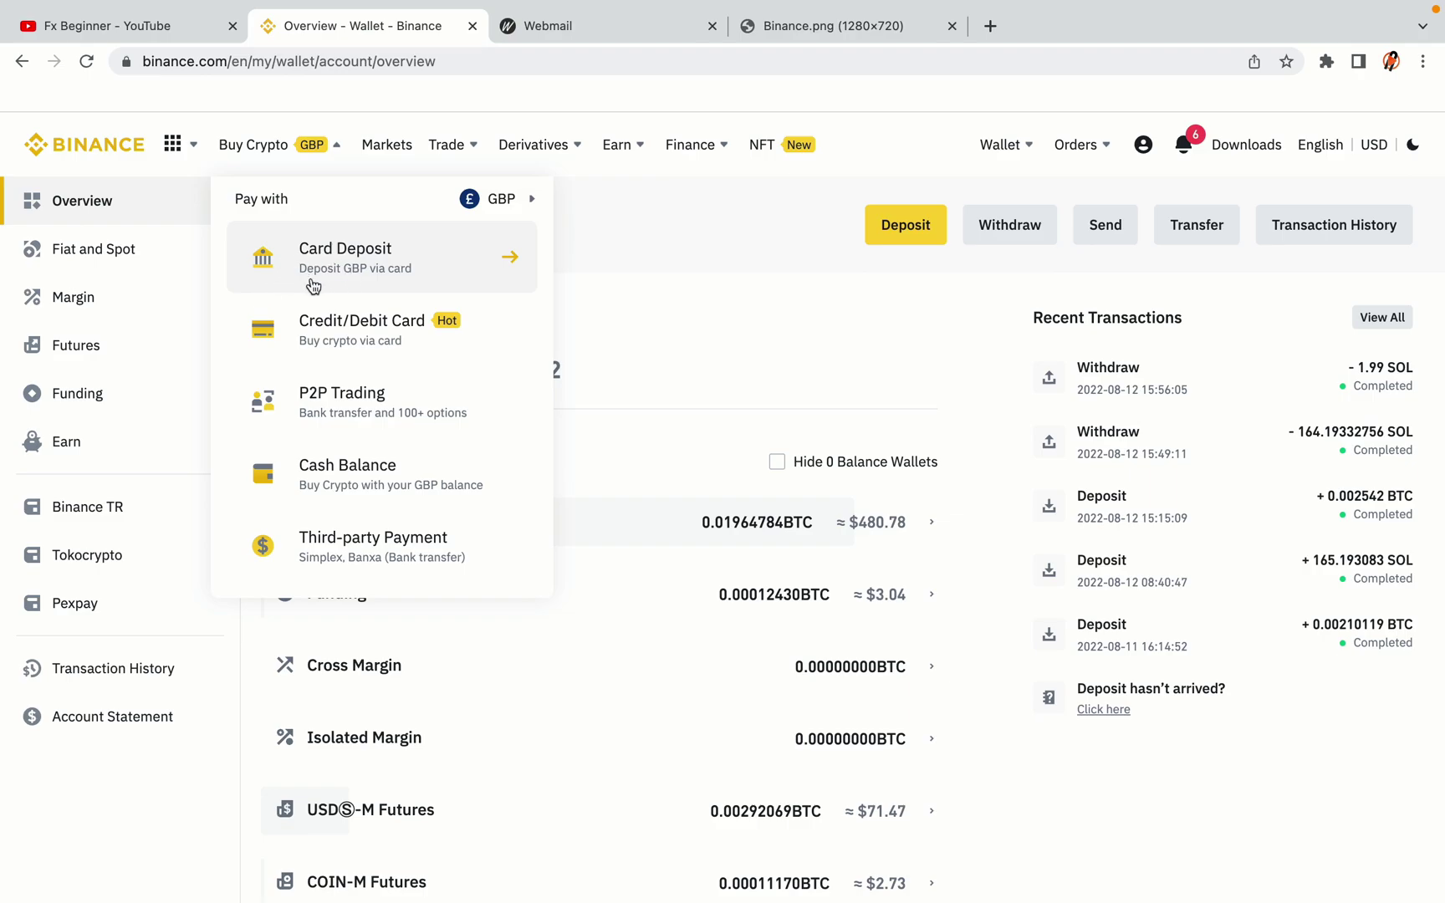
pyautogui.moveTo(351, 269)
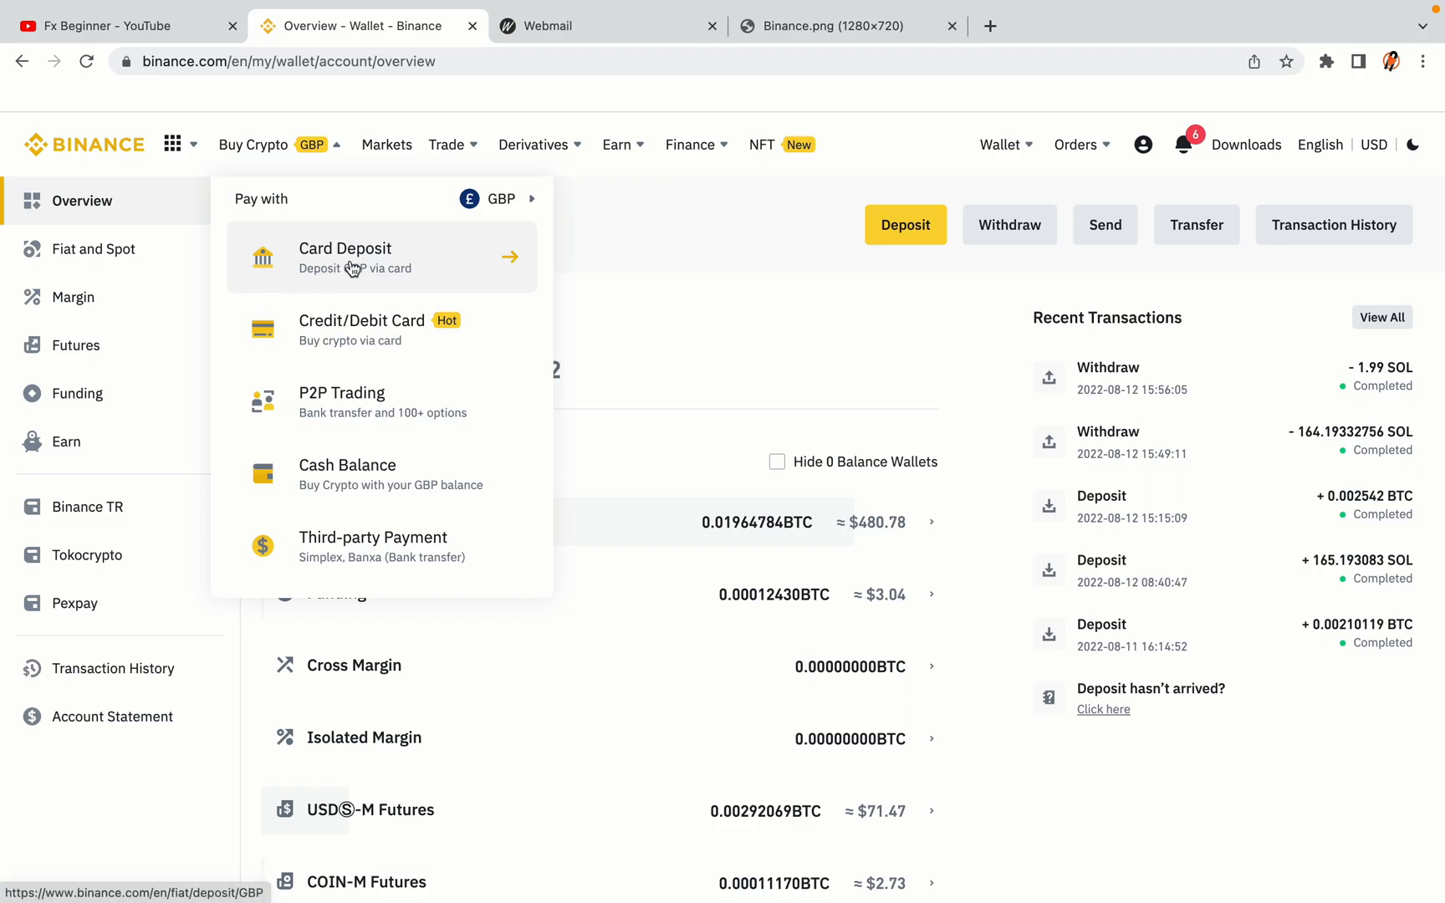
pyautogui.moveTo(370, 328)
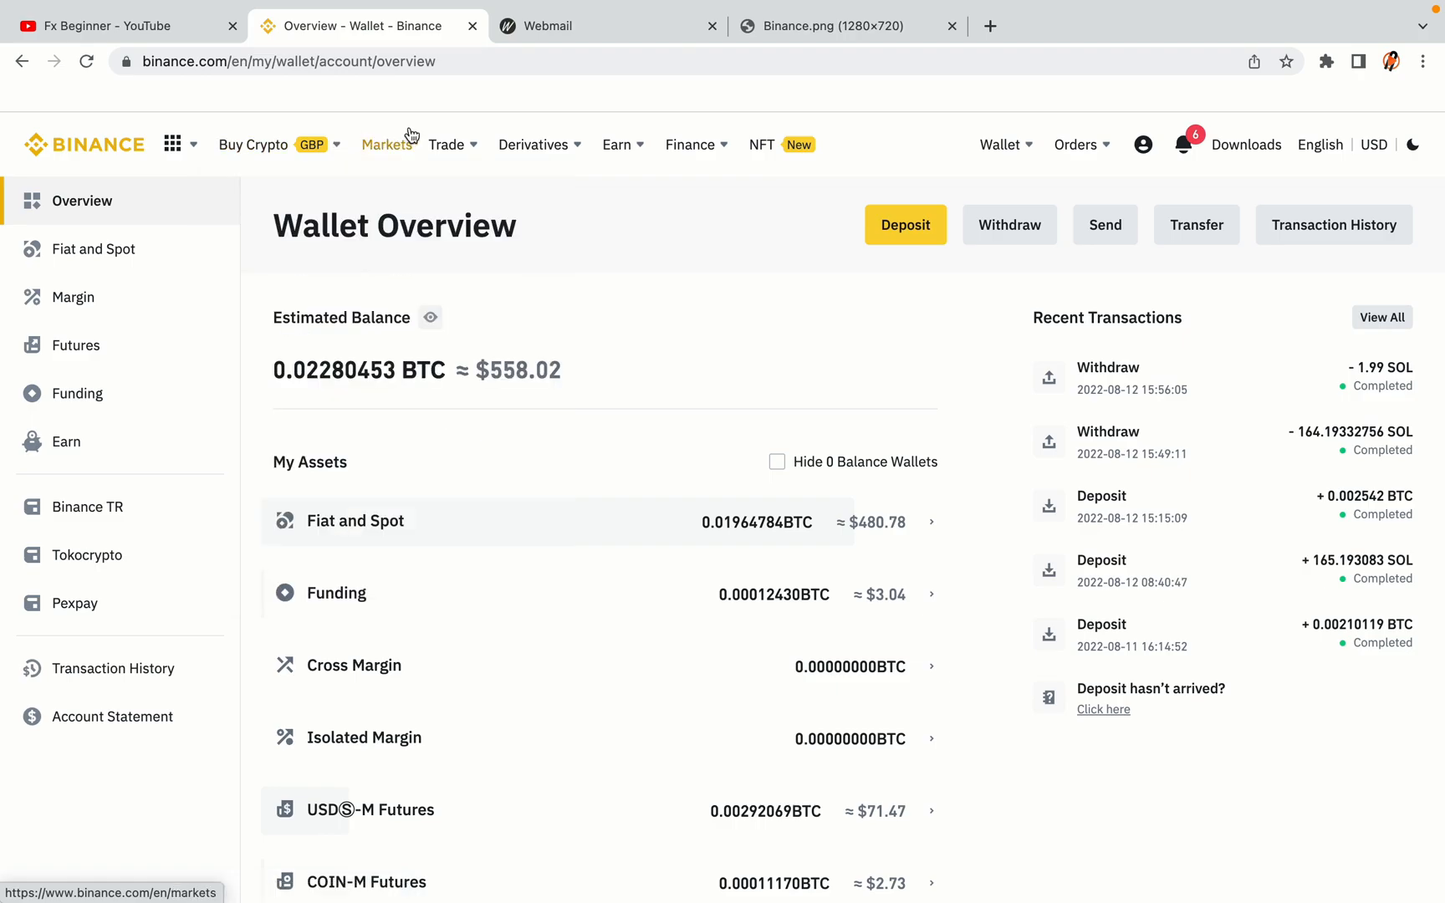
# Step: Browse the Derivatives and Trade menus, then return to the Binance homepage via the logo
pyautogui.click(533, 144)
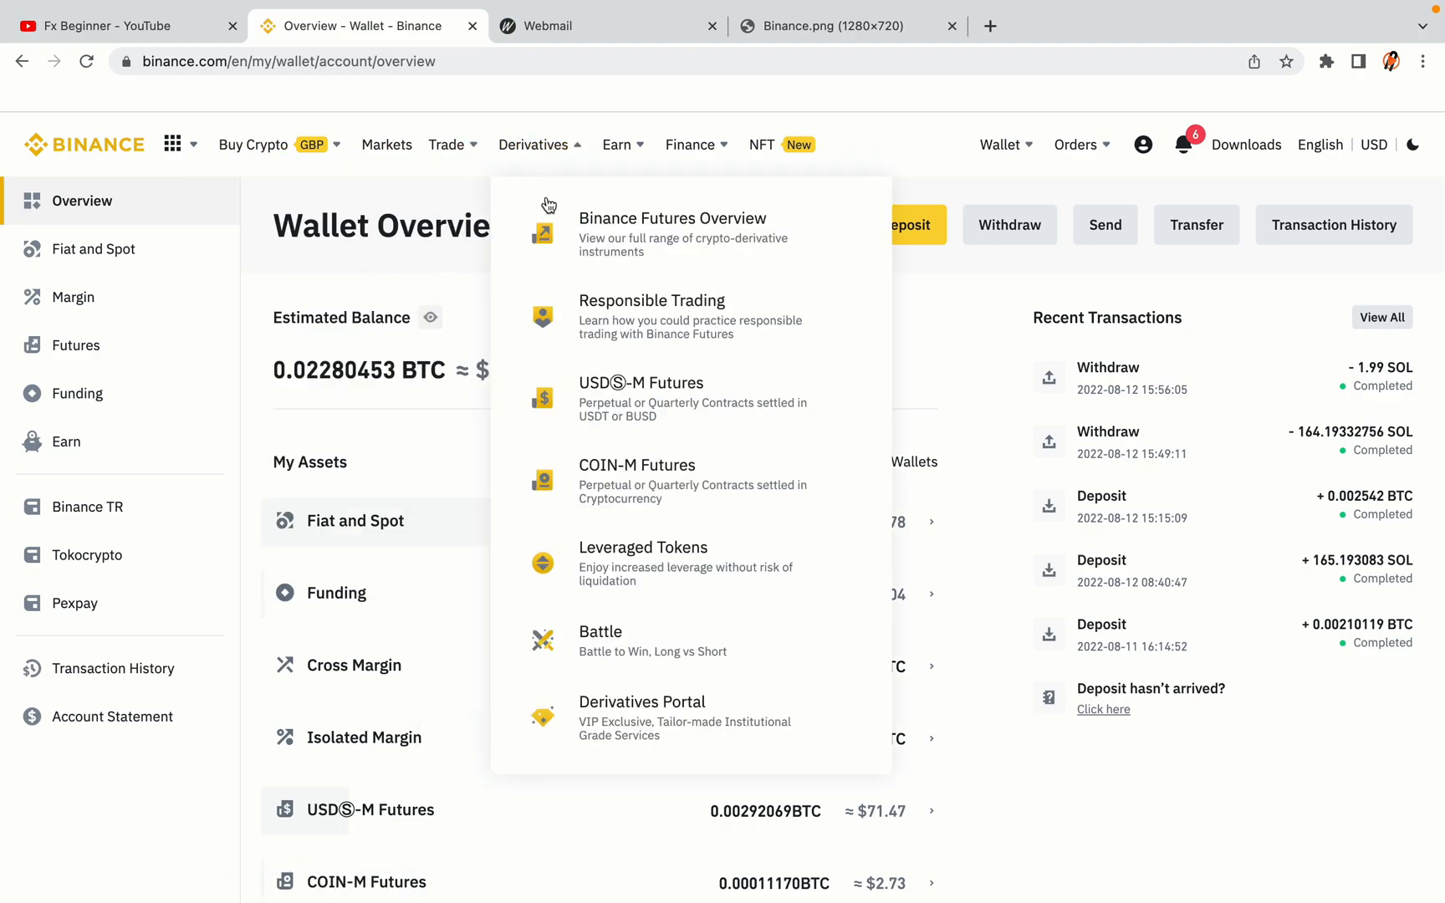
pyautogui.click(446, 145)
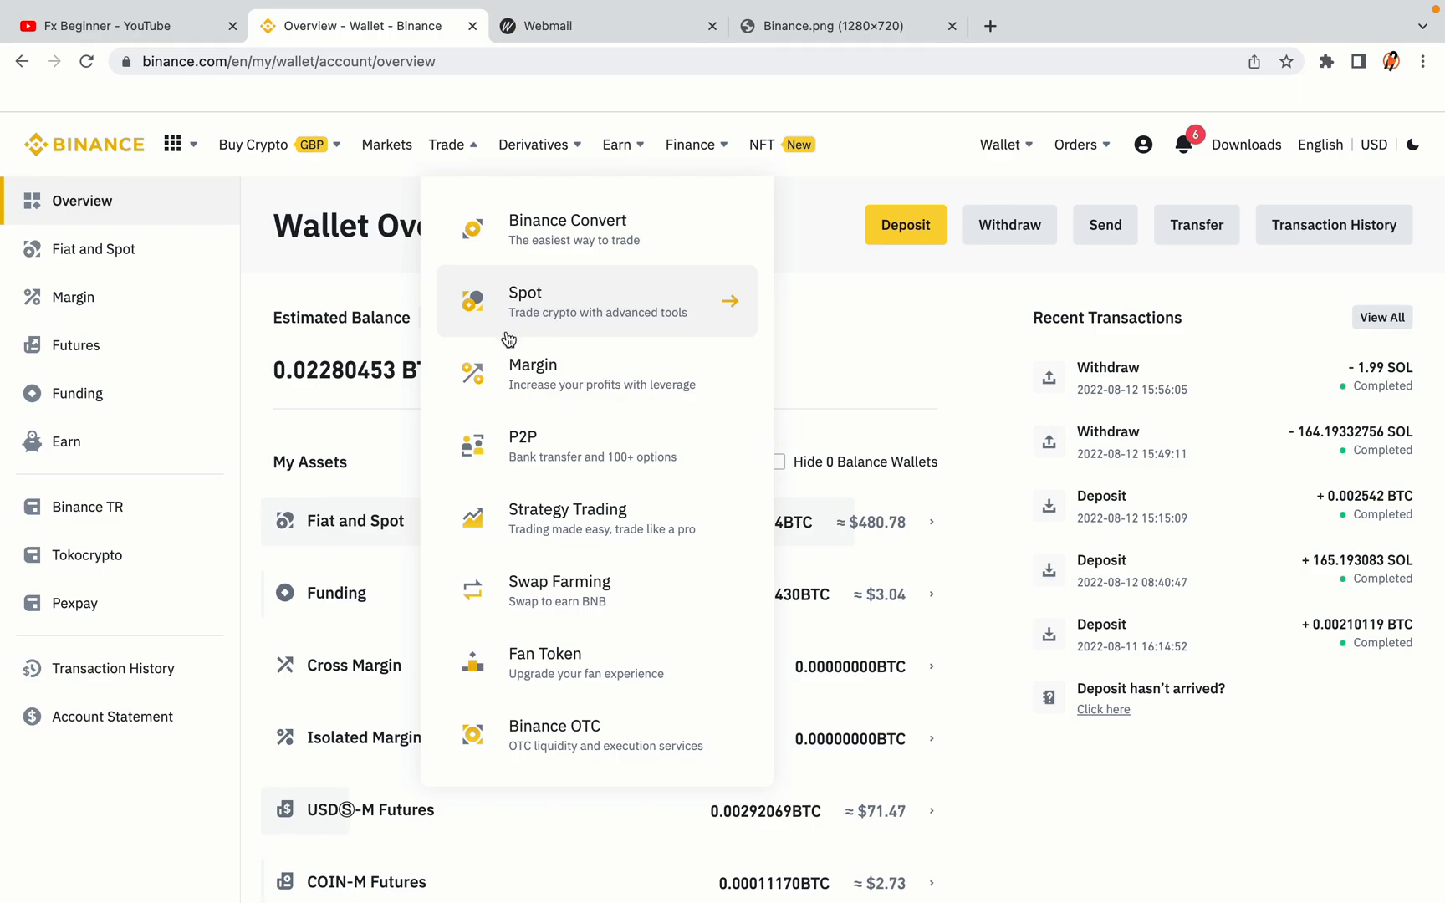
pyautogui.moveTo(529, 322)
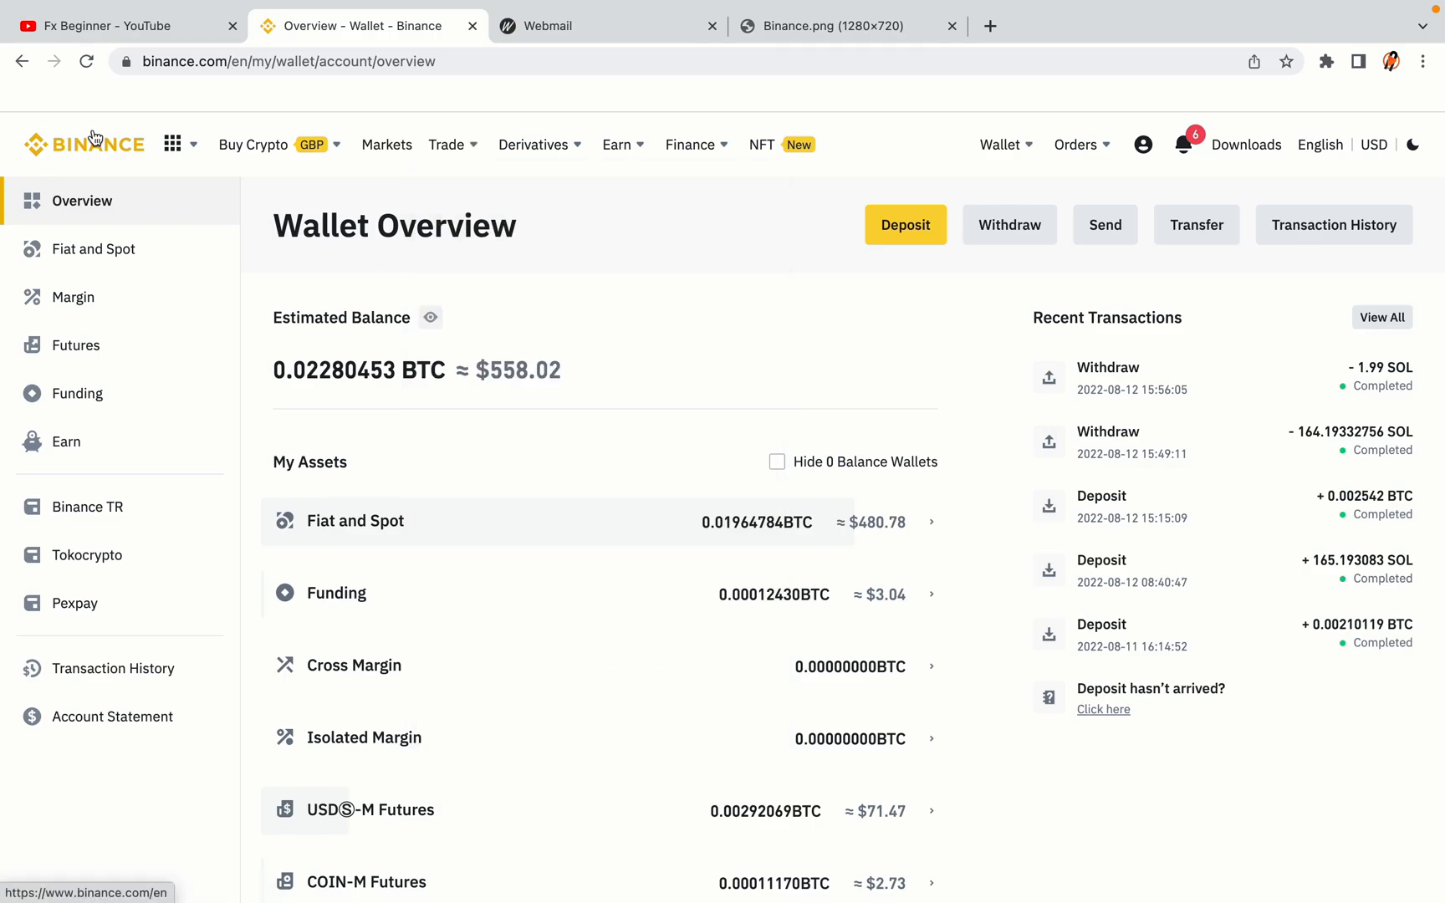
pyautogui.click(83, 145)
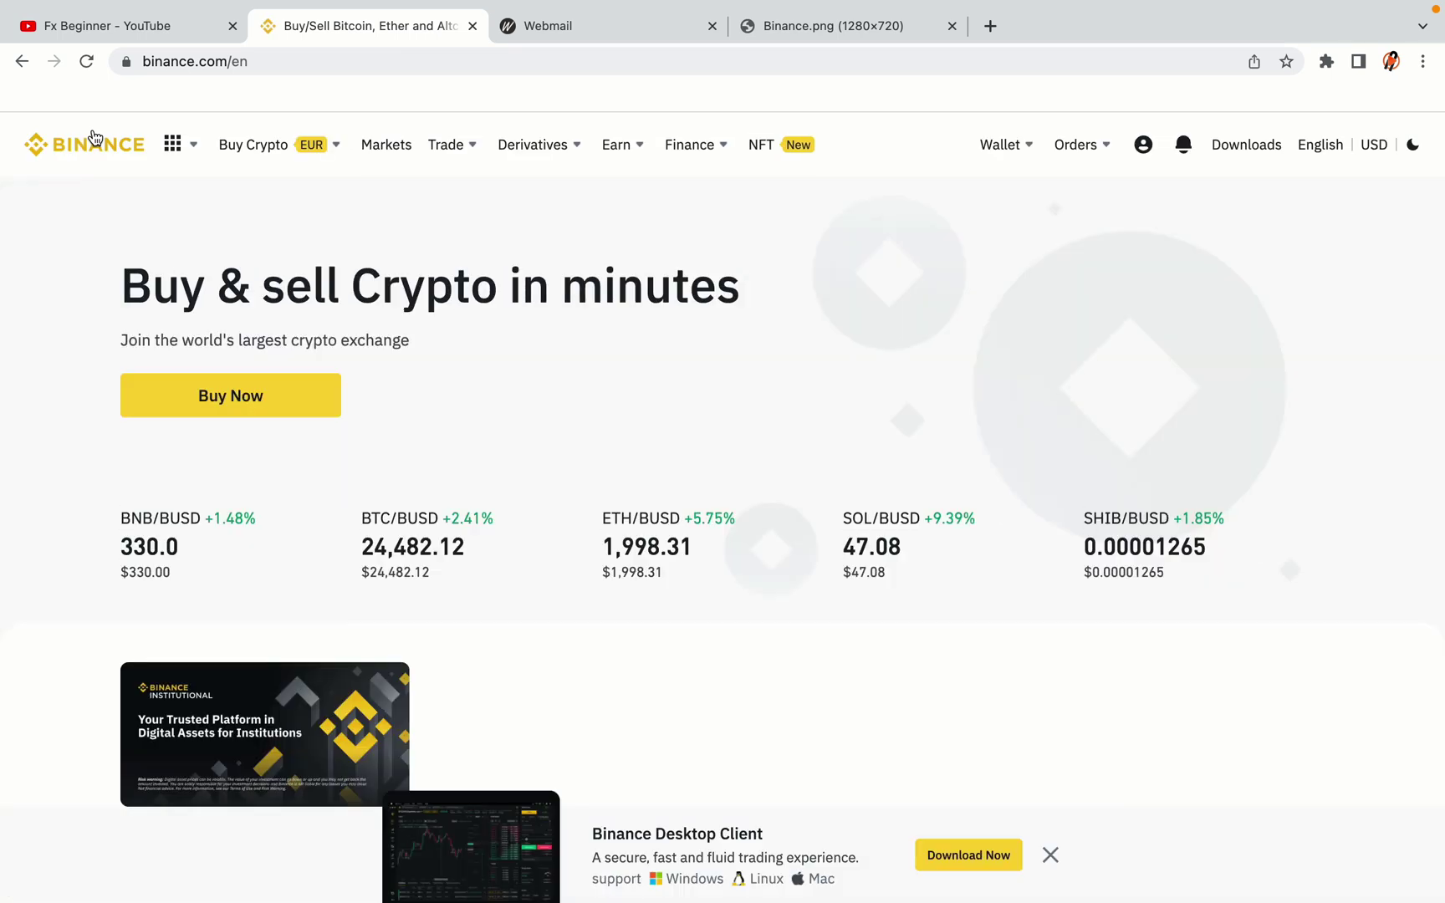